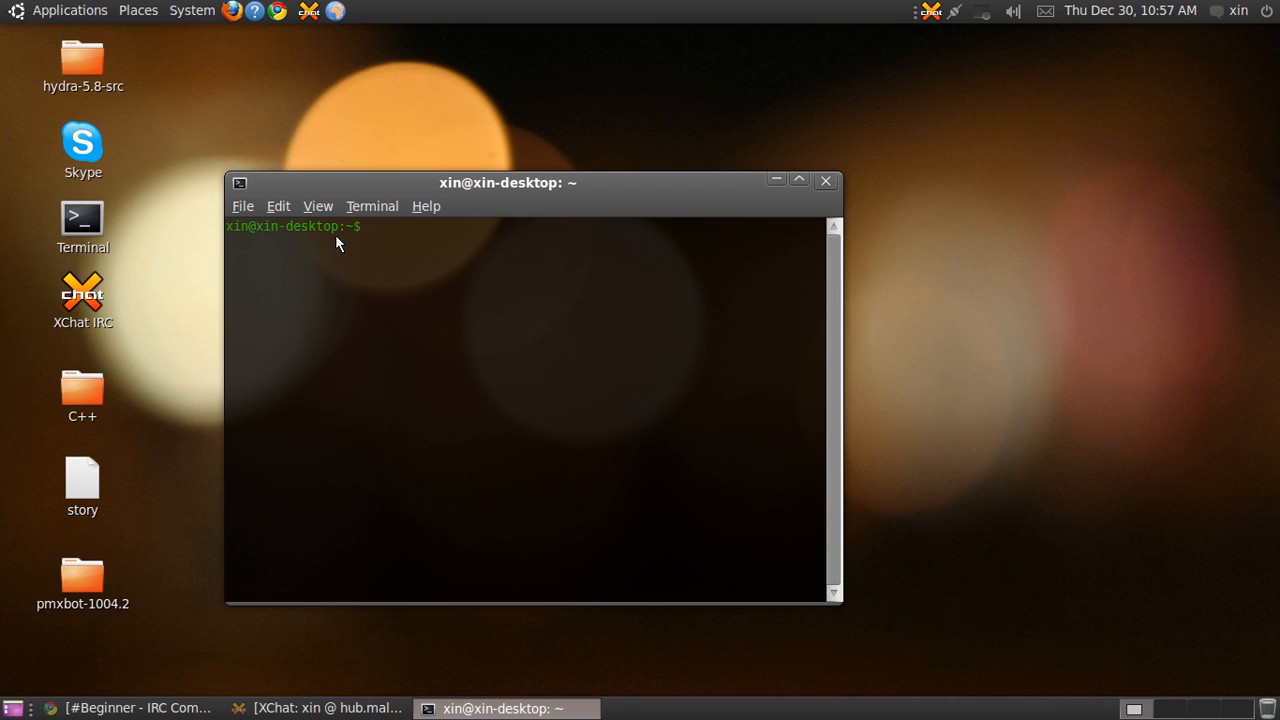
Step: Confirm sirc is already the newest version via apt-get, then launch sirc
{"action": "type", "text": "sudo apt-get install sirc"}
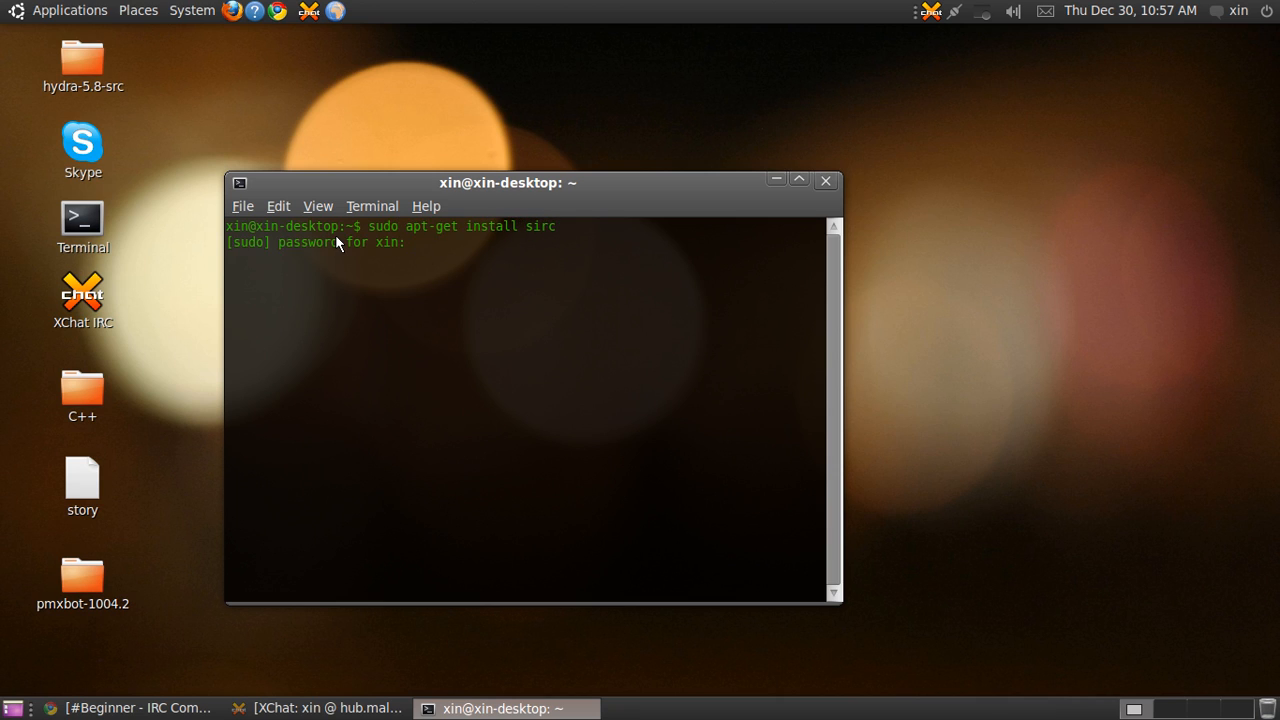
{"action": "key", "text": "Return"}
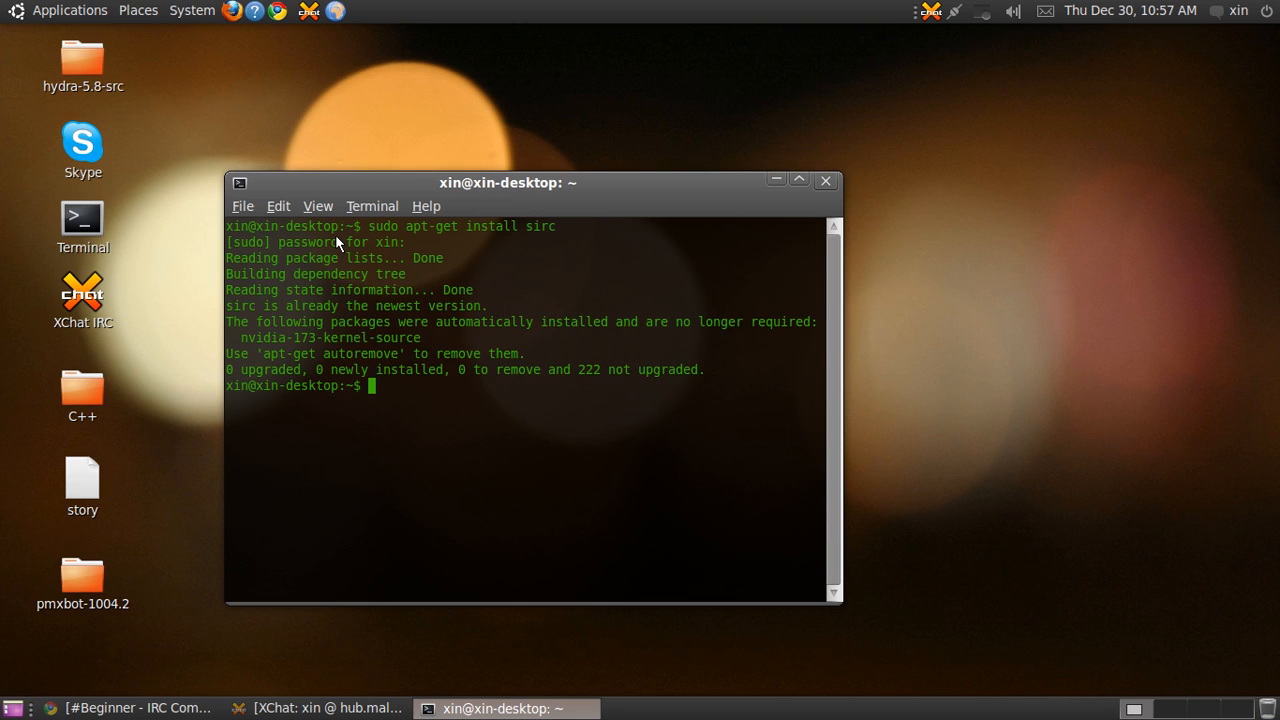
{"action": "type", "text": "sirc"}
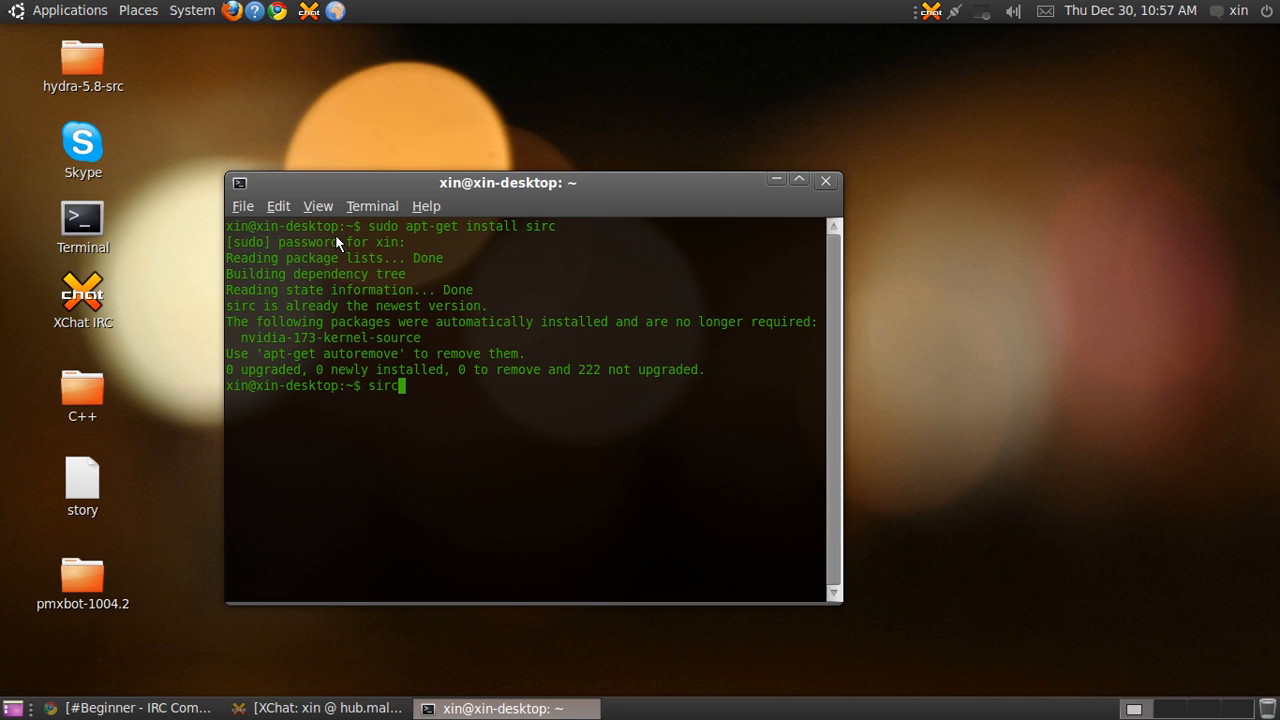
{"action": "key", "text": "Return"}
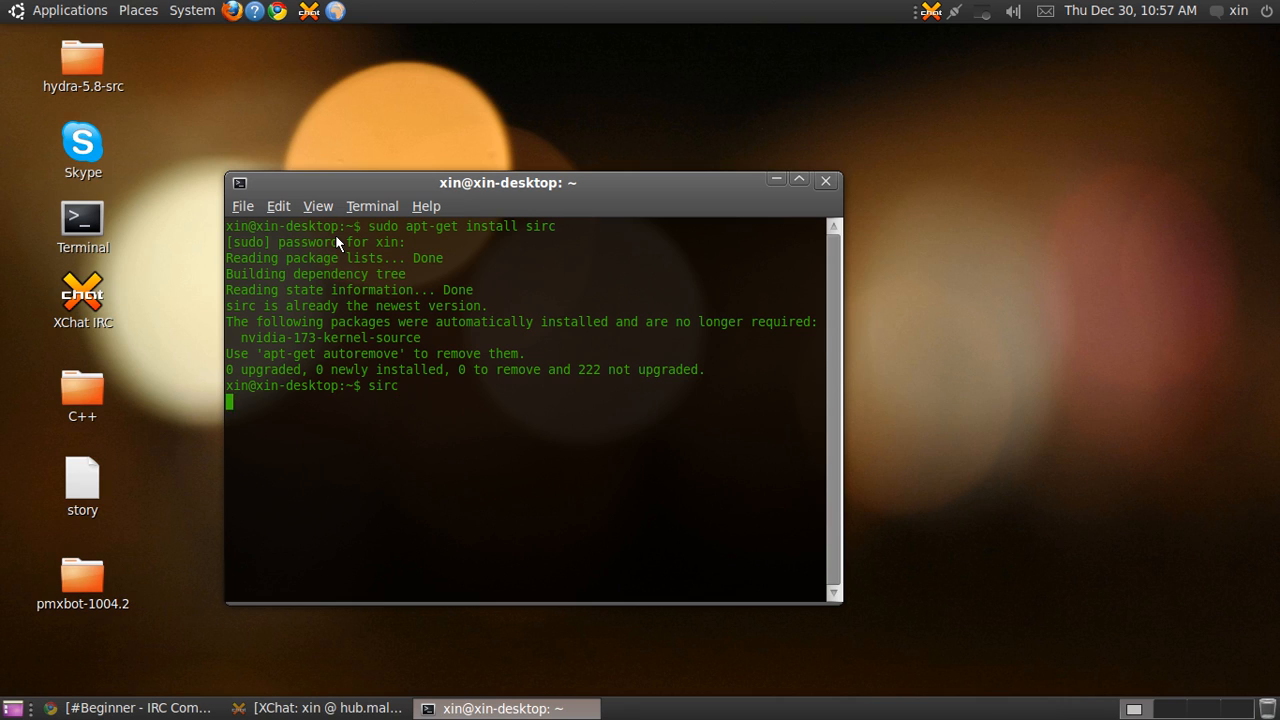
Step: Switch sirc to the irc.malvager.com server with /server
{"action": "key", "text": "Return"}
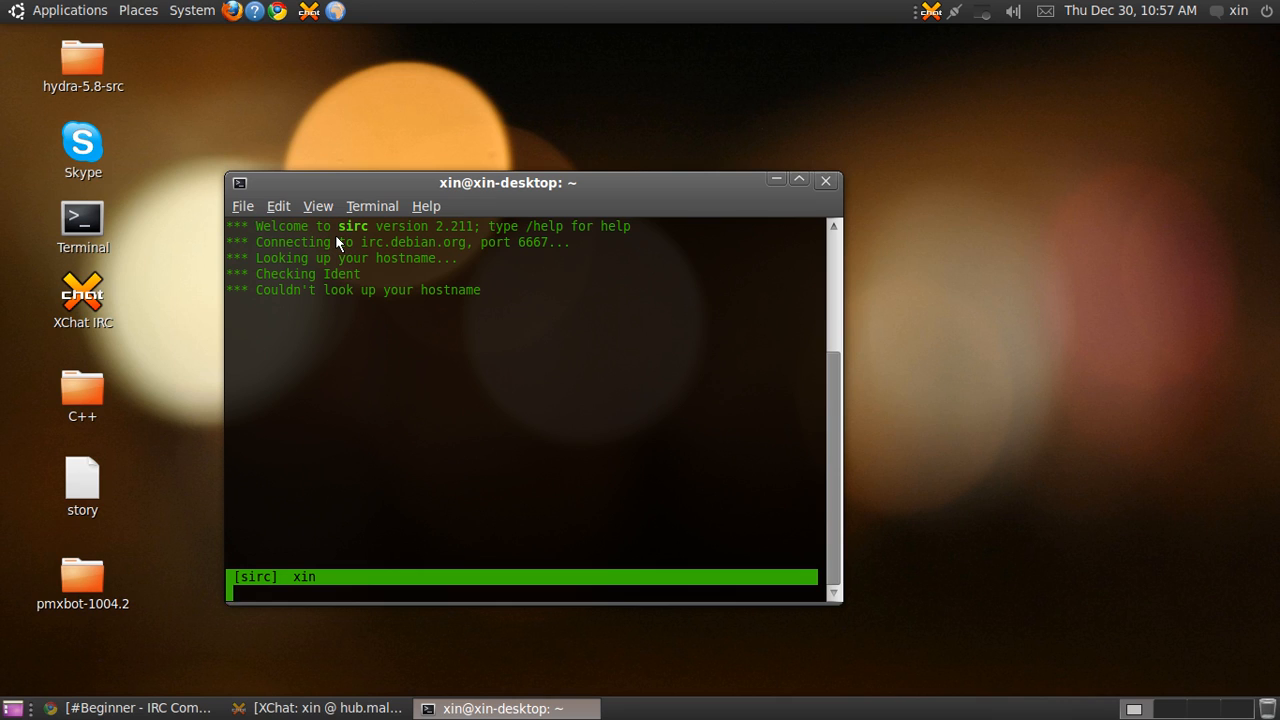
{"action": "type", "text": "/"}
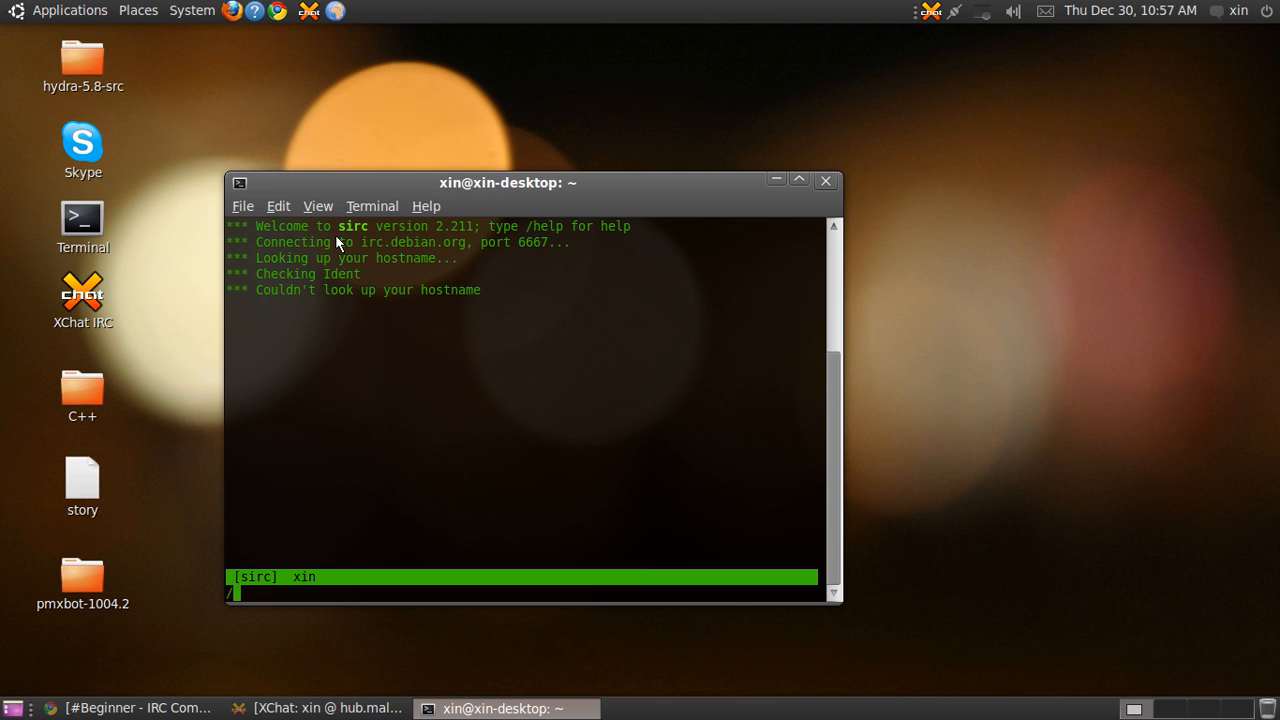
{"action": "type", "text": "/ser"}
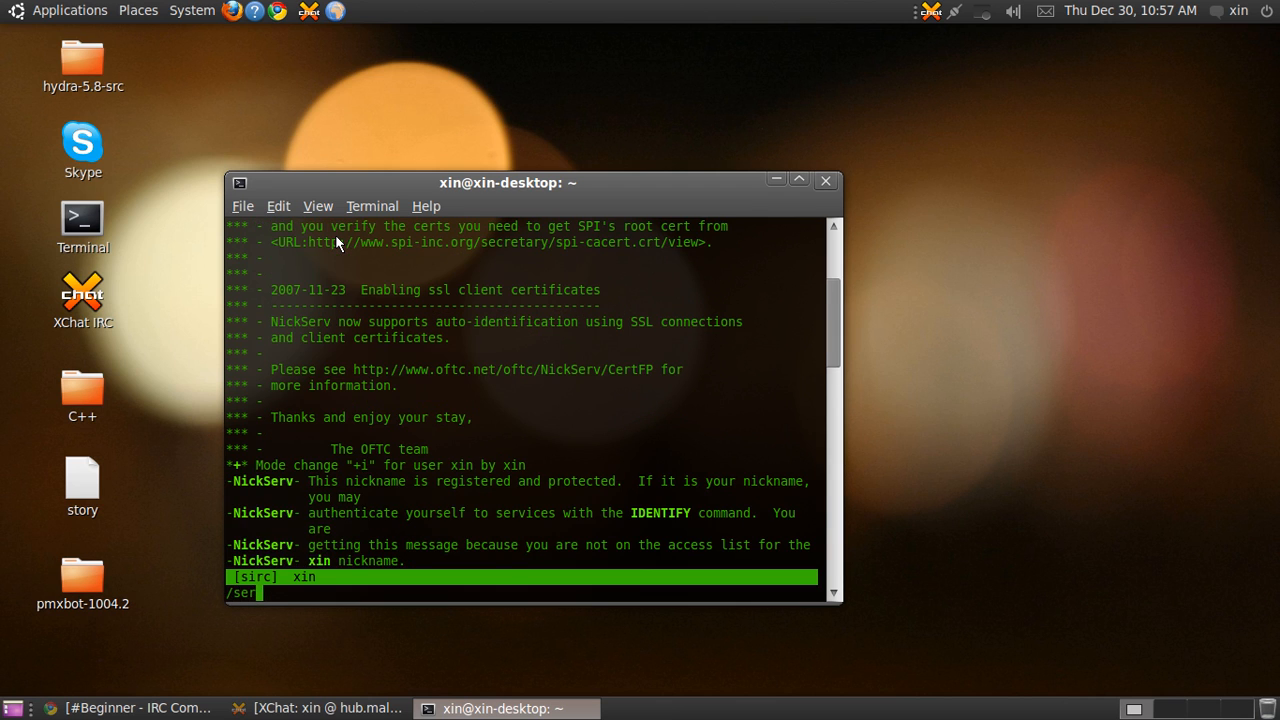
{"action": "type", "text": "ver"}
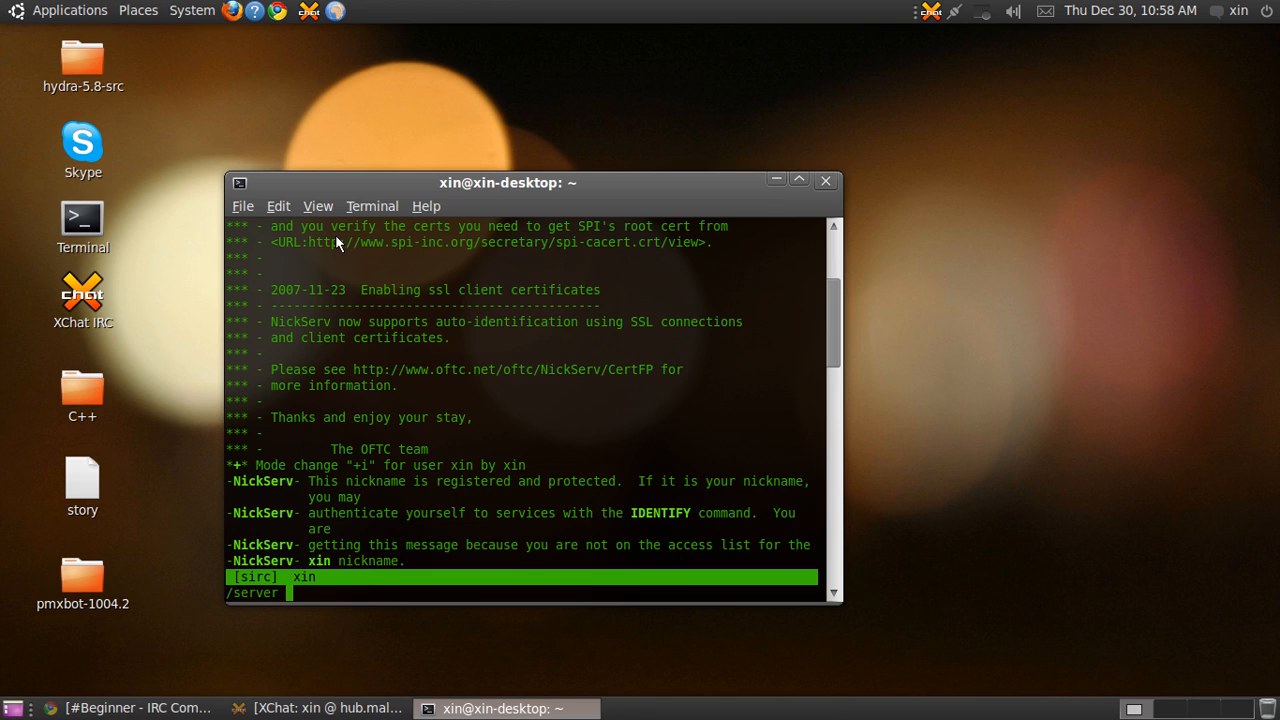
{"action": "type", "text": "irc.malvage"}
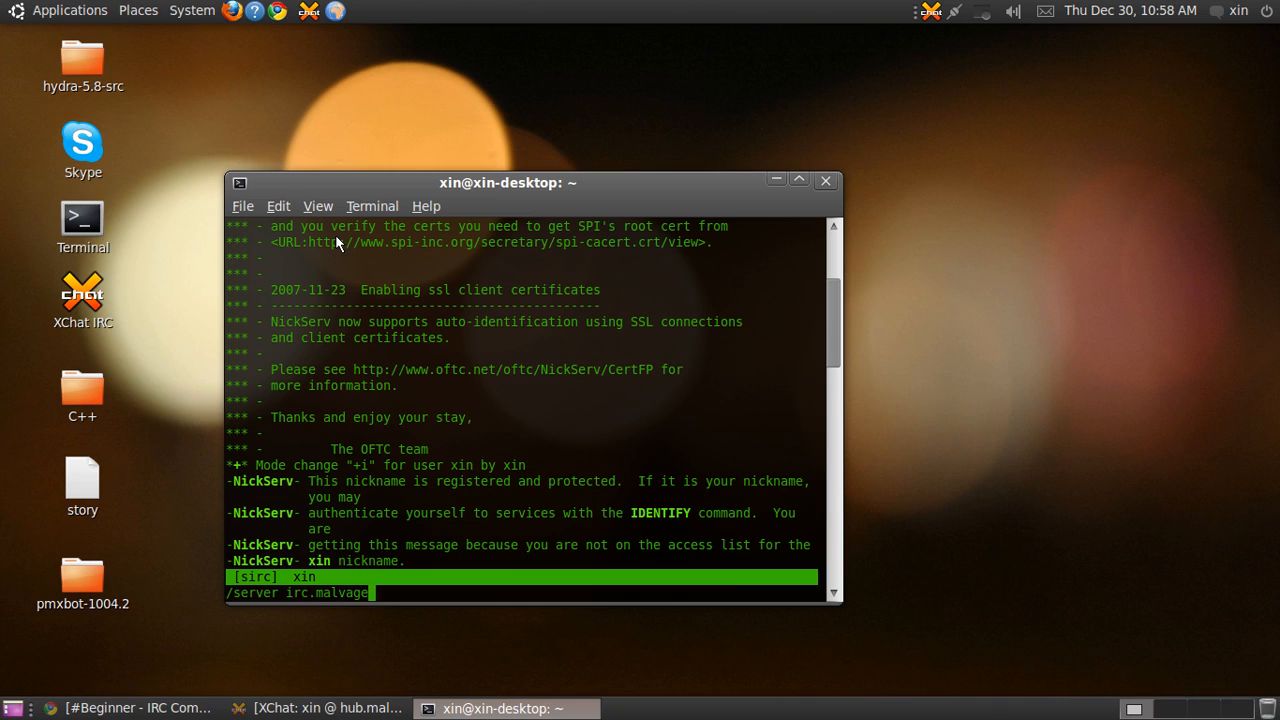
{"action": "type", "text": "r.com"}
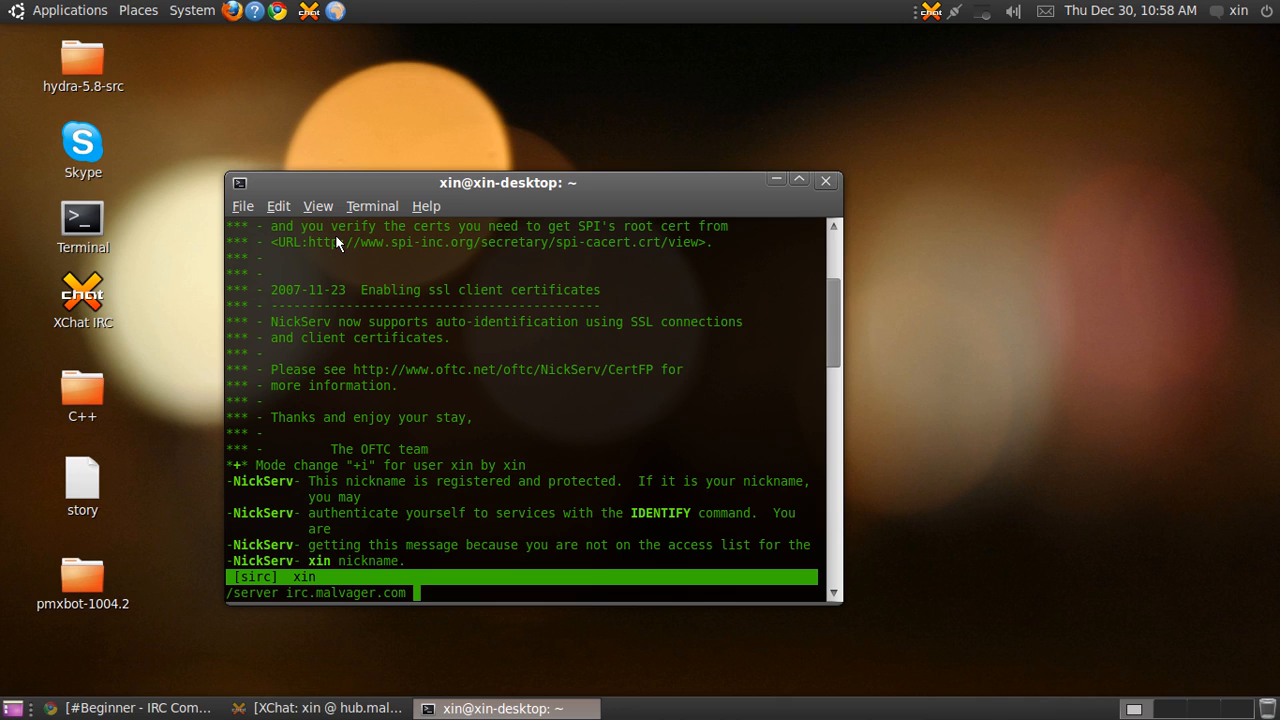
{"action": "key", "text": "Return"}
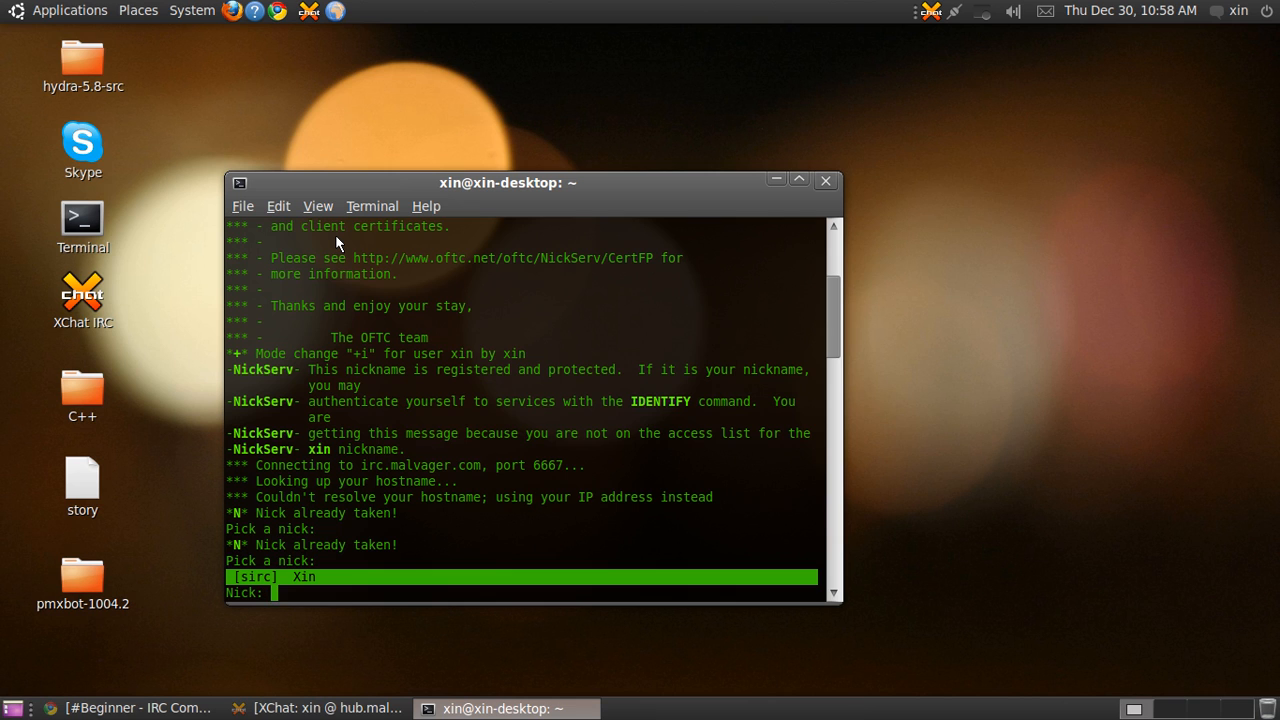
Step: Quit the XChat session with /quit so sirc logs in as Xin
{"action": "left_click", "coordinate": [320, 708]}
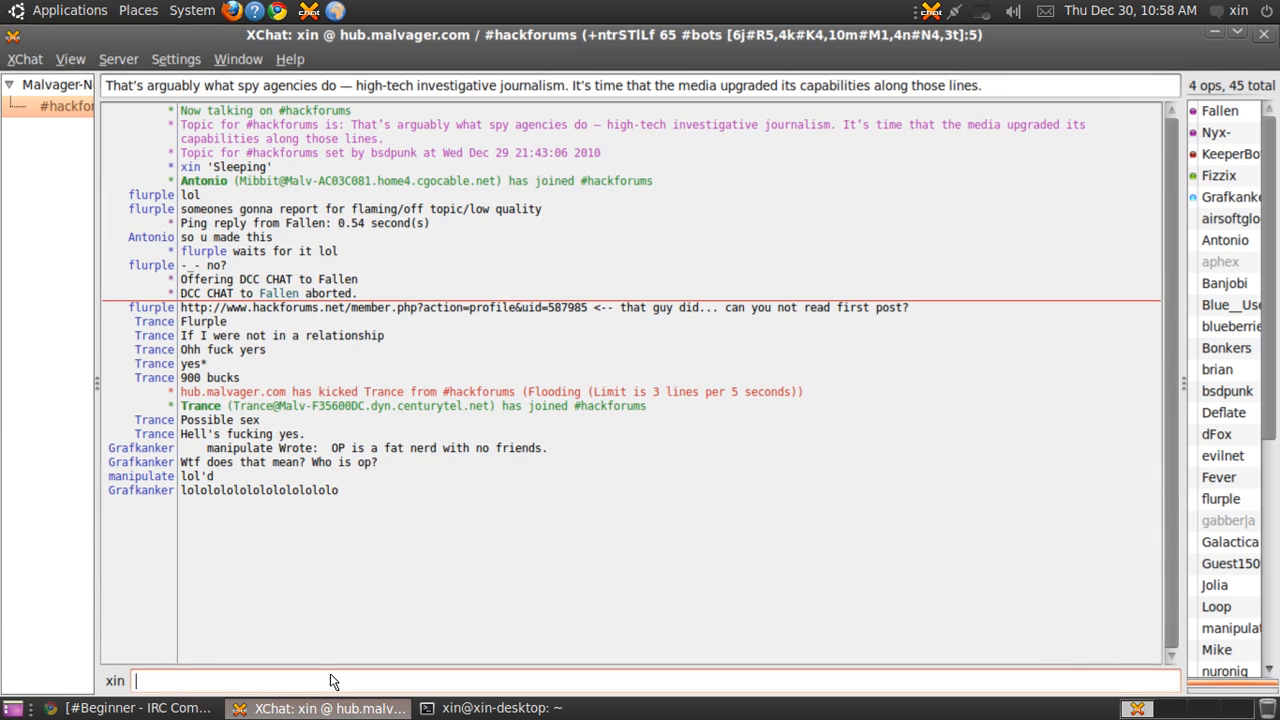
{"action": "type", "text": "/q"}
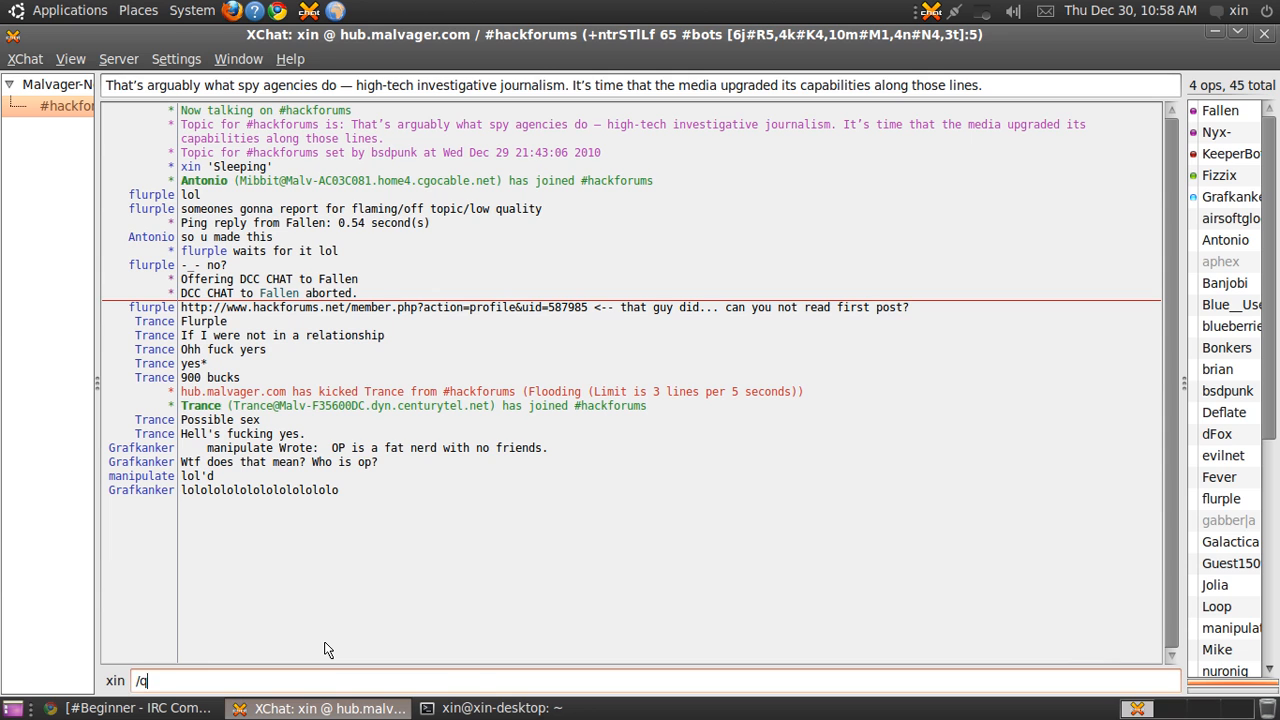
{"action": "key", "text": "Return"}
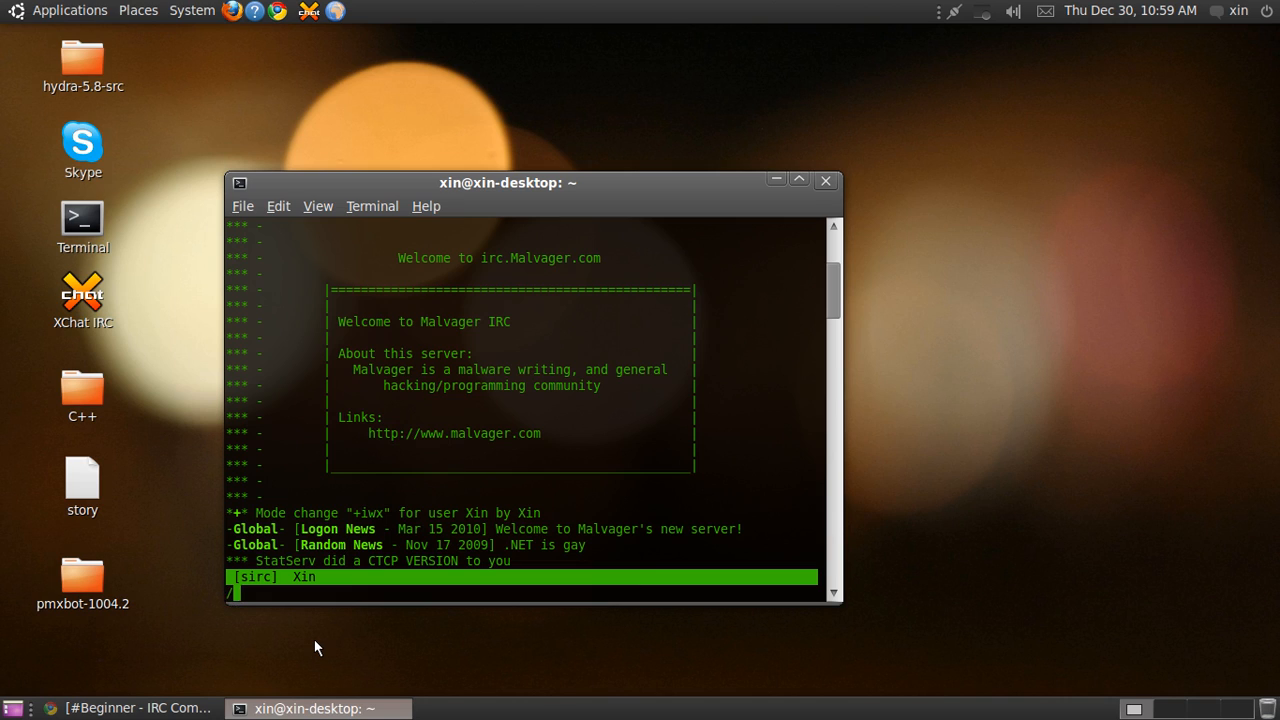
Step: Join #hackforums and display the help topic list
{"action": "type", "text": "/join"}
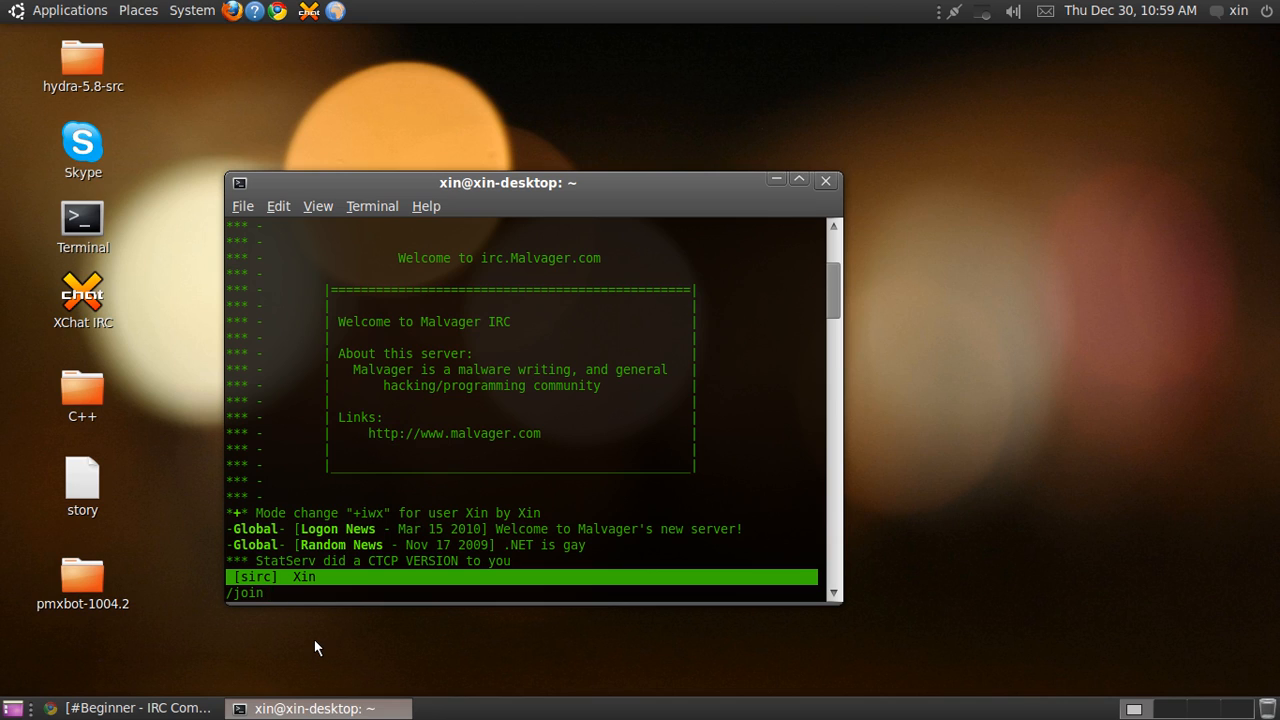
{"action": "type", "text": "#"}
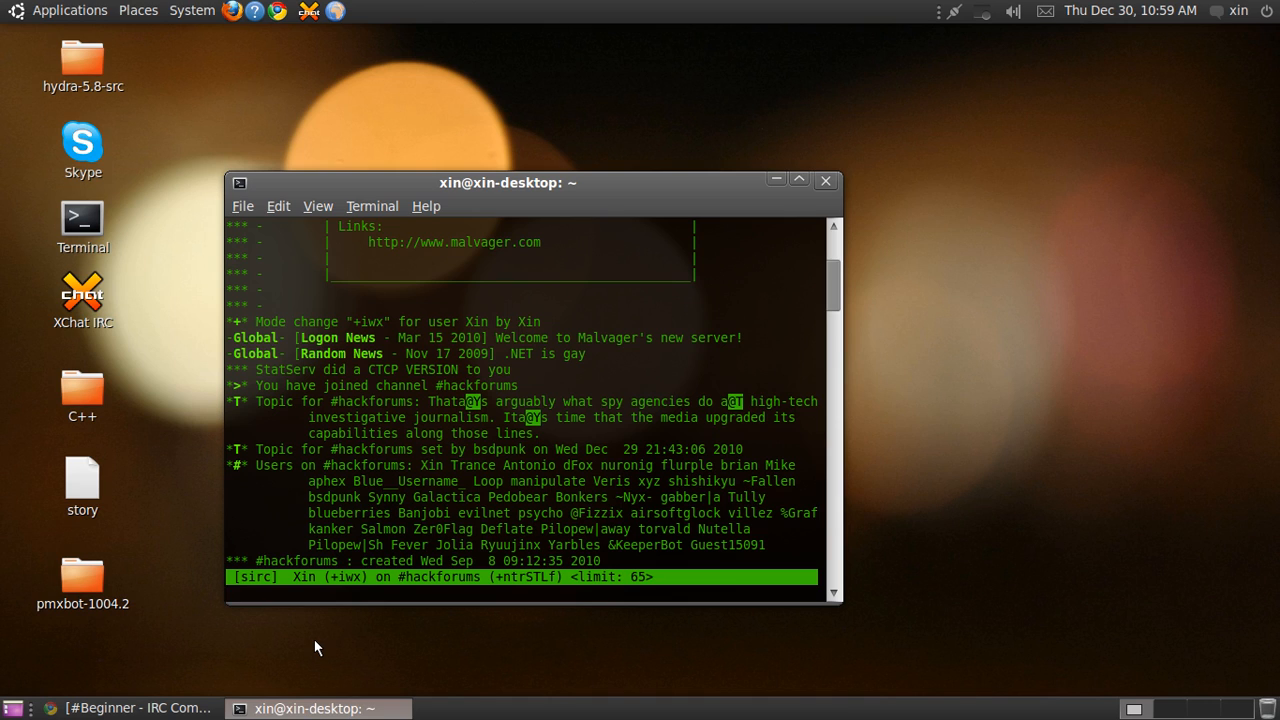
{"action": "type", "text": "/"}
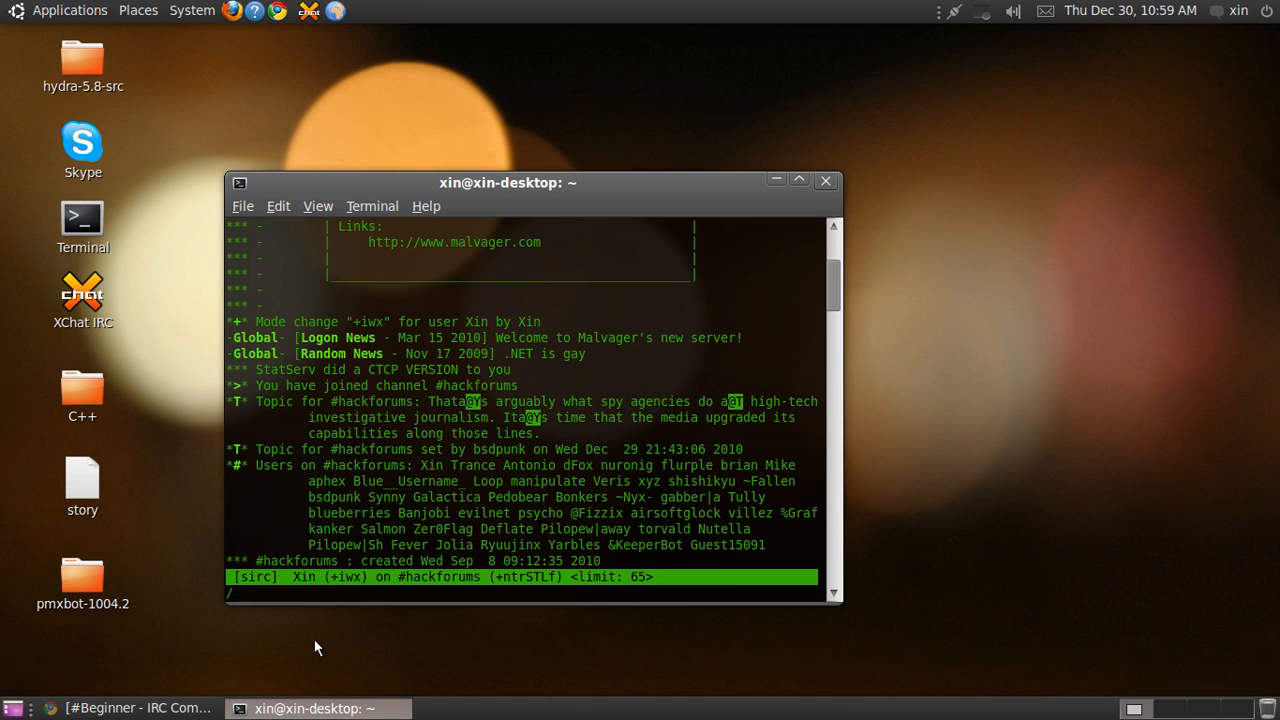
{"action": "type", "text": "he"}
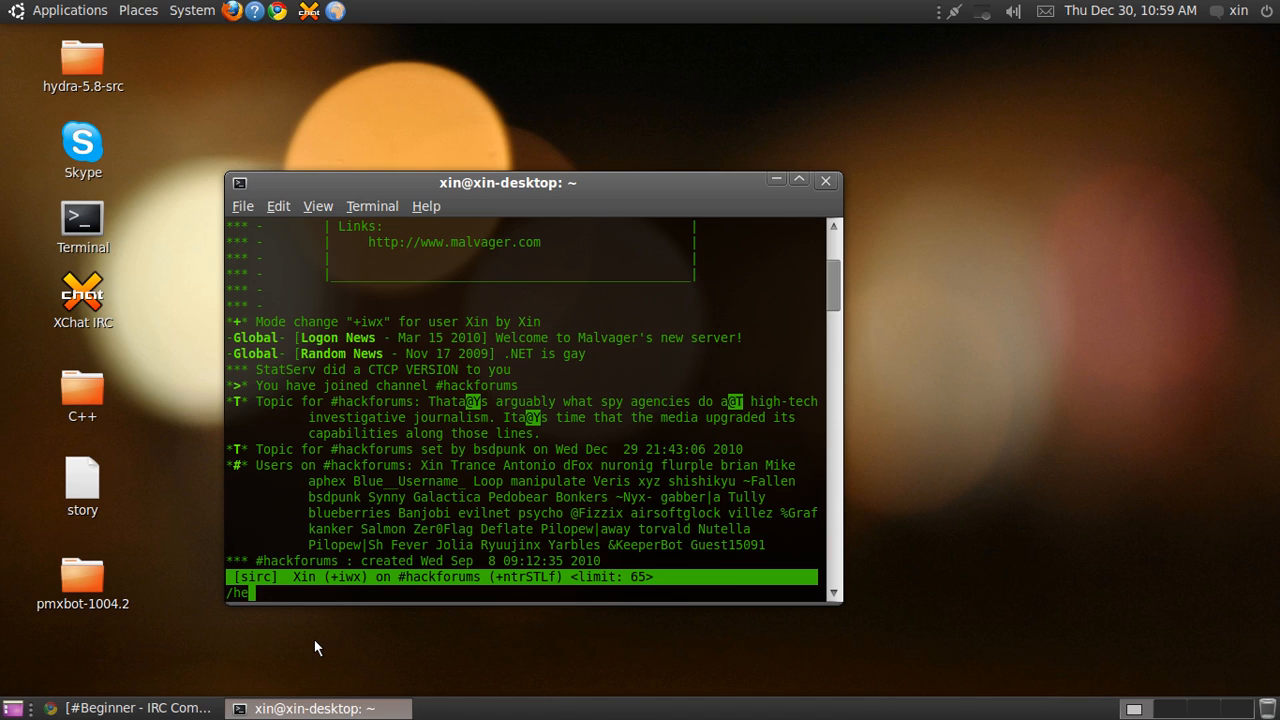
{"action": "key", "text": "Return"}
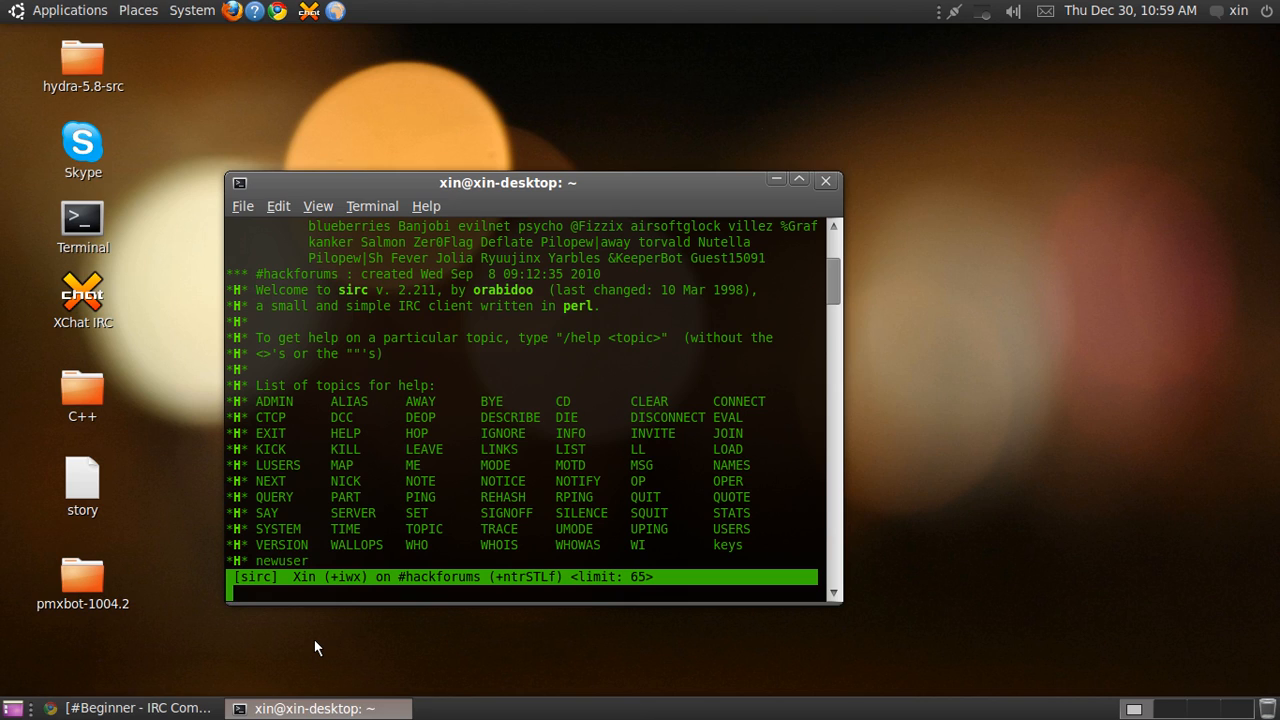
{"action": "type", "text": "/"}
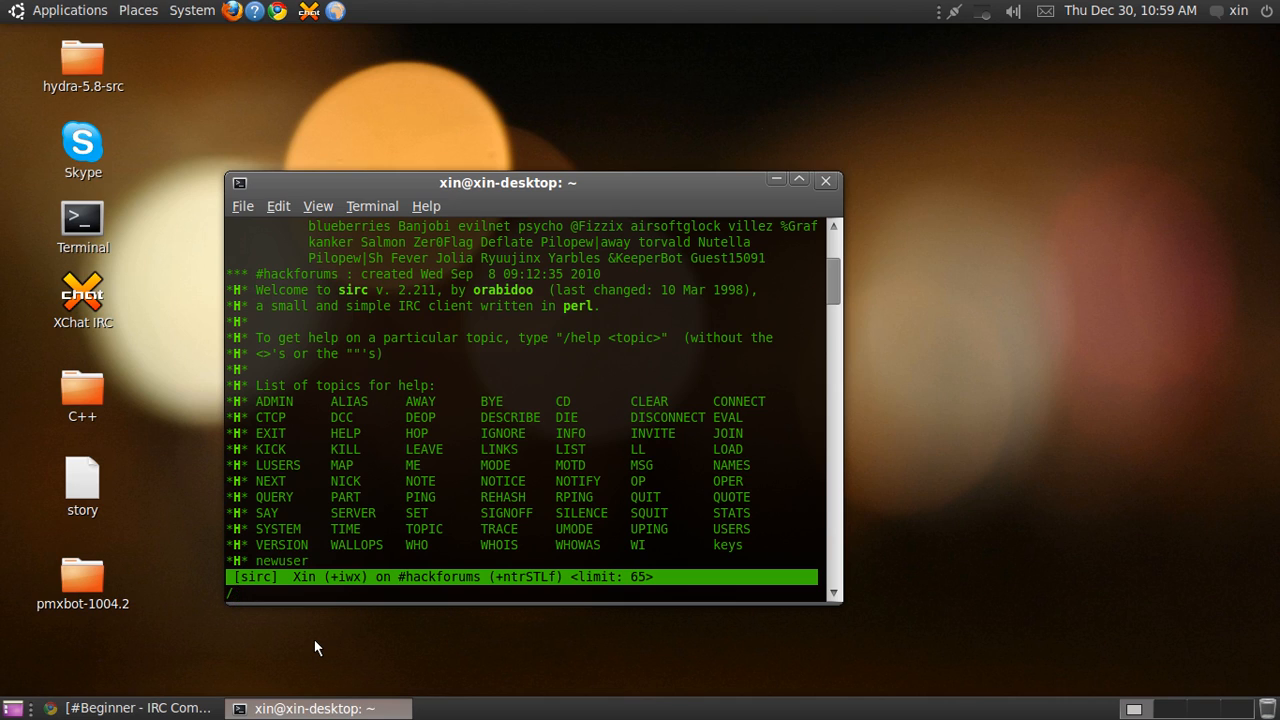
Step: Change the nick from Xin to XinR with /nick XinR
{"action": "type", "text": "/nick"}
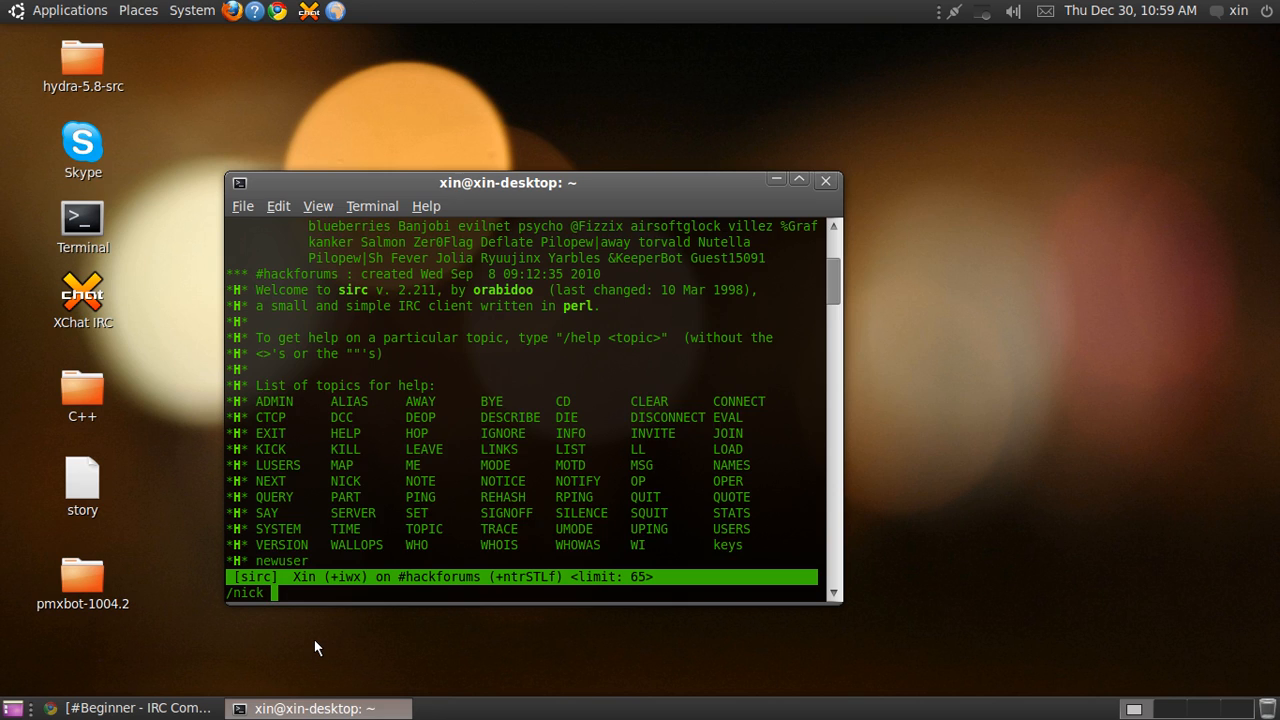
{"action": "type", "text": "XinR"}
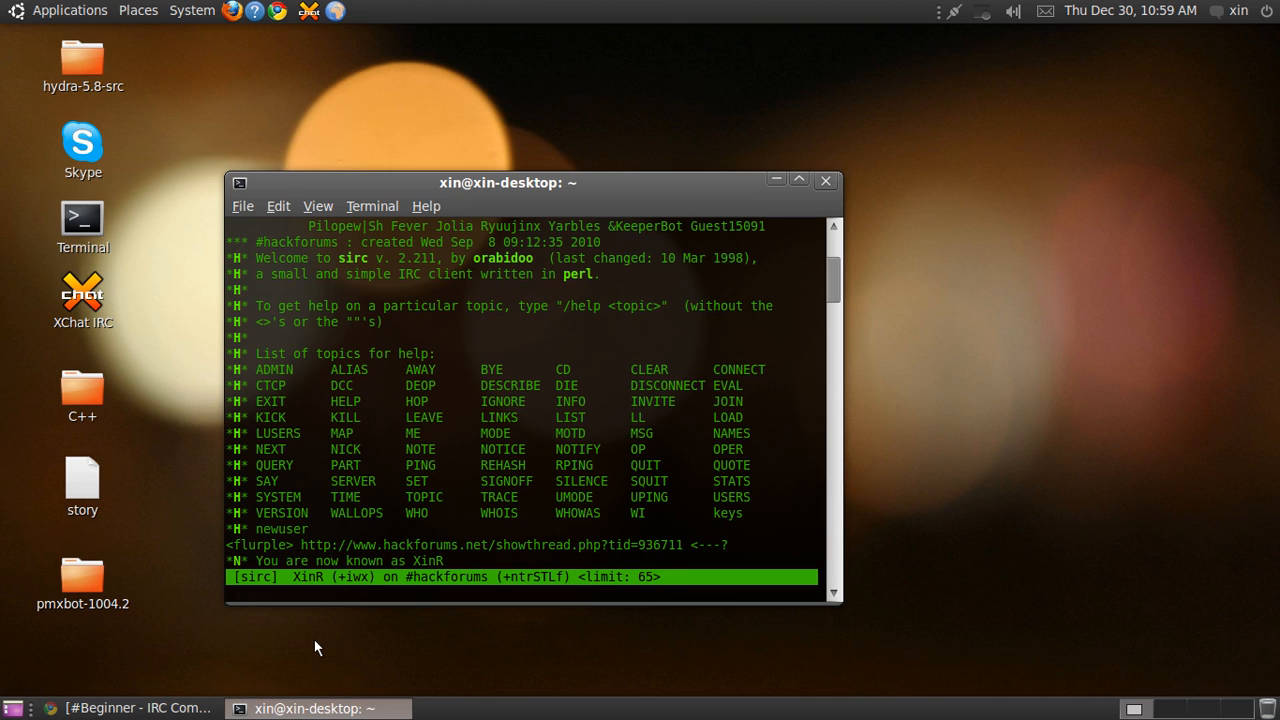
{"action": "type", "text": "/"}
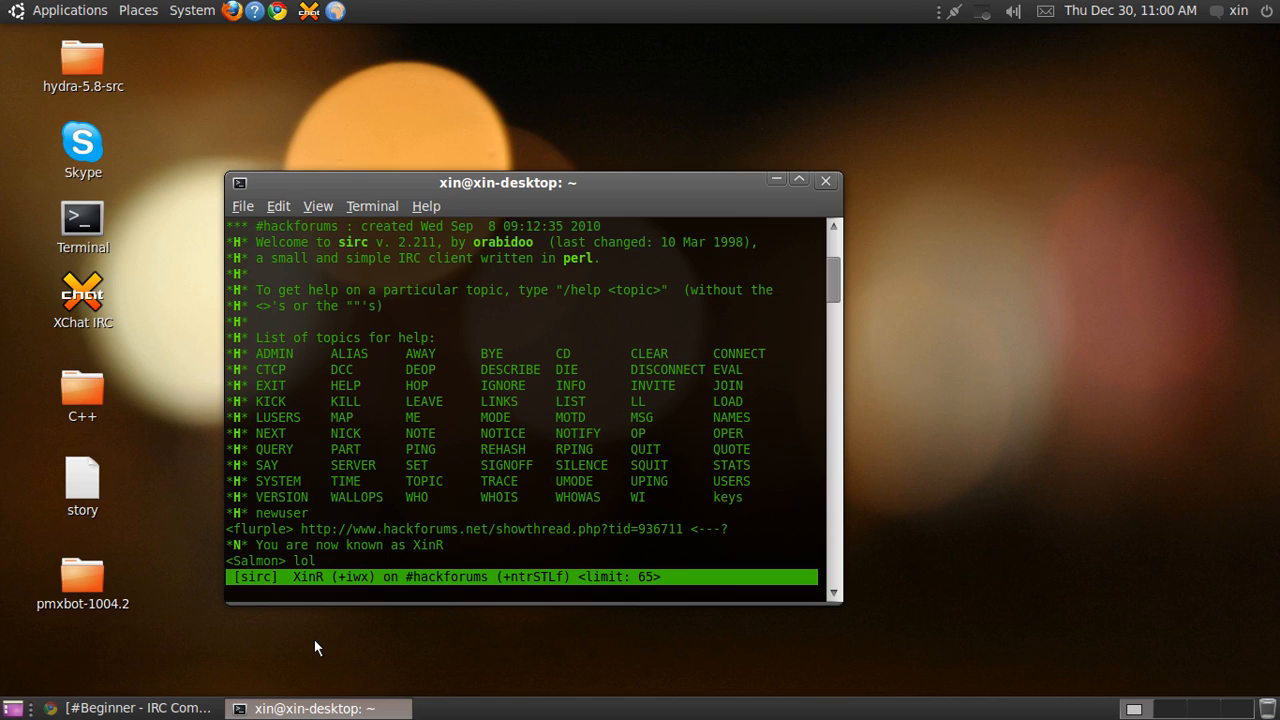
{"action": "type", "text": "/ctc"}
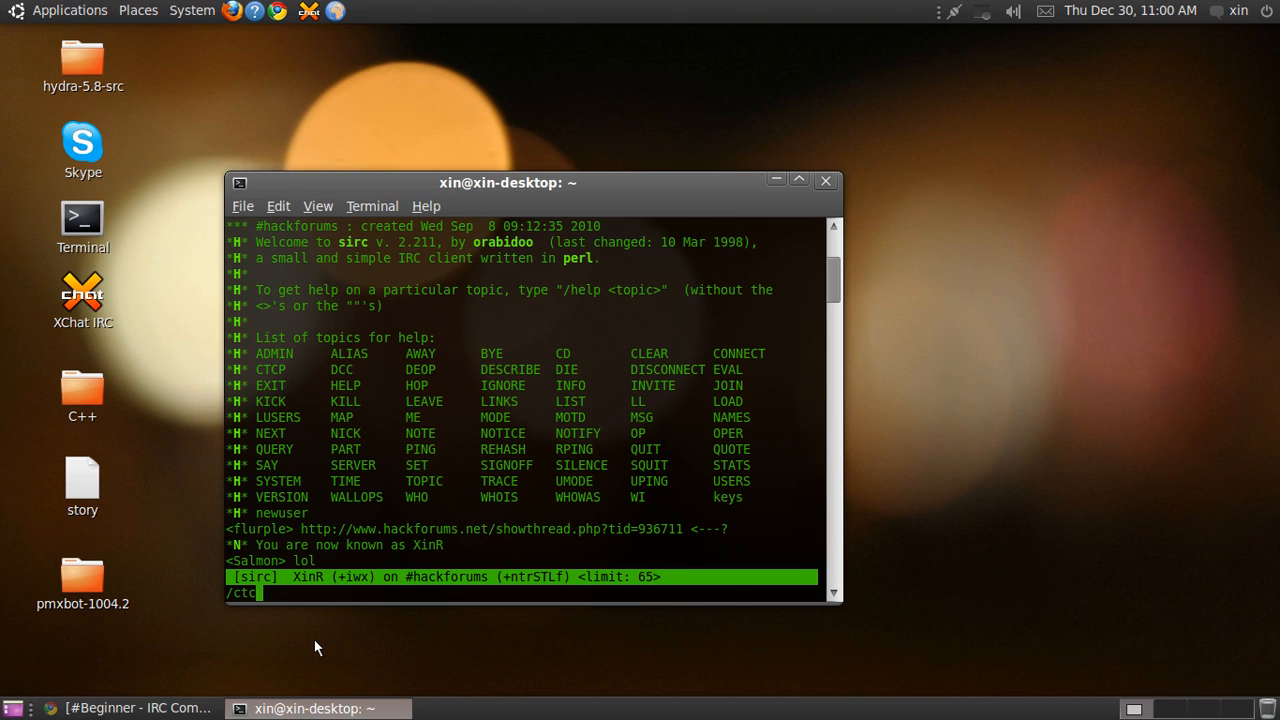
Step: Send a CTCP HELLO request to Salmon
{"action": "type", "text": "p"}
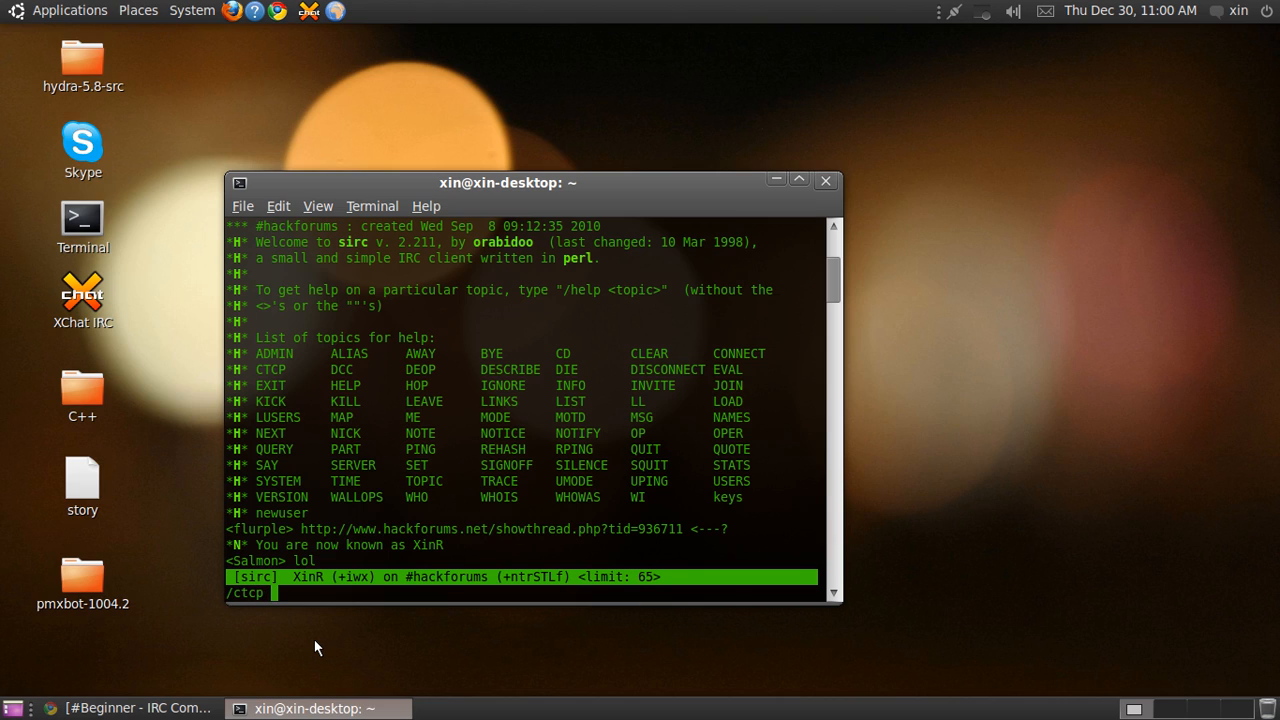
{"action": "type", "text": "Salco"}
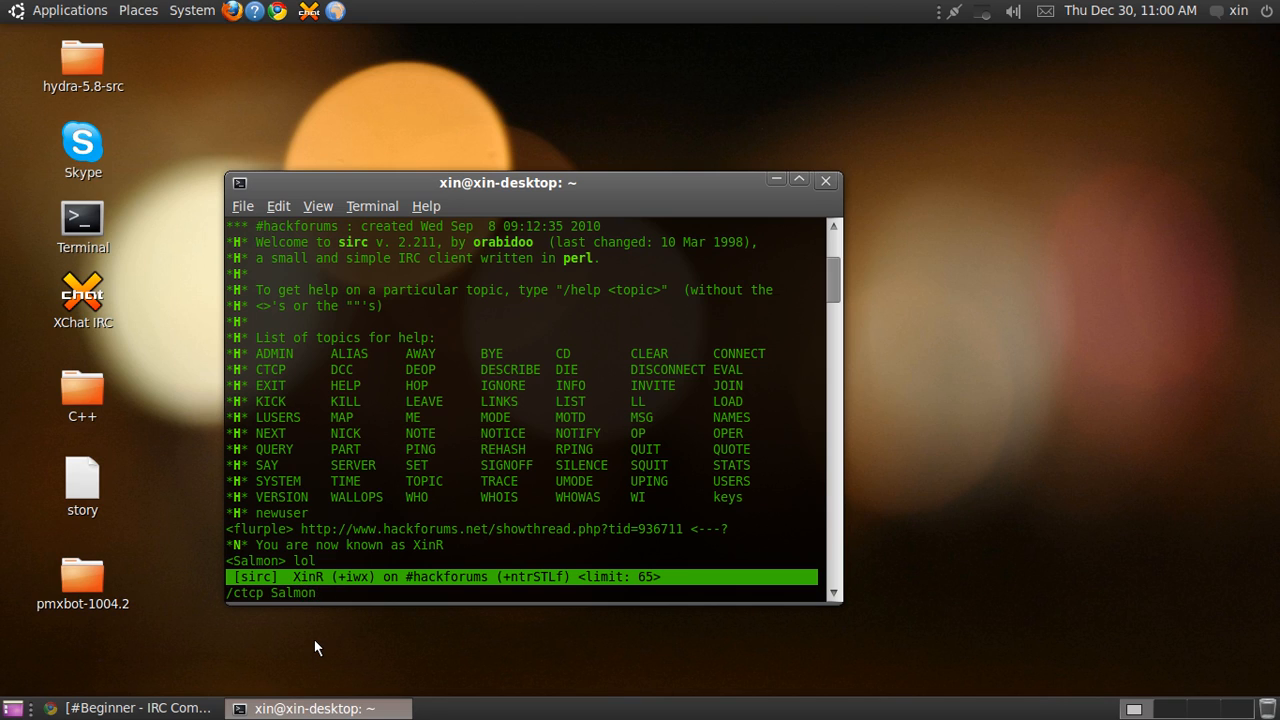
{"action": "key", "text": "Return"}
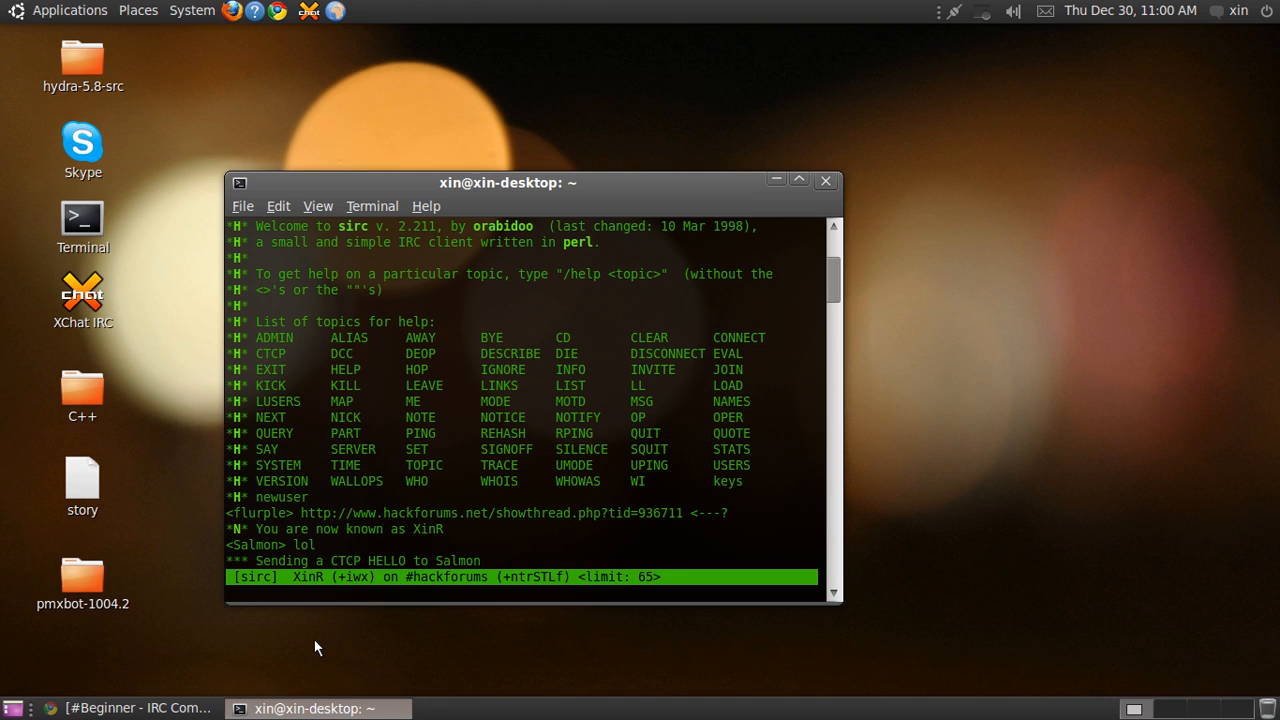
Step: Discard the unfinished kick command text
{"action": "type", "text": "kick,"}
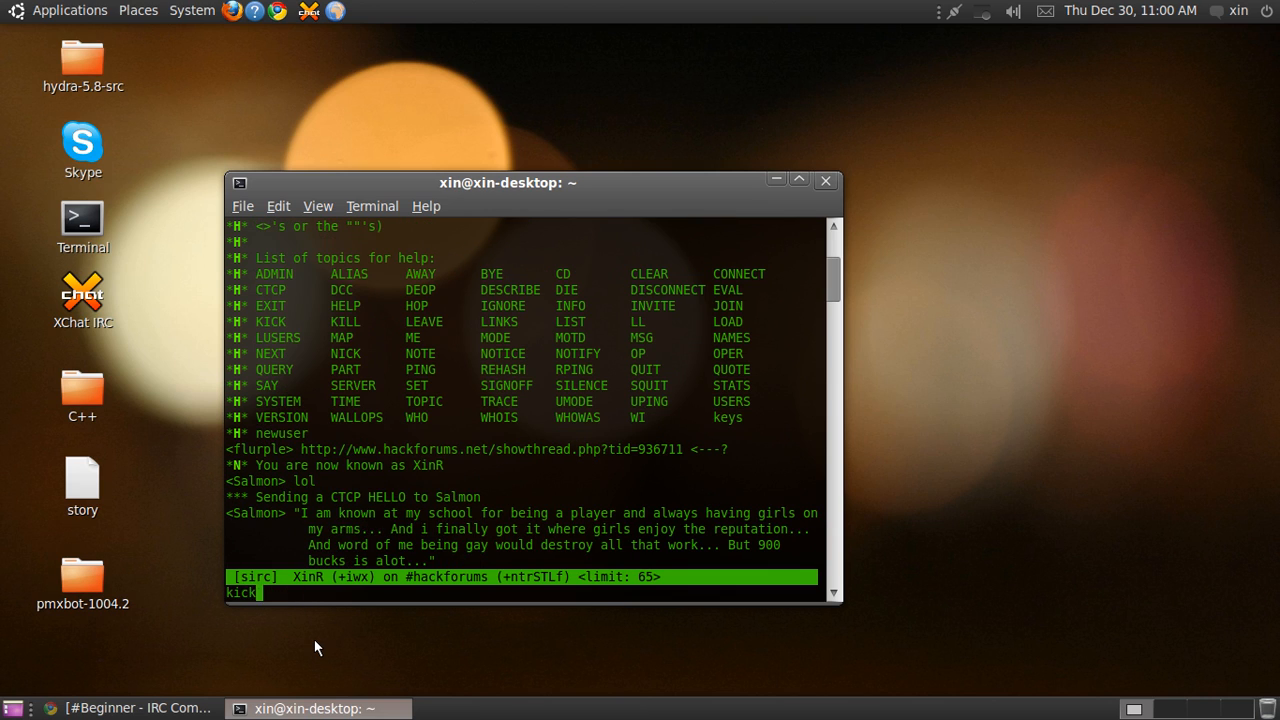
{"action": "key", "text": "Return"}
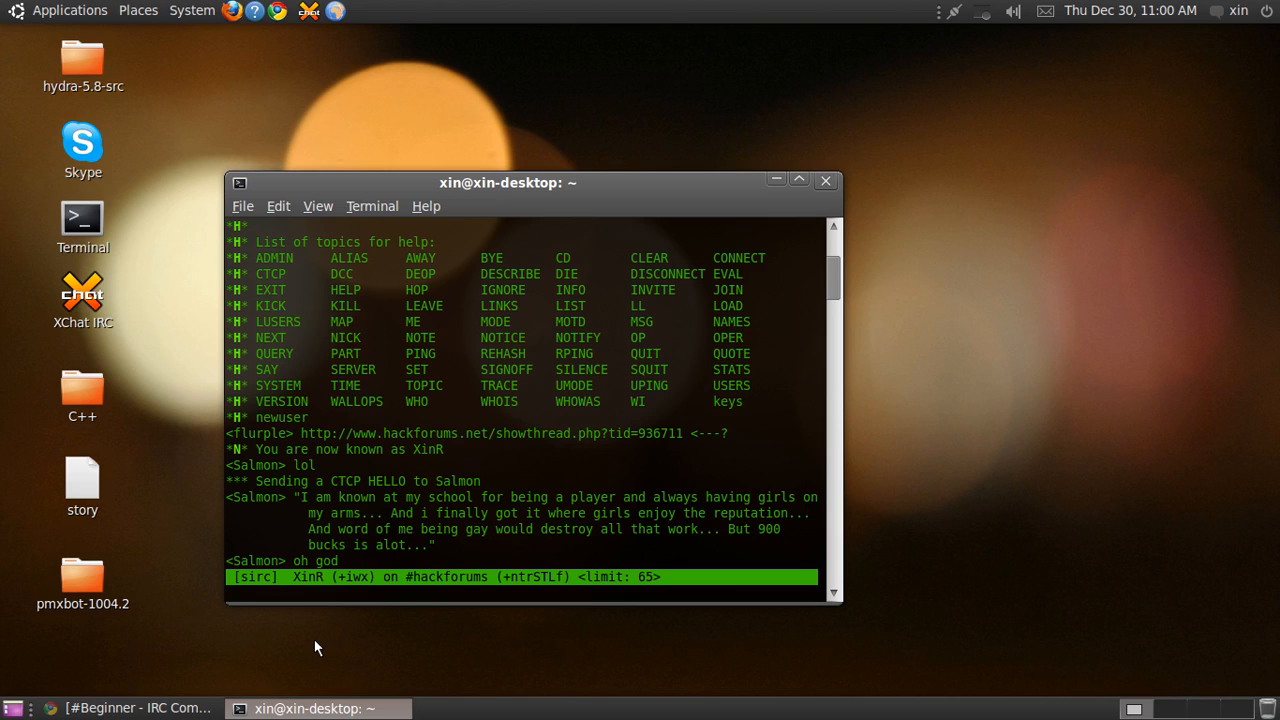
{"action": "key", "text": "Return"}
{"action": "type", "text": "/"}
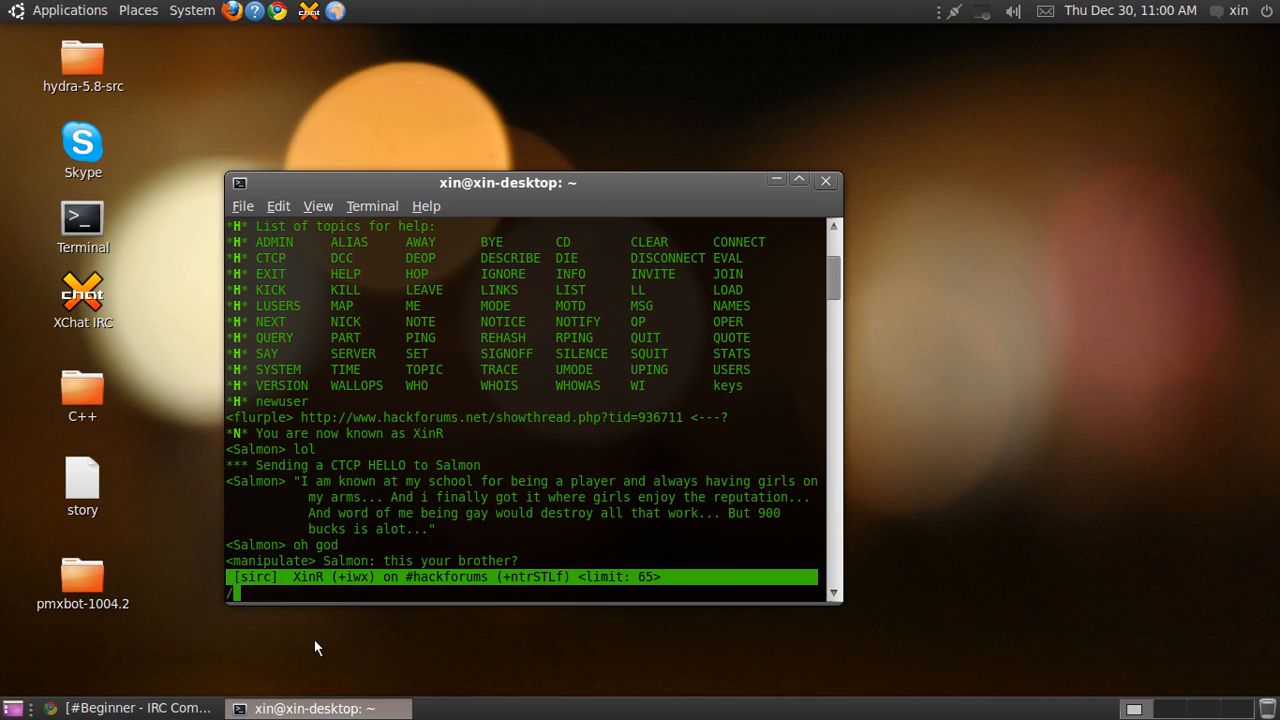
Step: Ping Salmon and get a 2-second reply time
{"action": "type", "text": "ping"}
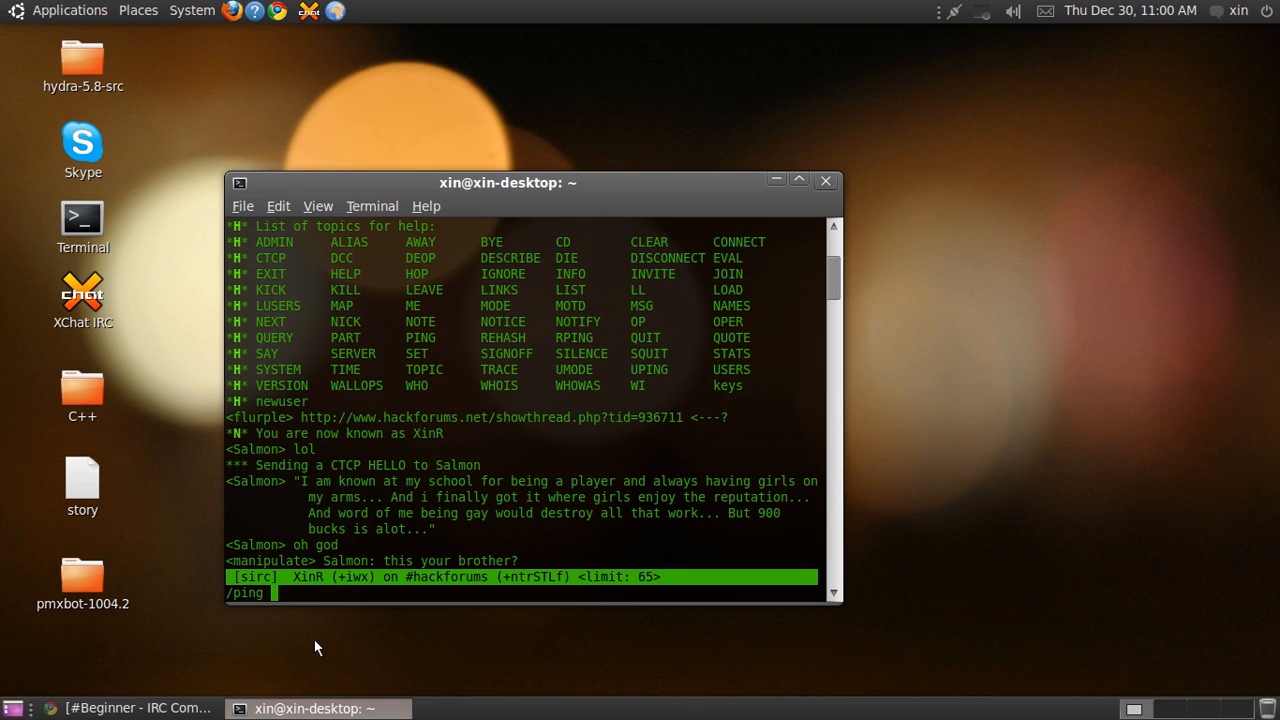
{"action": "type", "text": "Salm"}
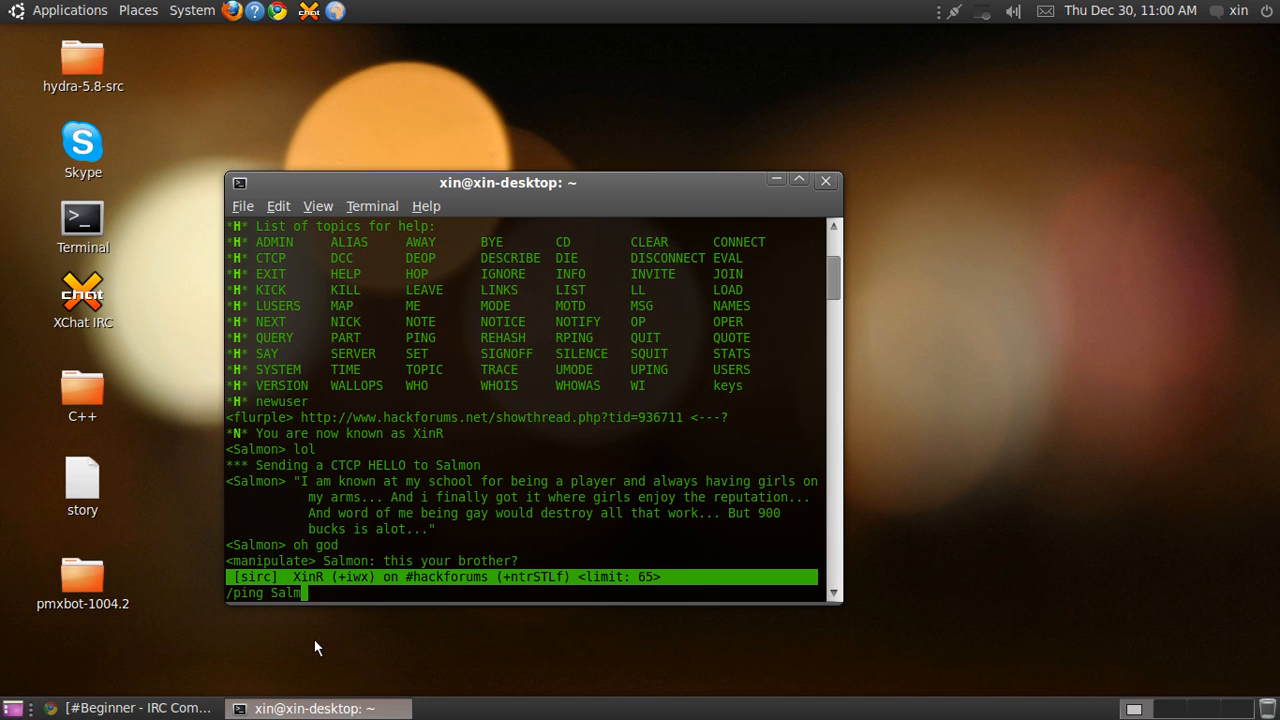
{"action": "key", "text": "Return"}
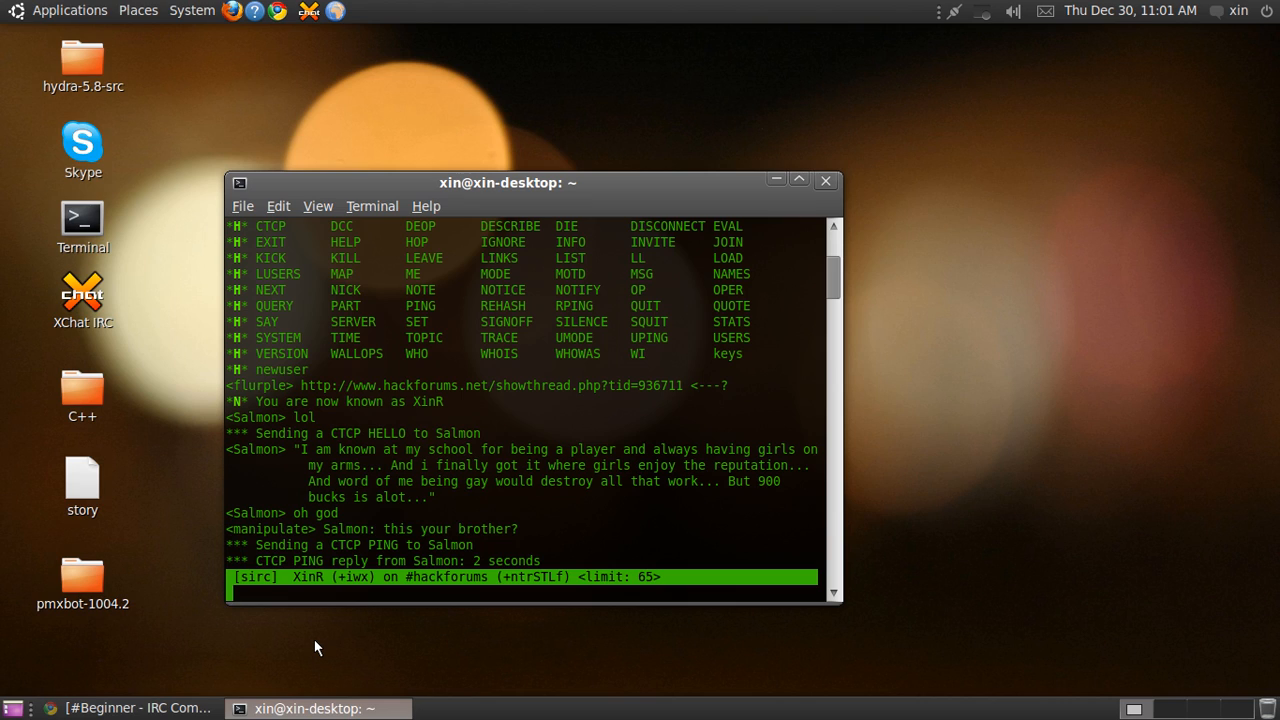
Step: Send Salmon a private 'Hello' message with /msg
{"action": "type", "text": "/msg"}
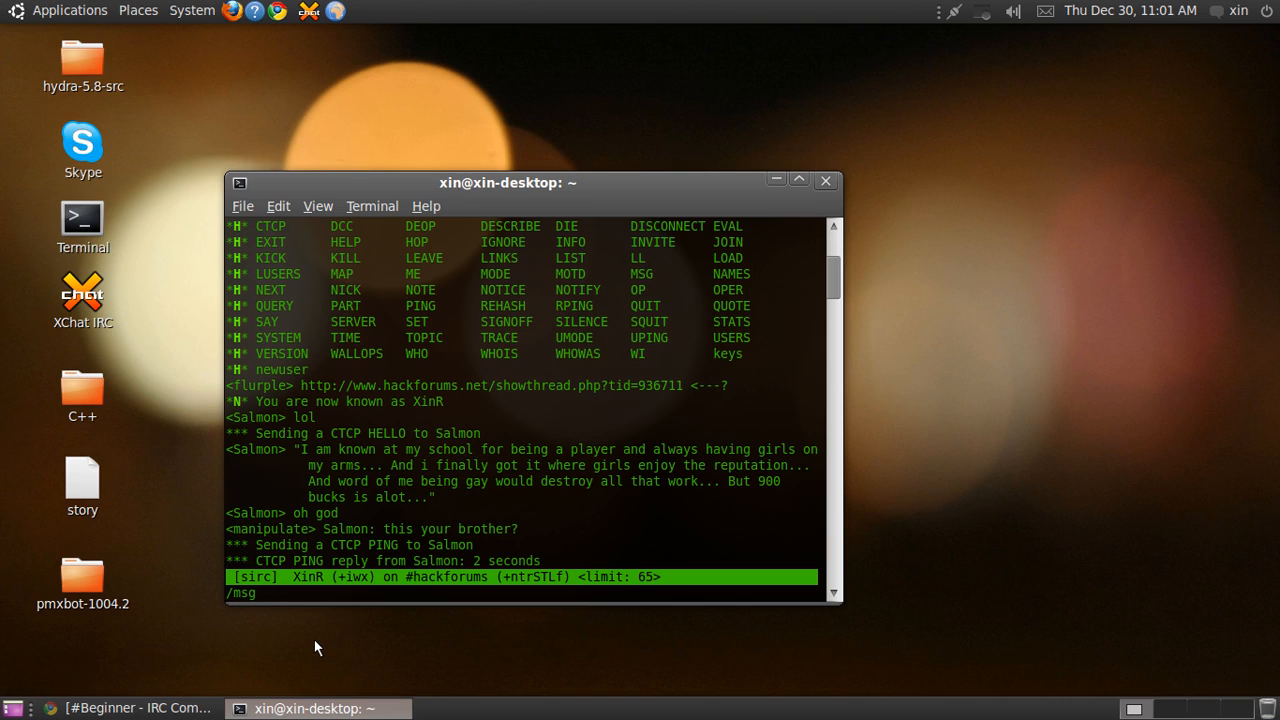
{"action": "type", "text": "S"}
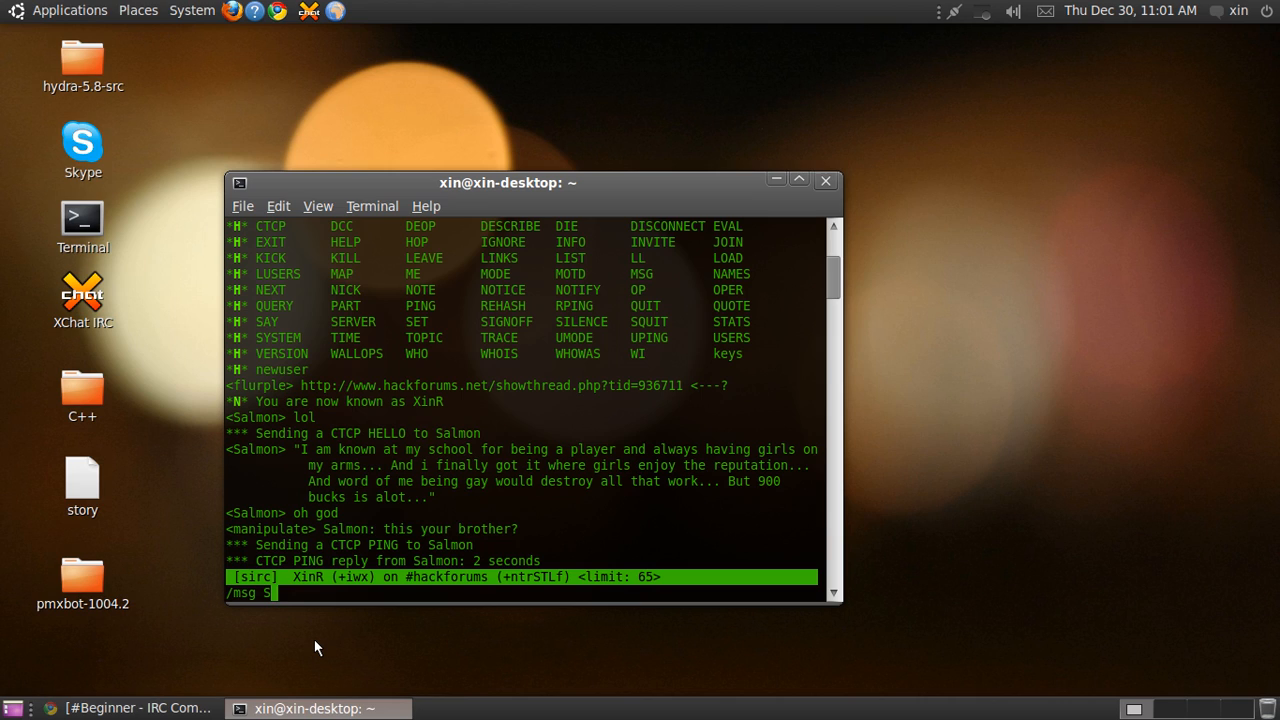
{"action": "type", "text": "almo"}
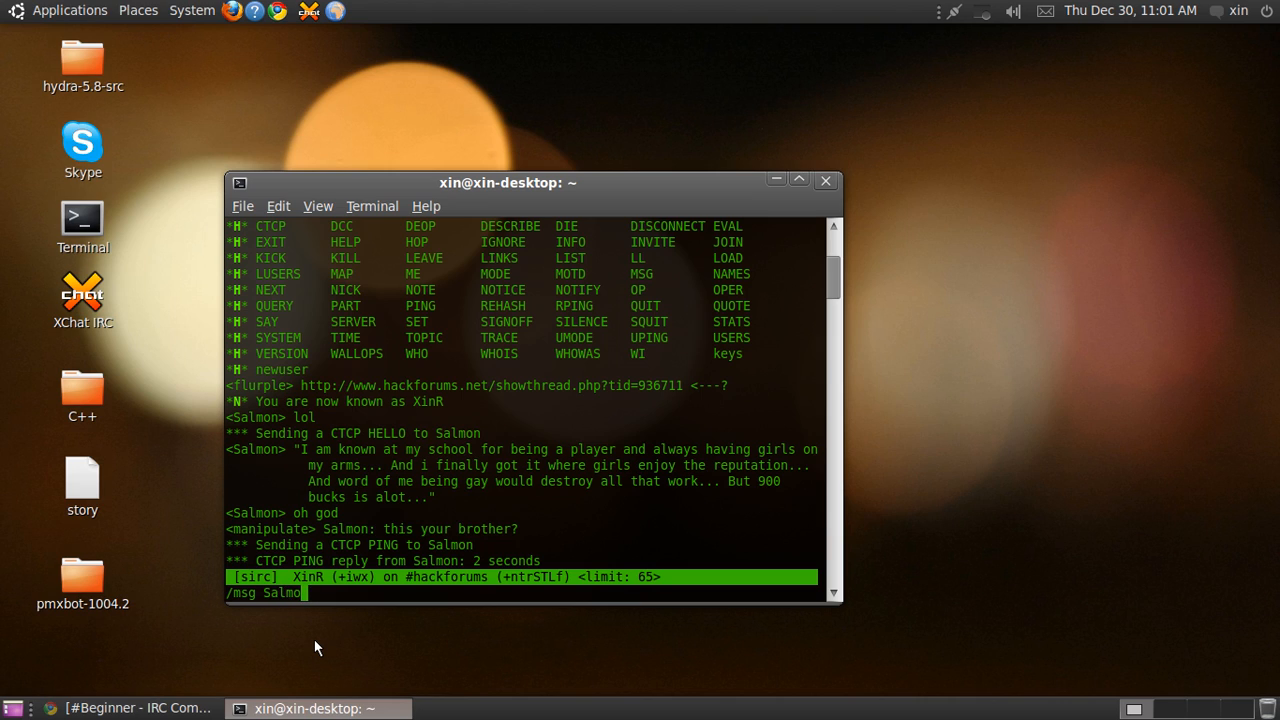
{"action": "type", "text": "n"}
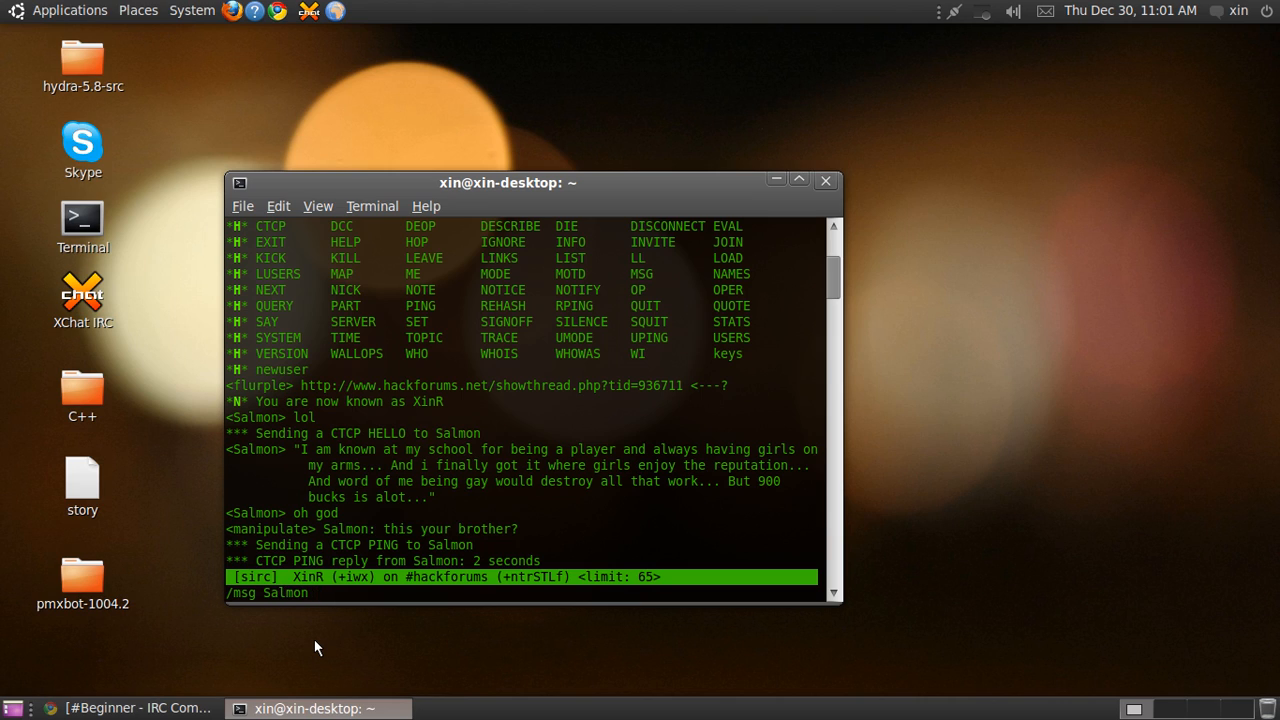
{"action": "type", "text": "Hell"}
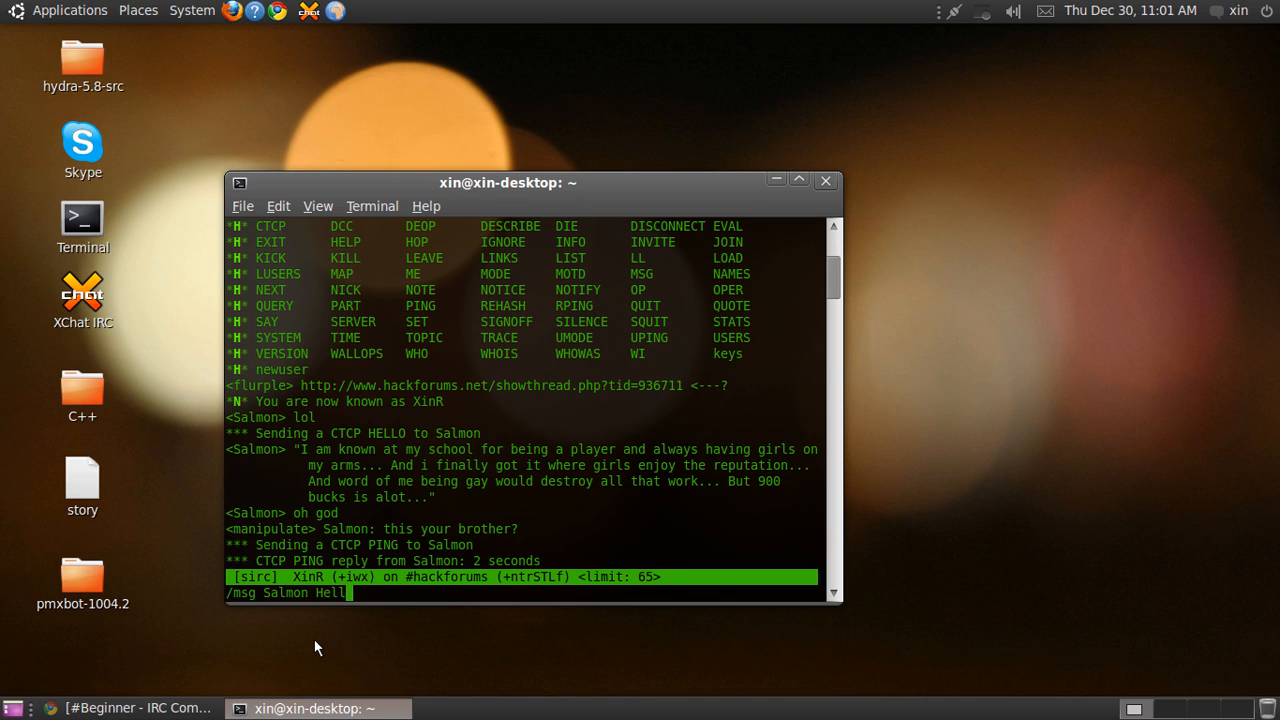
{"action": "key", "text": "Return"}
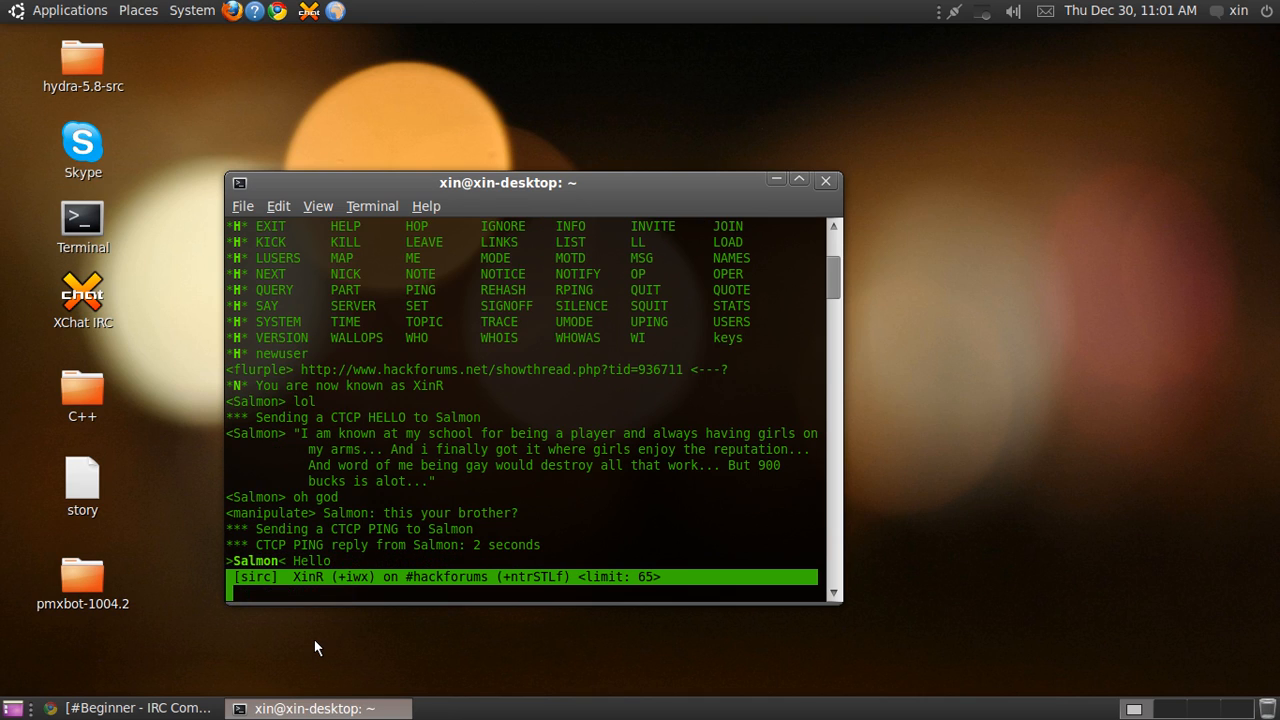
{"action": "scroll", "scroll_direction": "down", "scroll_amount": 3}
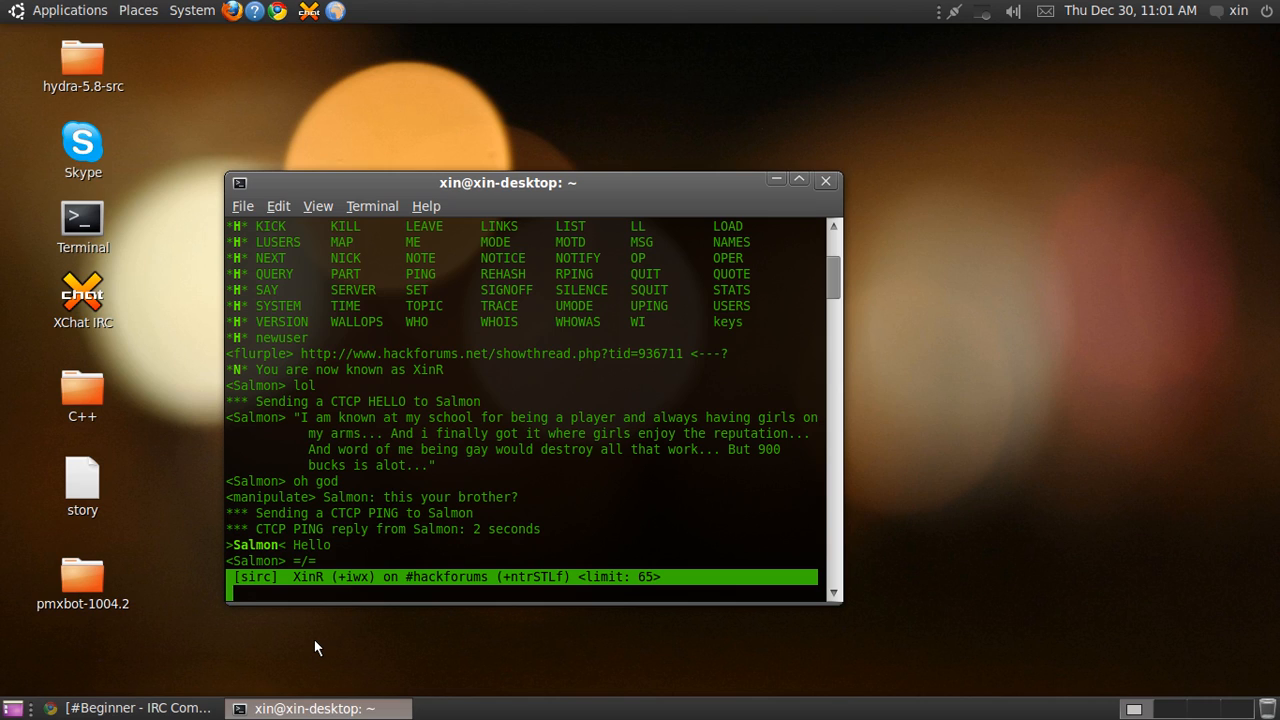
{"action": "type", "text": "/queryt"}
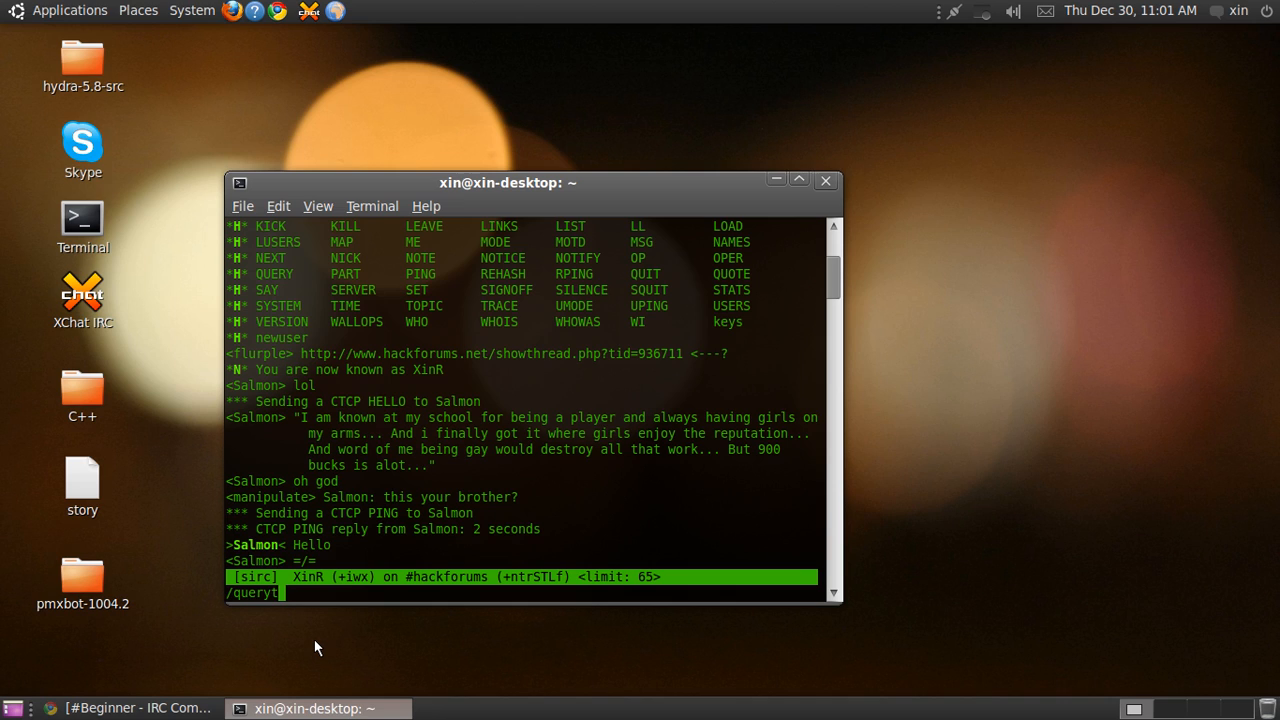
Step: Fix the /query typo and start a query with Salmon saying Hello
{"action": "key", "text": "BackSpace"}
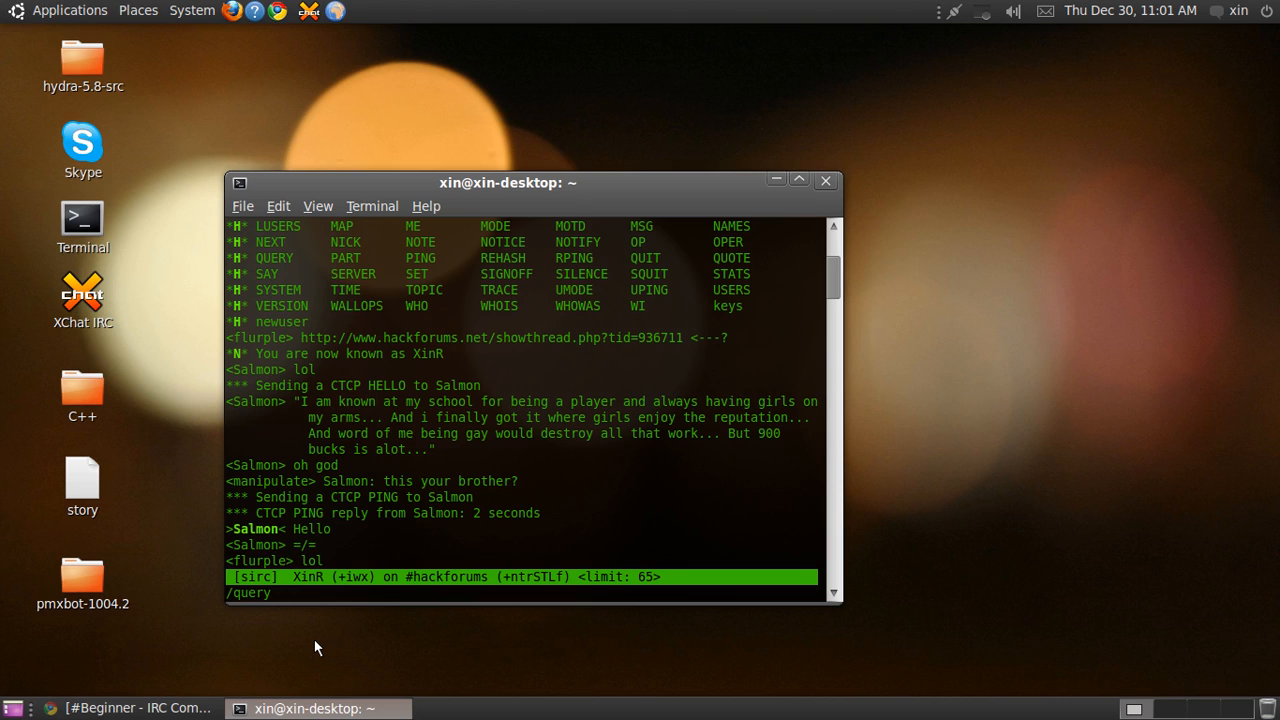
{"action": "type", "text": "Sal"}
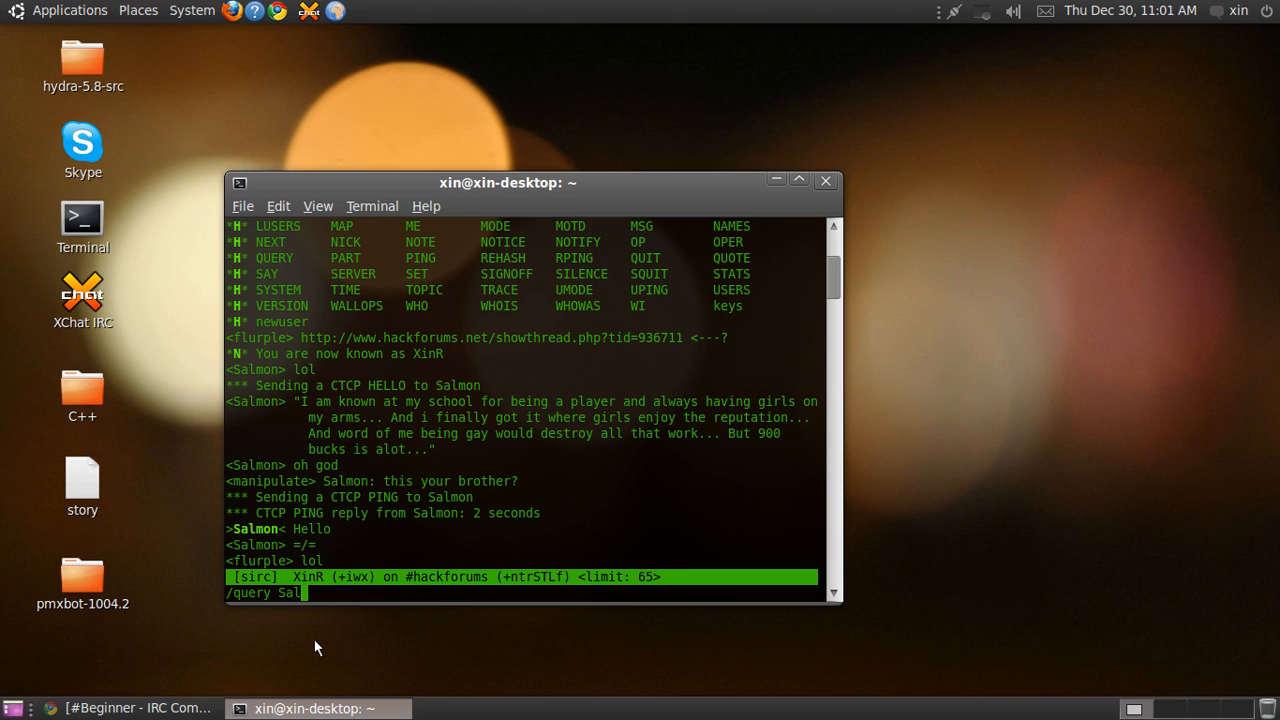
{"action": "type", "text": "mon Hell"}
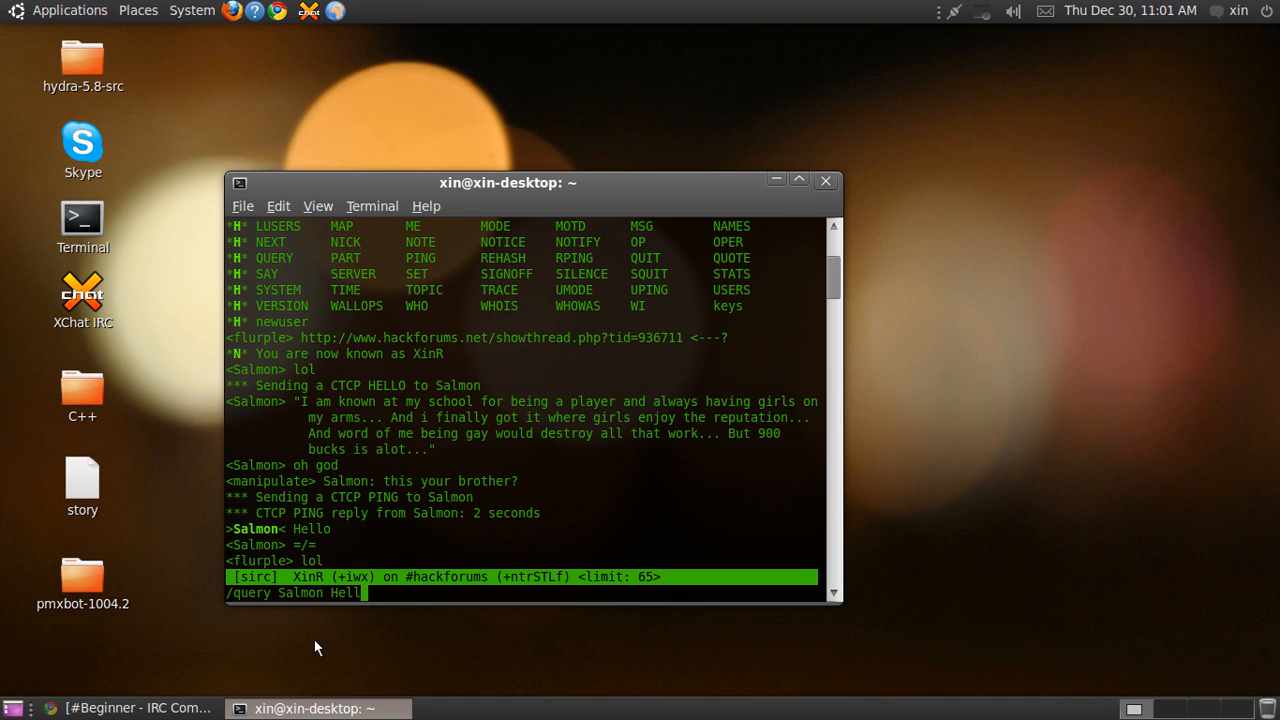
{"action": "key", "text": "Return"}
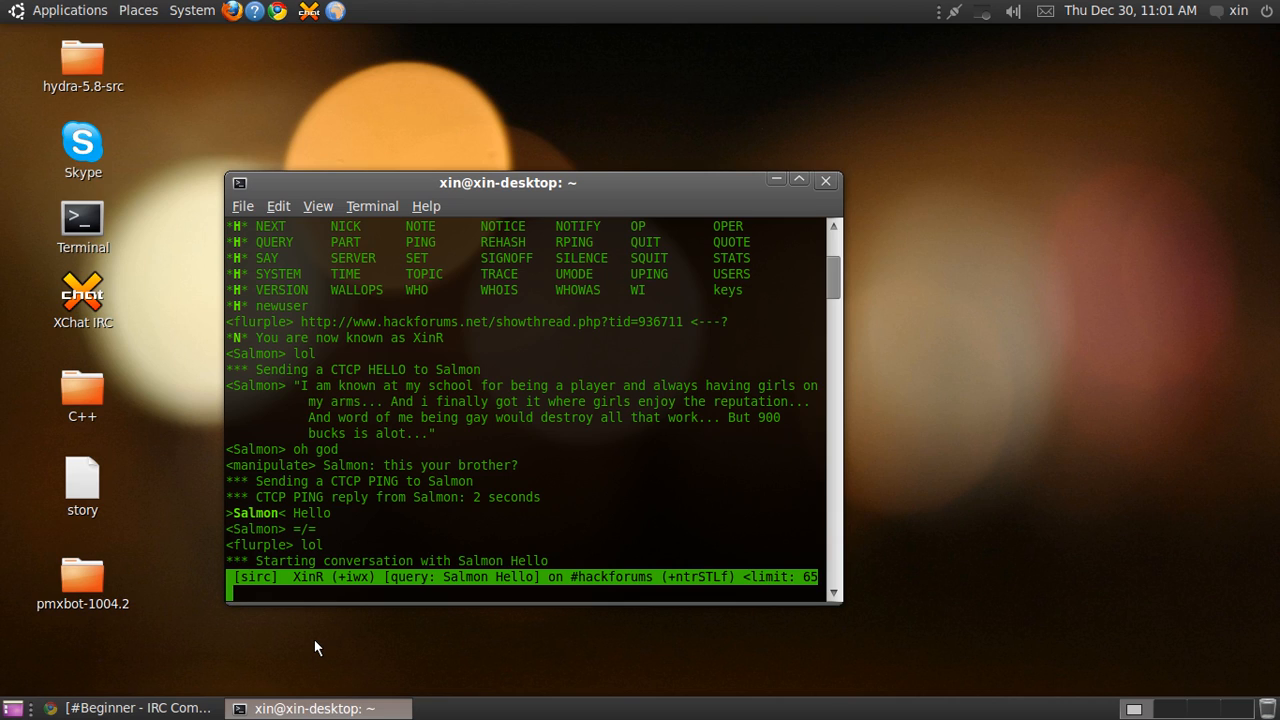
Step: Send /trace, which the server refuses for lacking operator privileges
{"action": "type", "text": "/"}
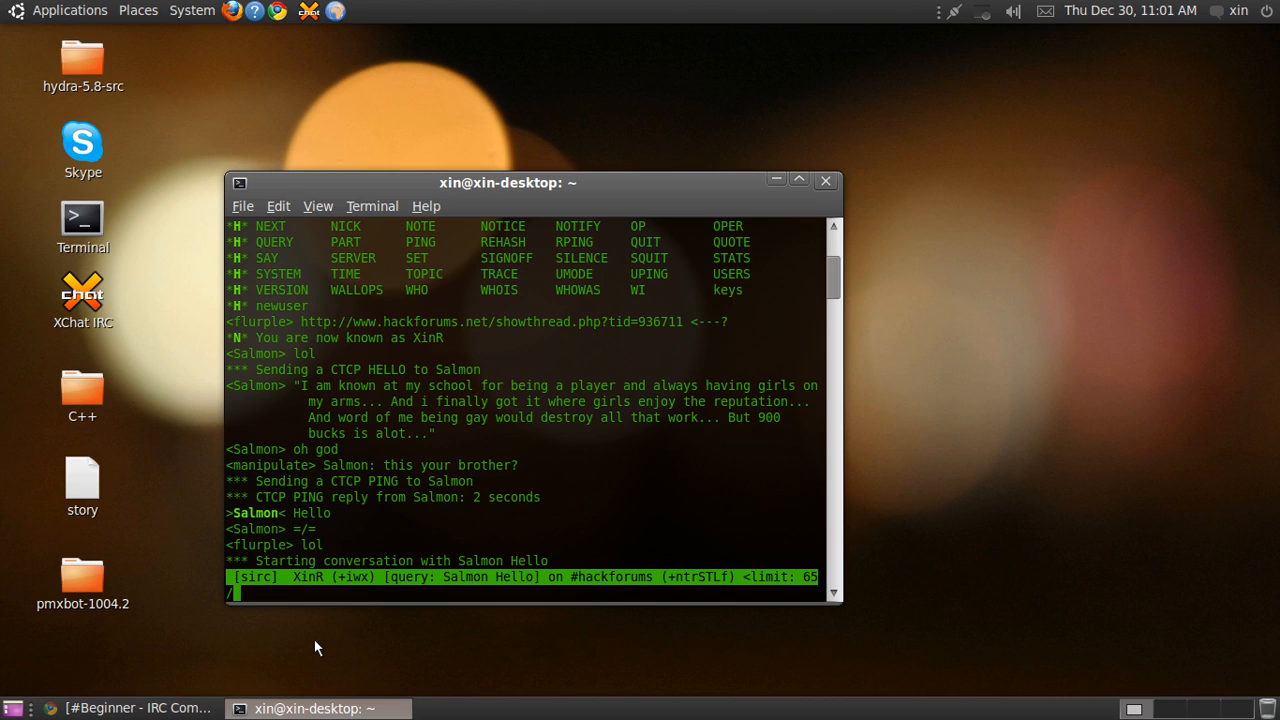
{"action": "type", "text": "/nic"}
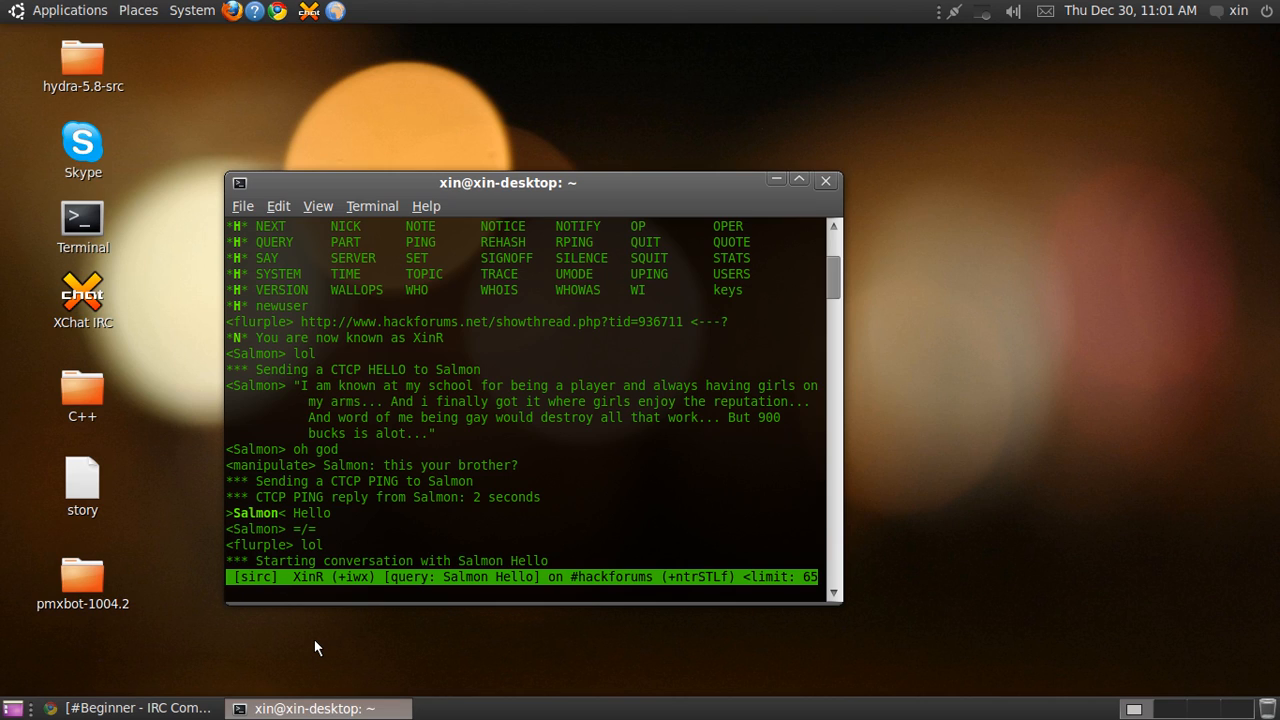
{"action": "type", "text": "/tra"}
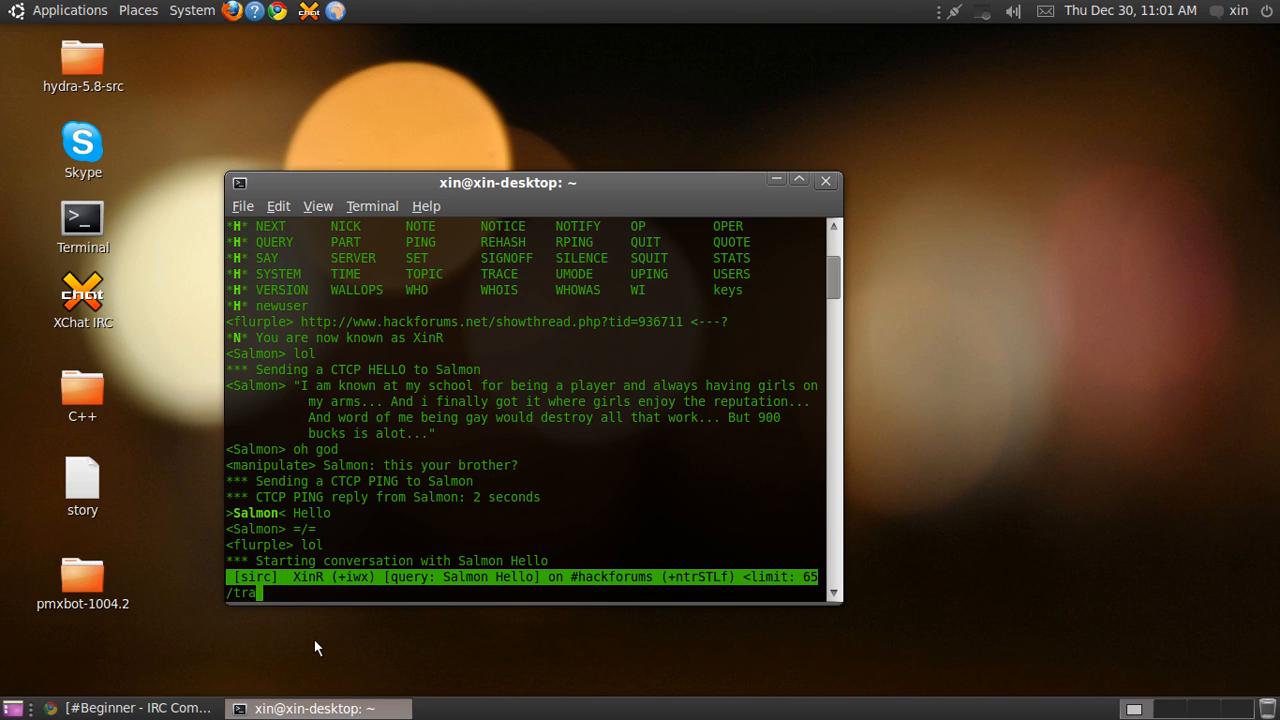
{"action": "type", "text": "ce"}
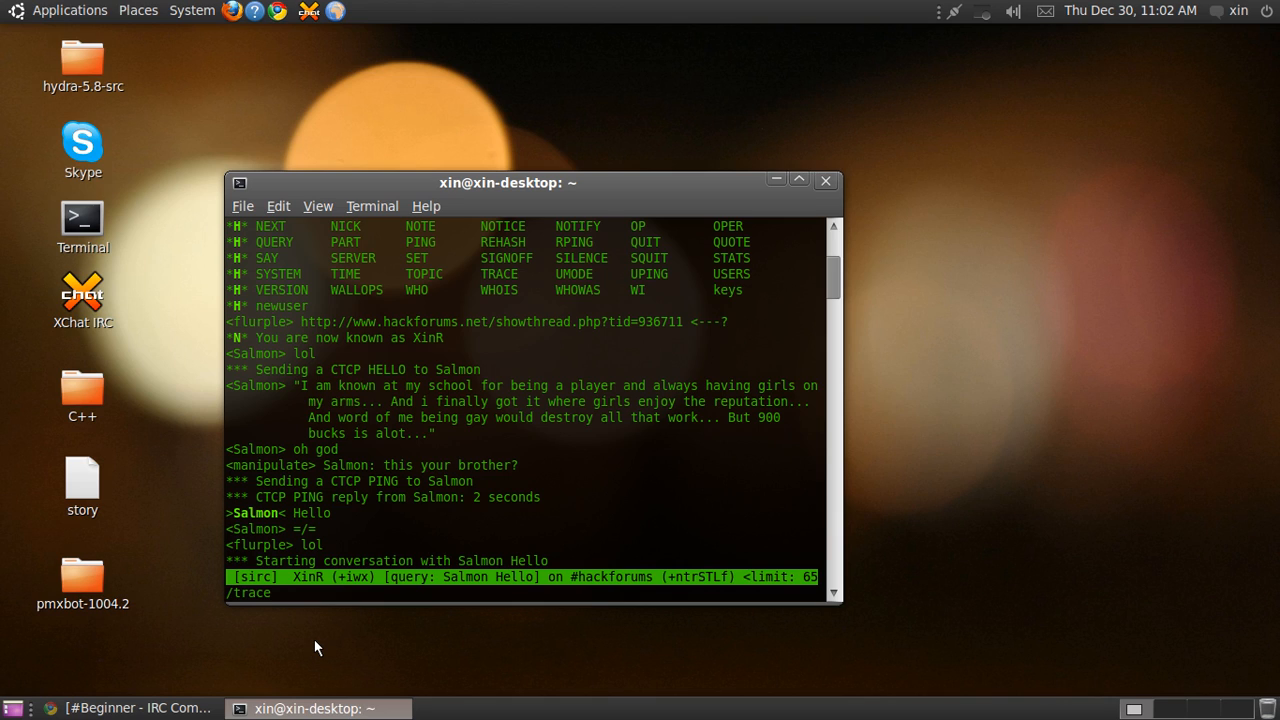
{"action": "type", "text": "S"}
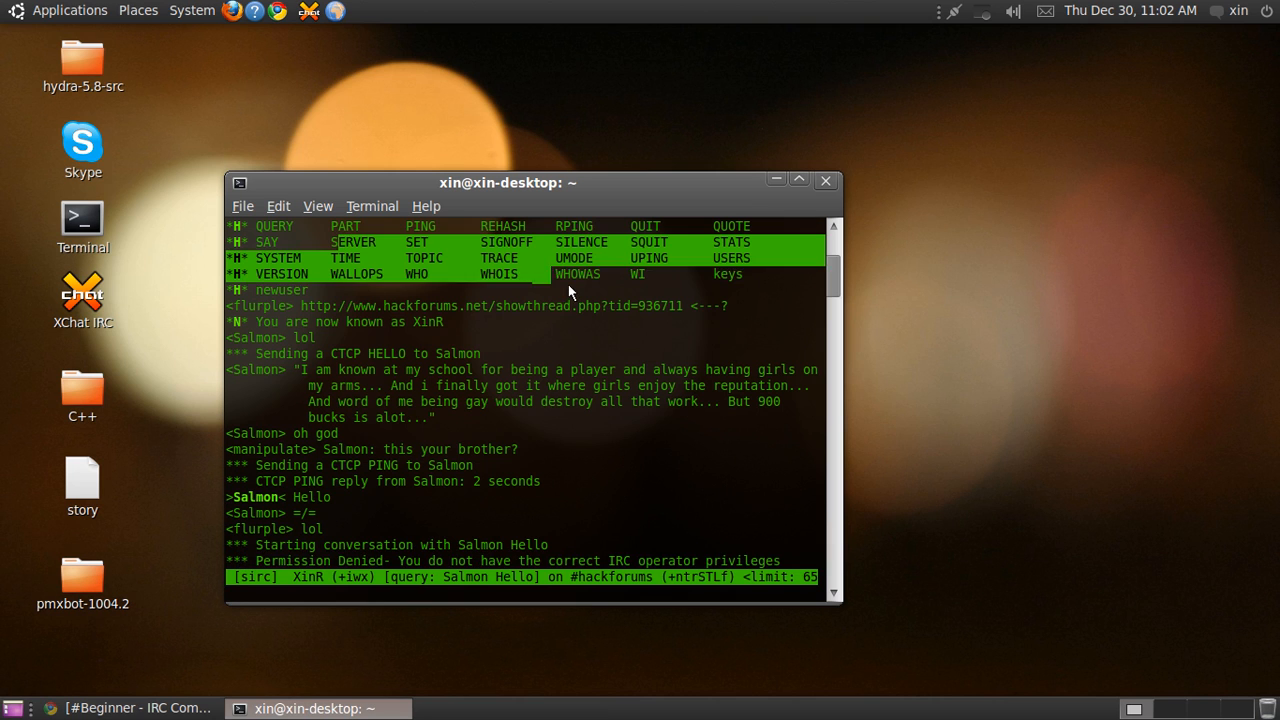
{"action": "scroll", "scroll_direction": "up", "scroll_amount": 3}
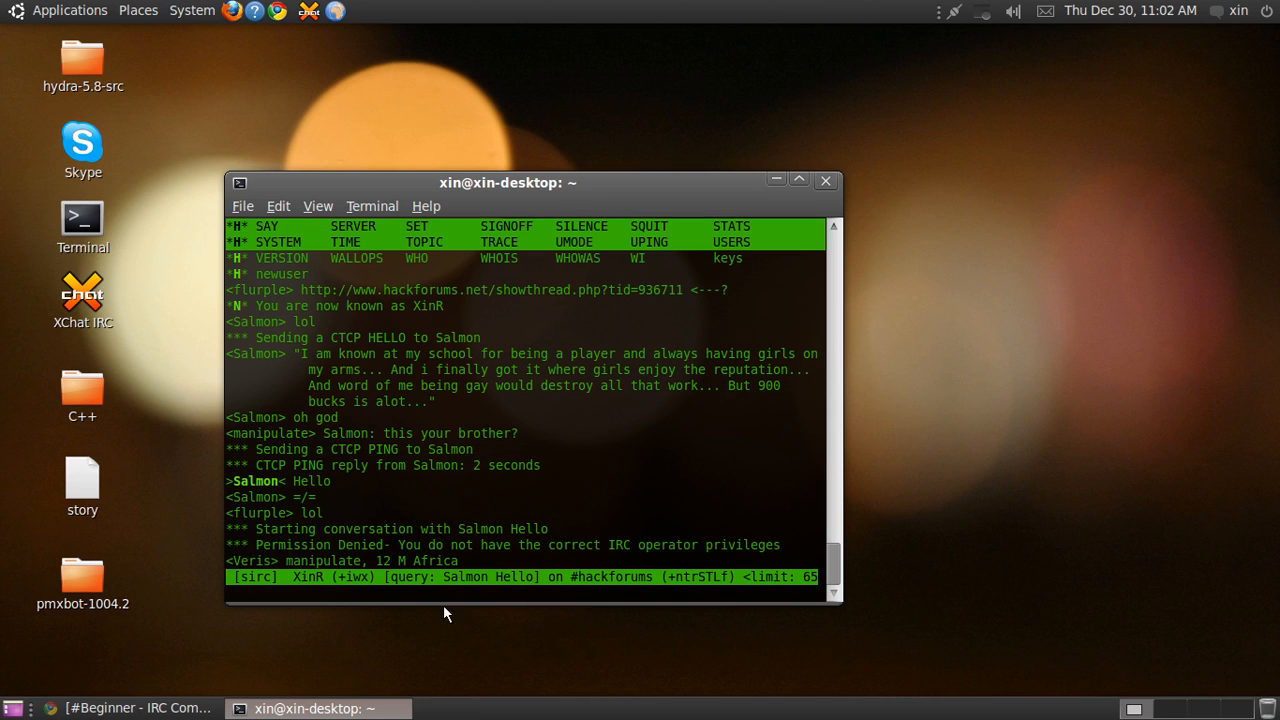
{"action": "mouse_move", "coordinate": [630, 295]}
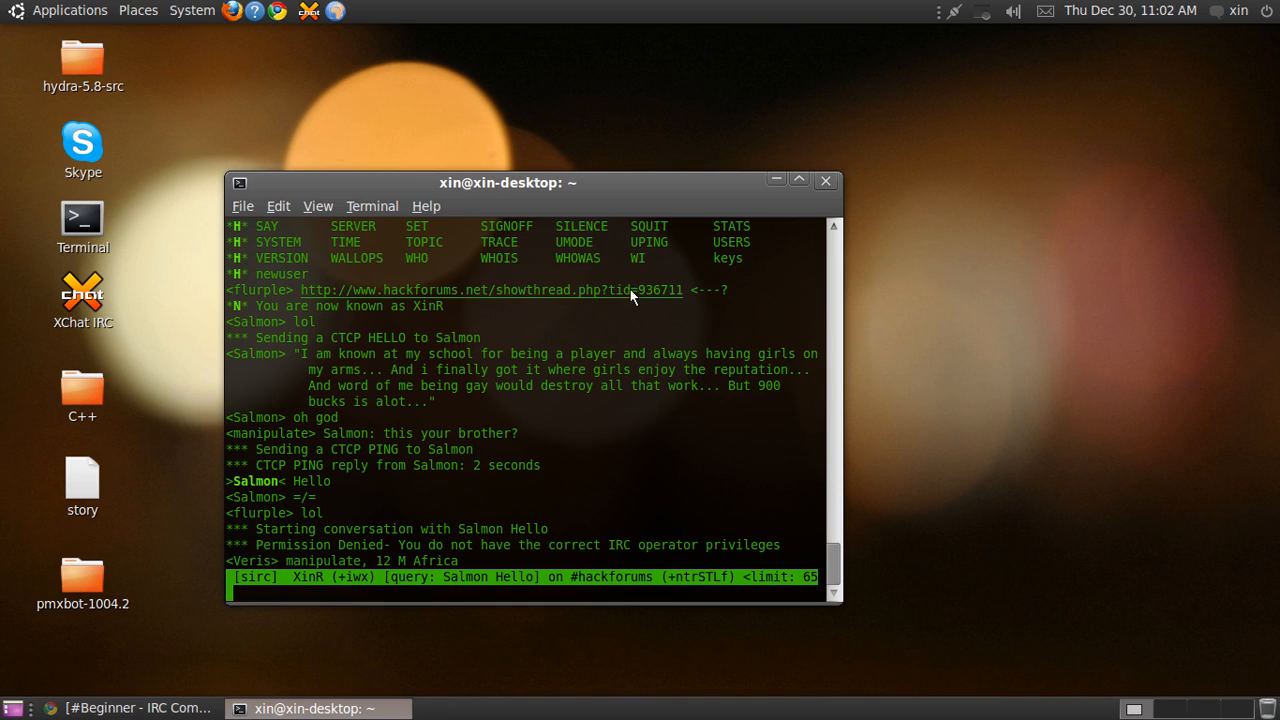
{"action": "mouse_move", "coordinate": [758, 271]}
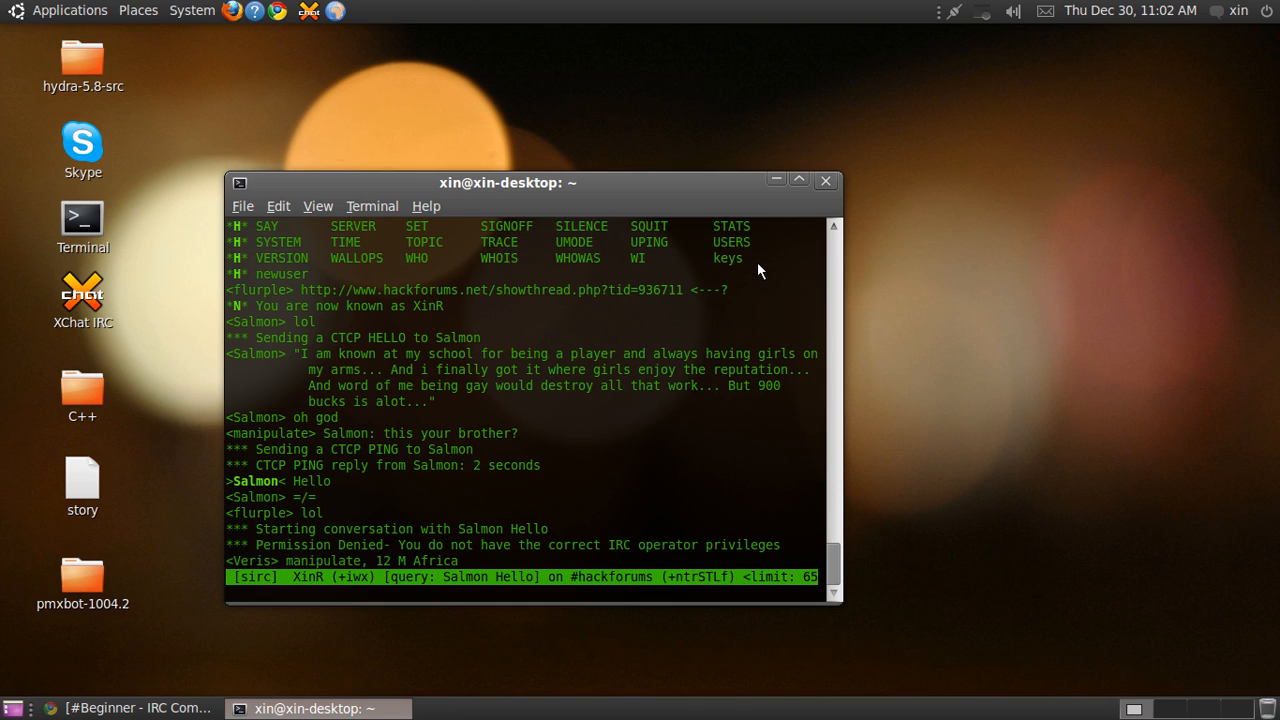
{"action": "type", "text": "/quit"}
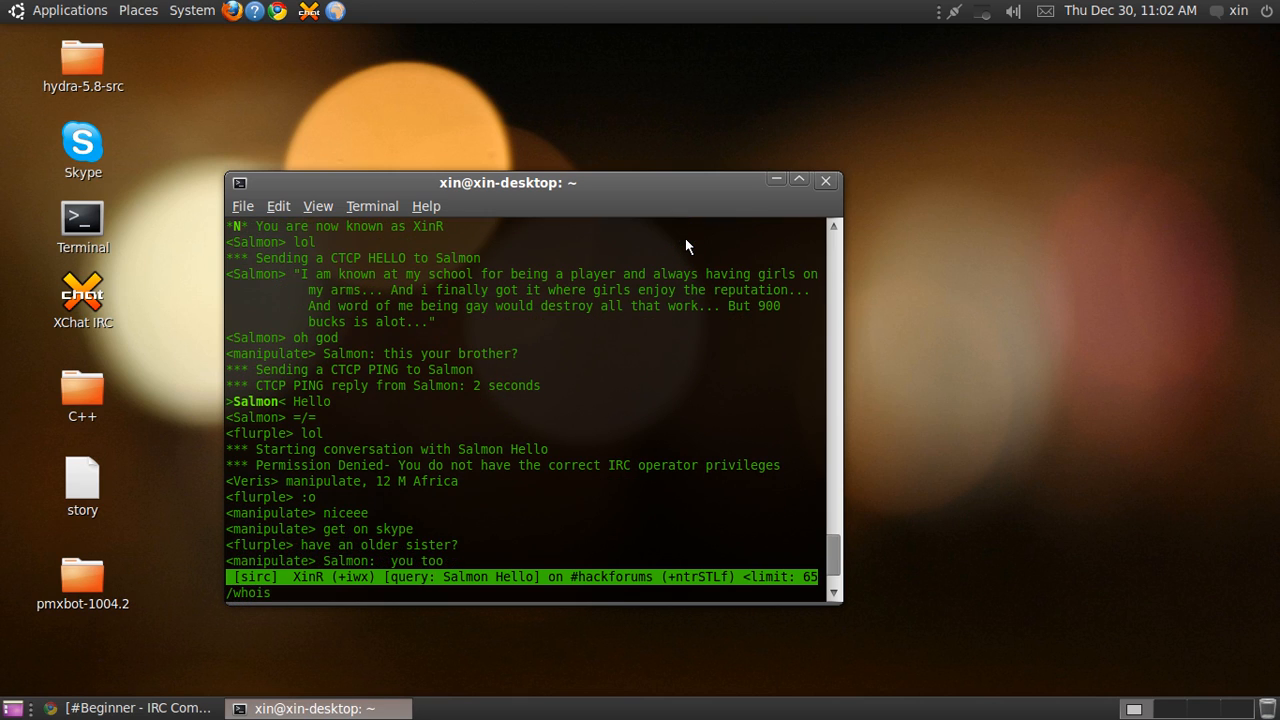
Step: Look up Salmon with whois and scroll through the host, channels, server and idle time
{"action": "type", "text": "Sal"}
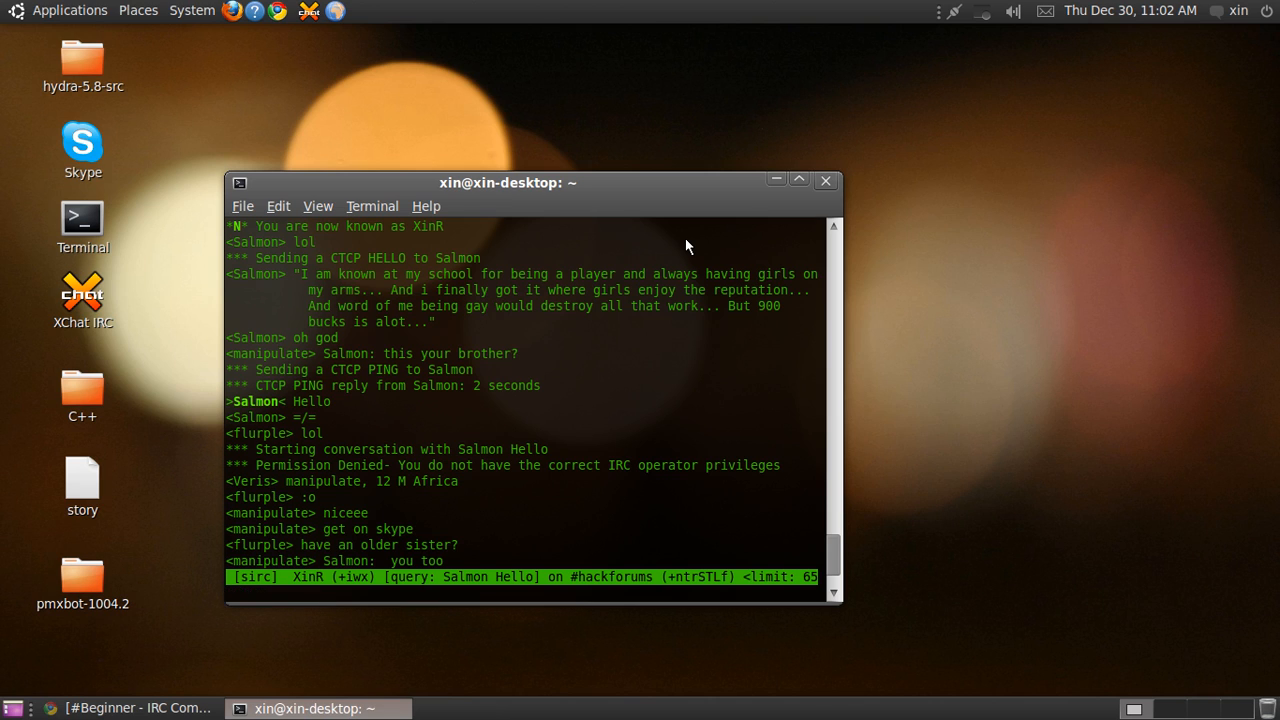
{"action": "scroll", "scroll_direction": "down", "scroll_amount": 3}
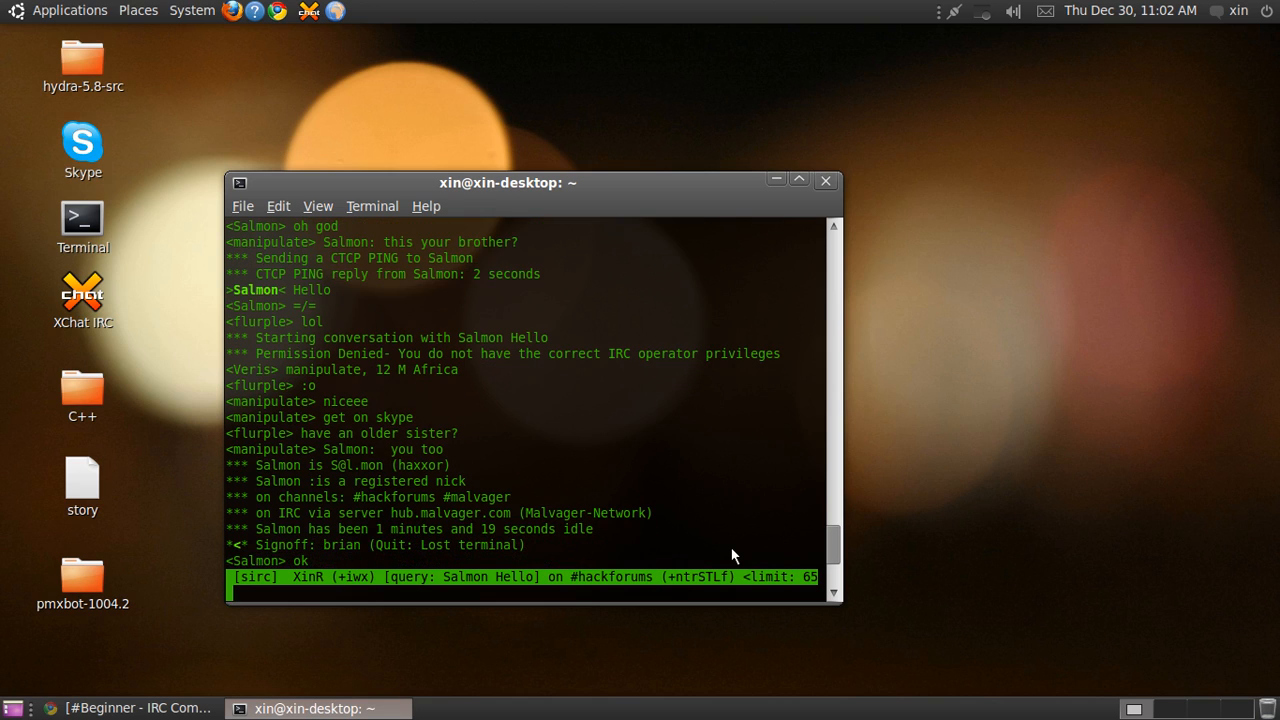
{"action": "mouse_move", "coordinate": [697, 530]}
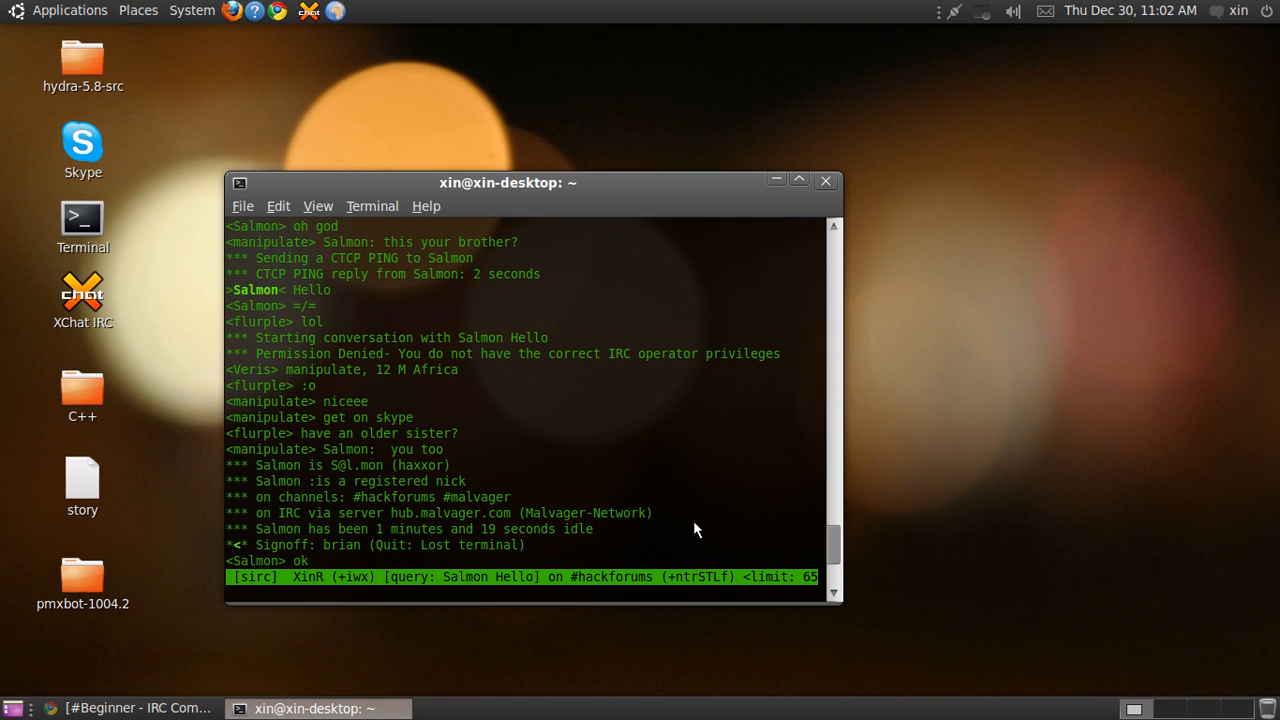
{"action": "mouse_move", "coordinate": [680, 507]}
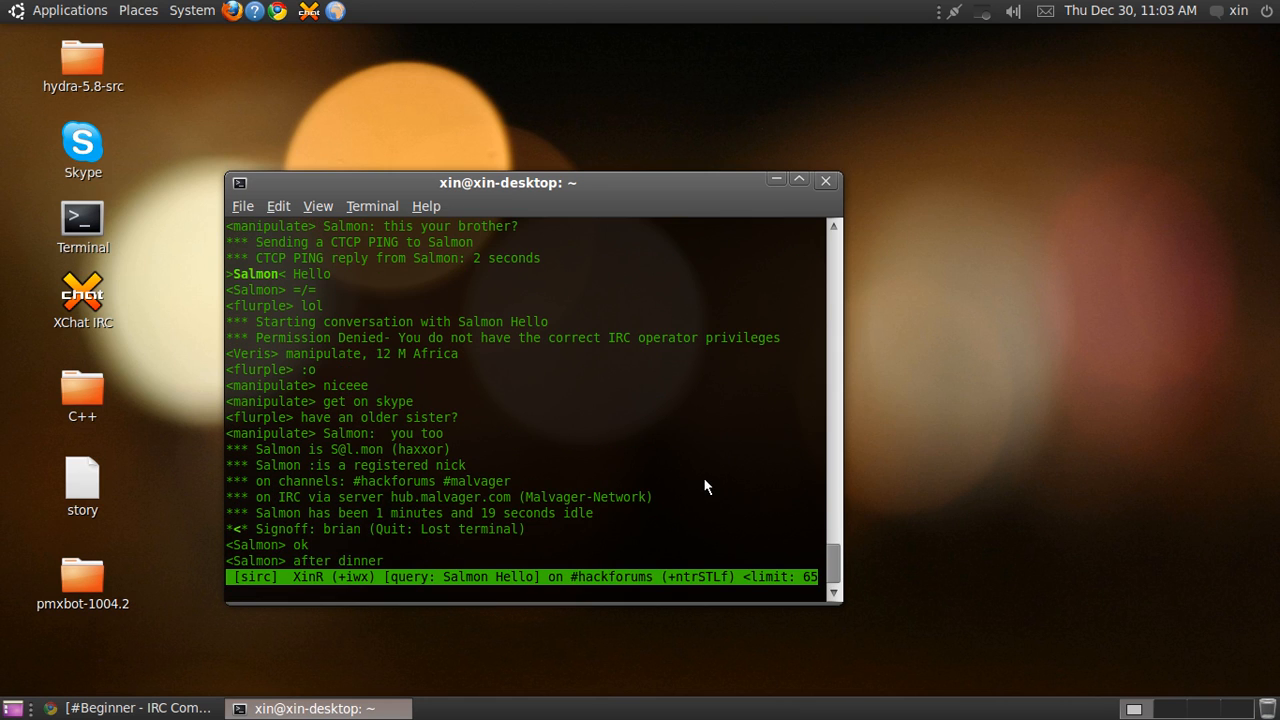
{"action": "mouse_move", "coordinate": [645, 502]}
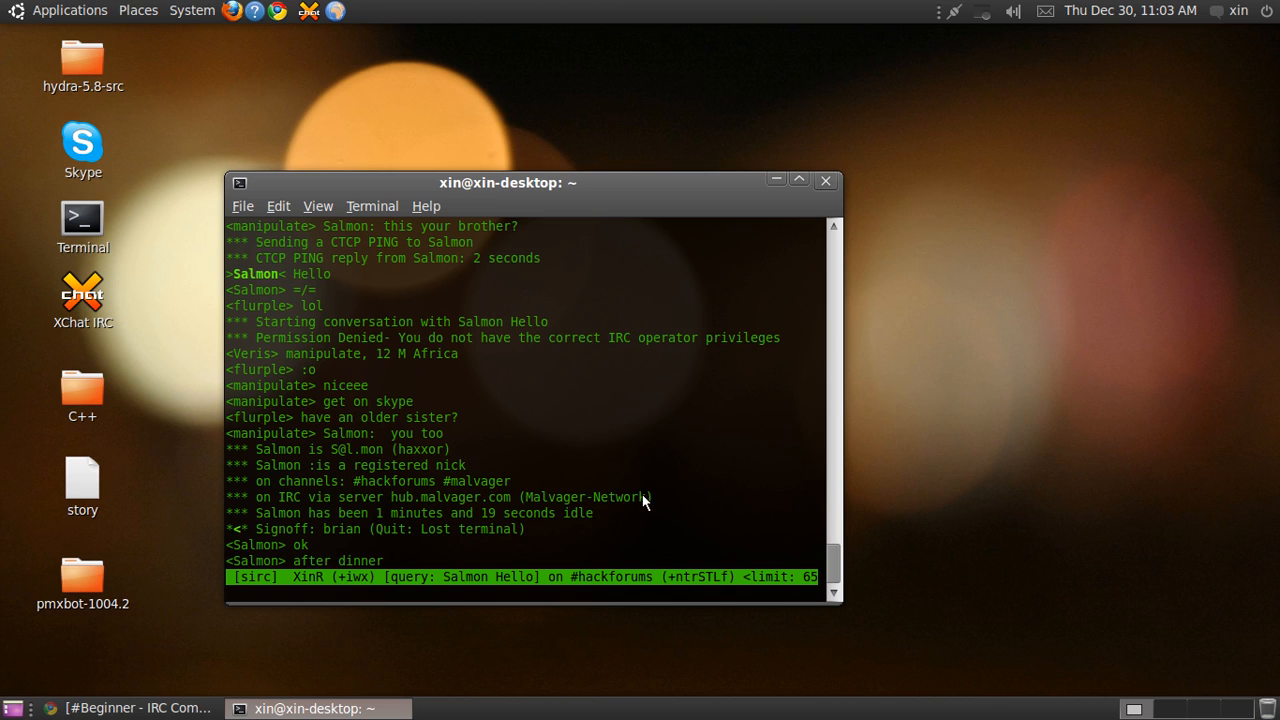
{"action": "mouse_move", "coordinate": [508, 517]}
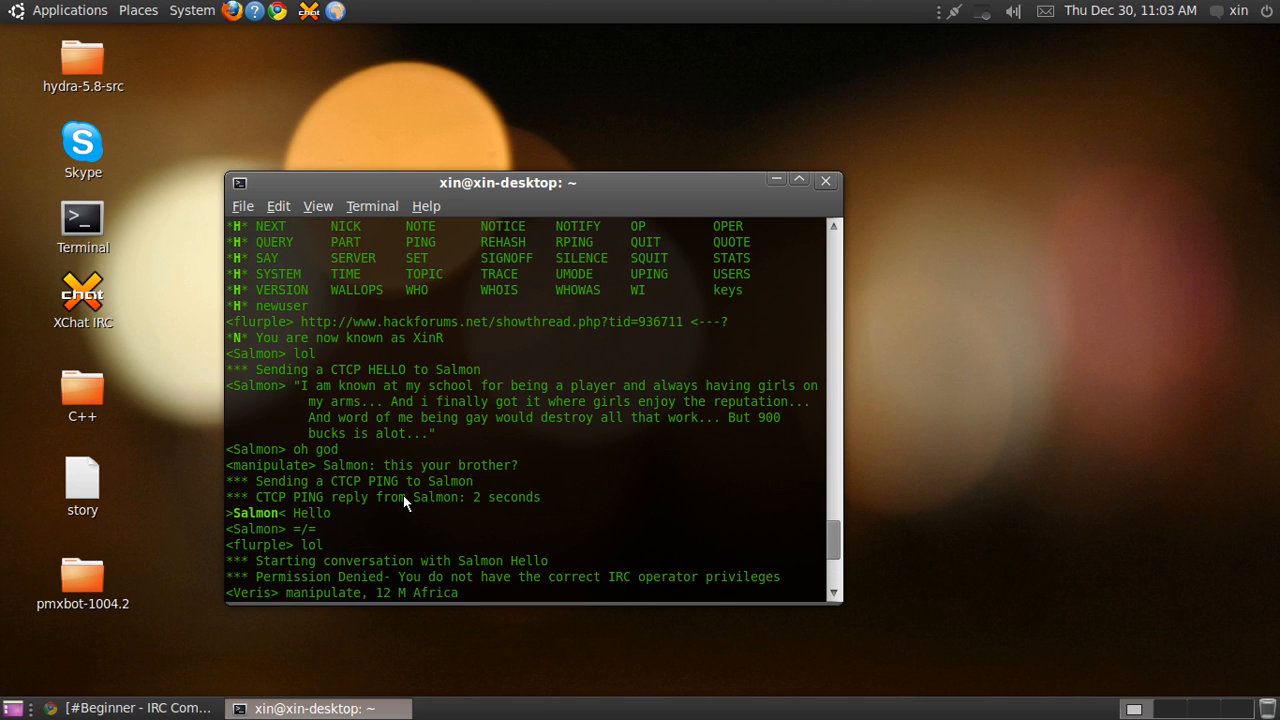
{"action": "mouse_move", "coordinate": [335, 503]}
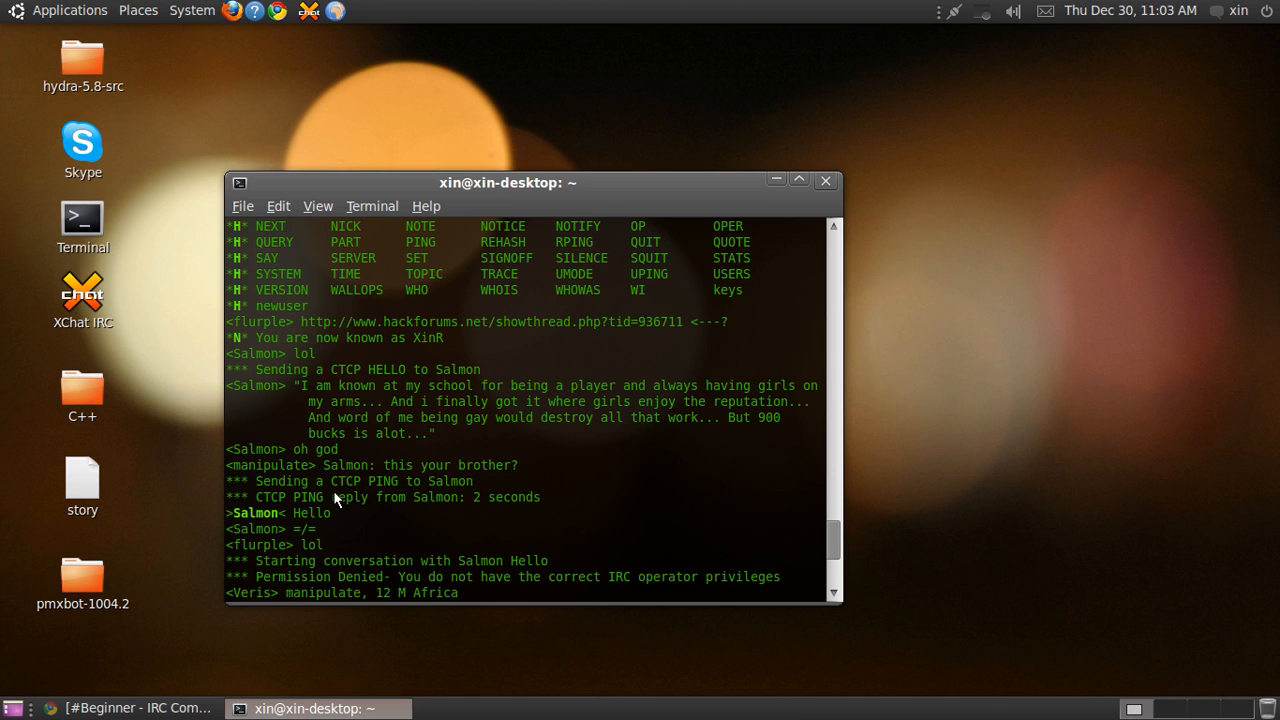
{"action": "mouse_move", "coordinate": [323, 500]}
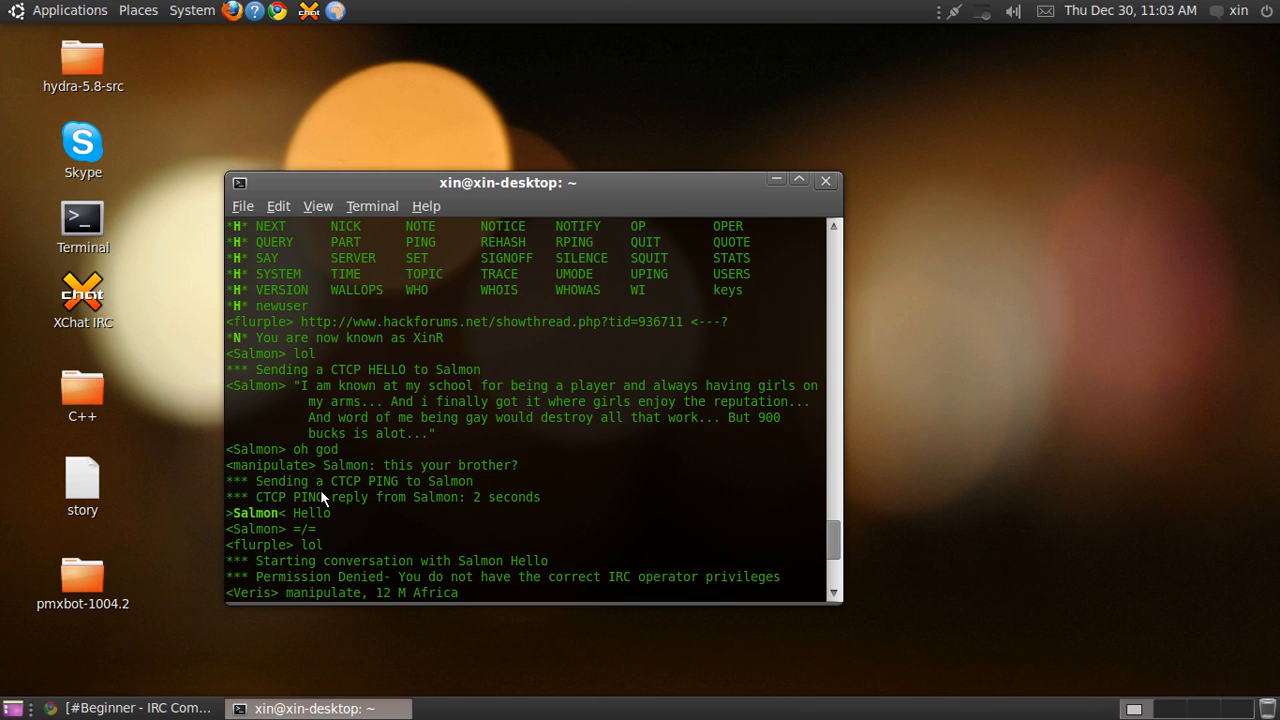
{"action": "scroll", "scroll_direction": "up", "scroll_amount": 3}
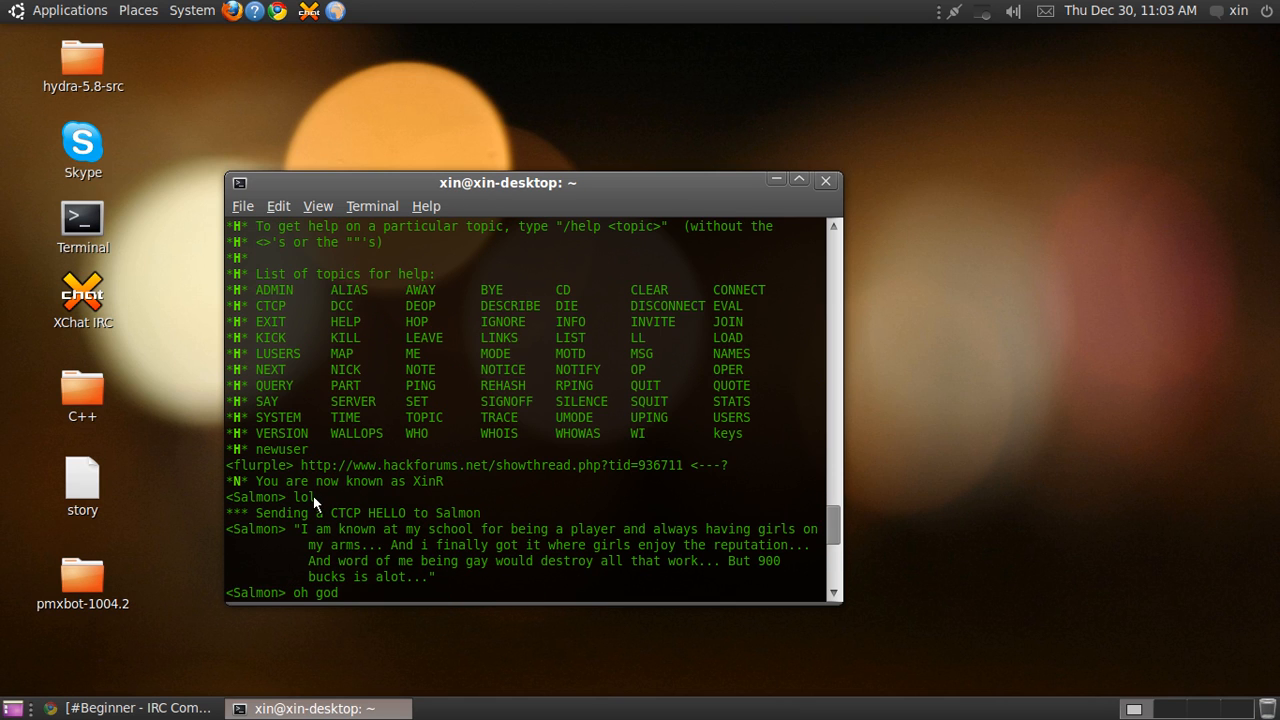
{"action": "mouse_move", "coordinate": [268, 492]}
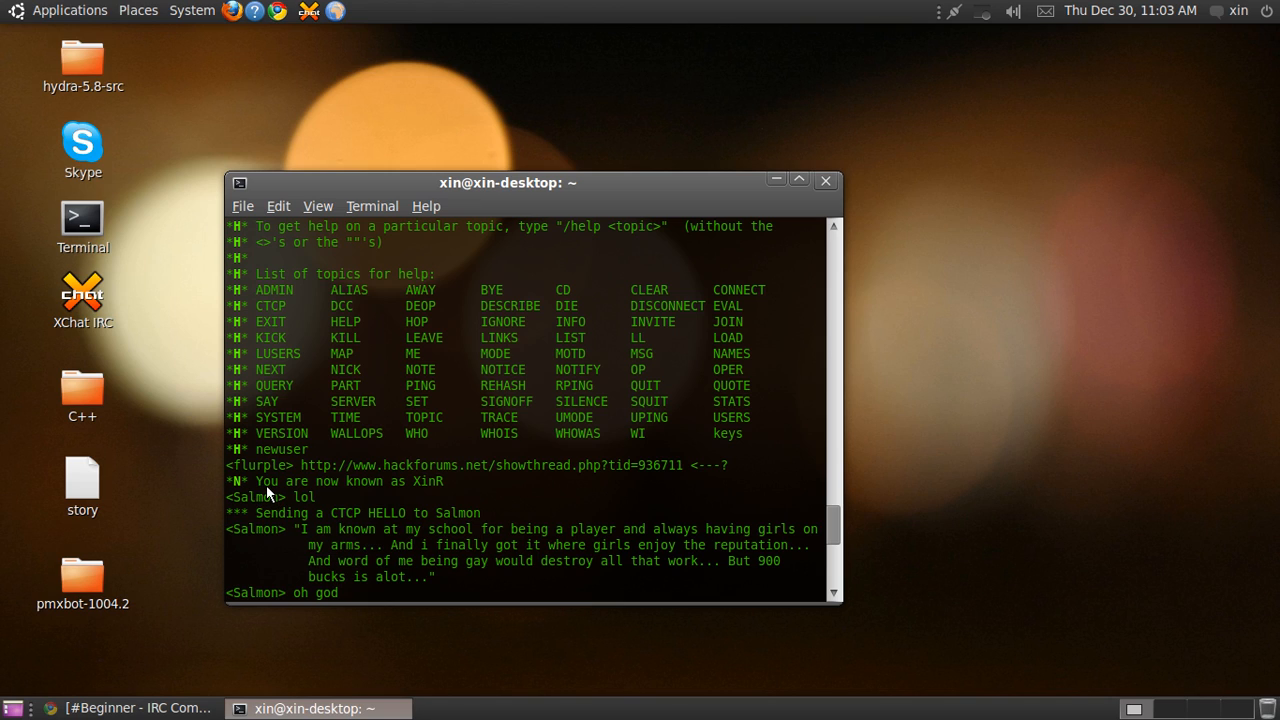
{"action": "mouse_move", "coordinate": [697, 543]}
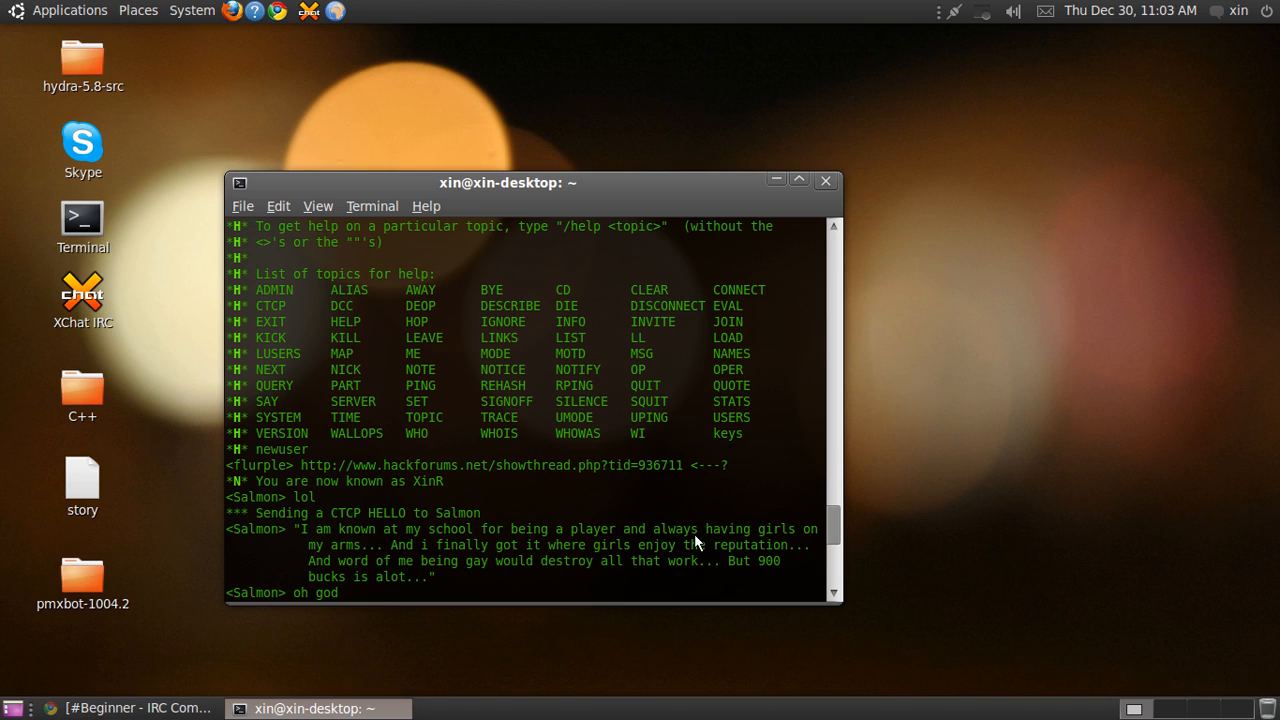
{"action": "mouse_move", "coordinate": [518, 553]}
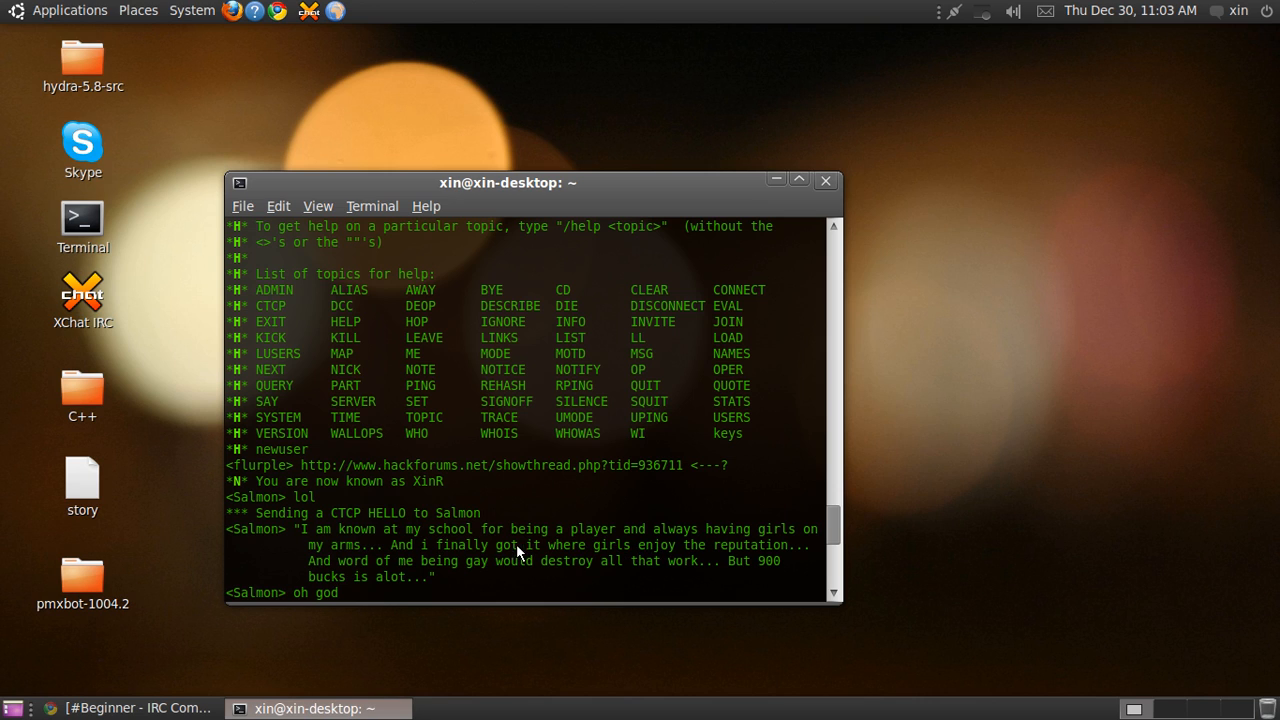
{"action": "mouse_move", "coordinate": [450, 557]}
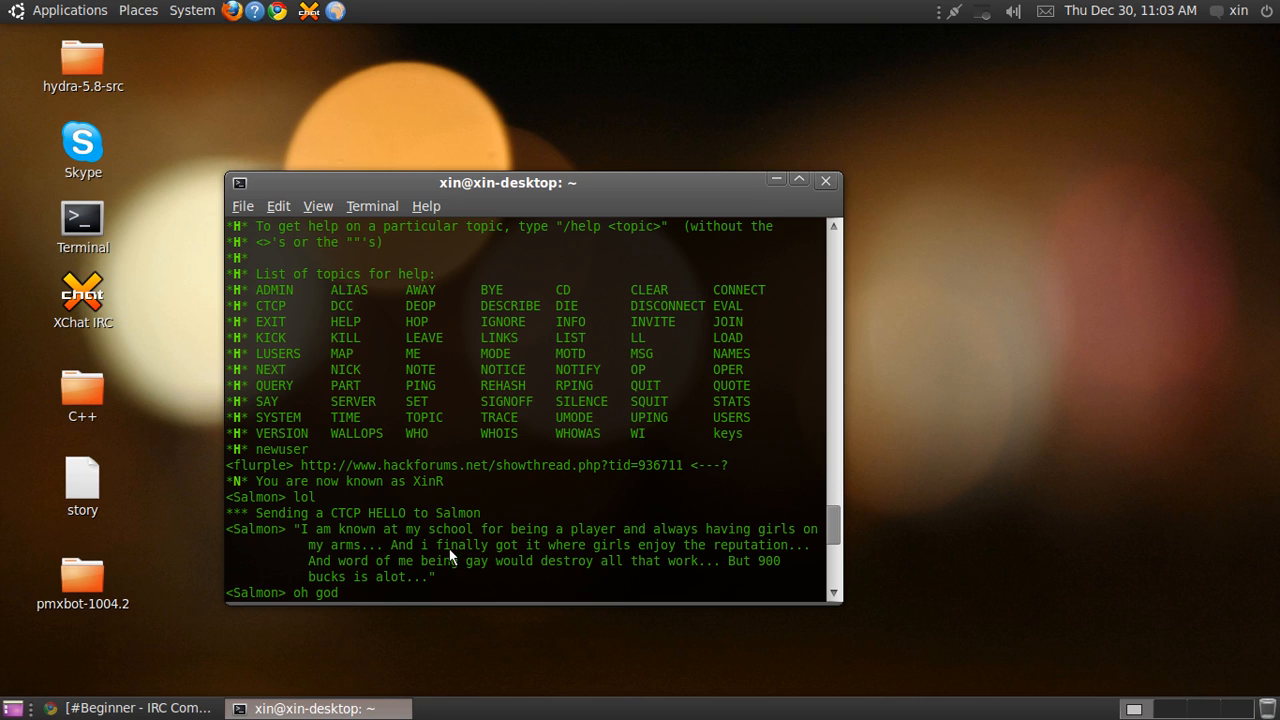
{"action": "left_click", "coordinate": [69, 11]}
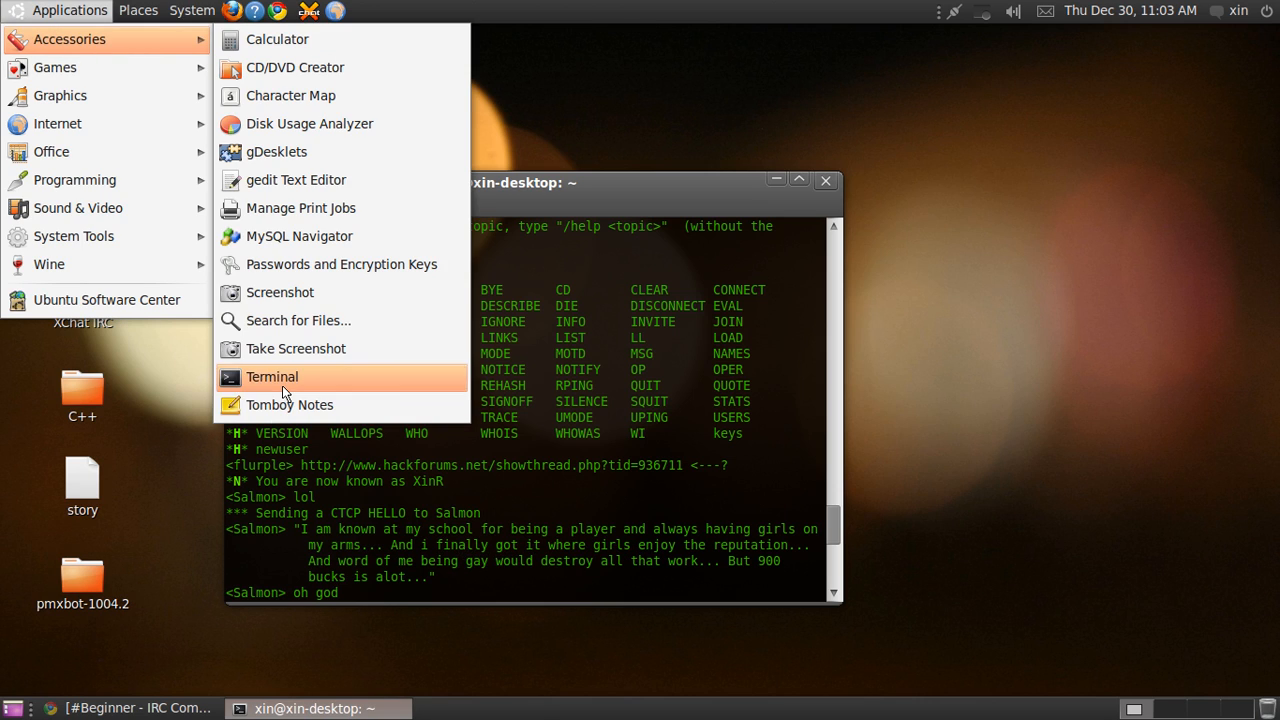
{"action": "left_click", "coordinate": [271, 377]}
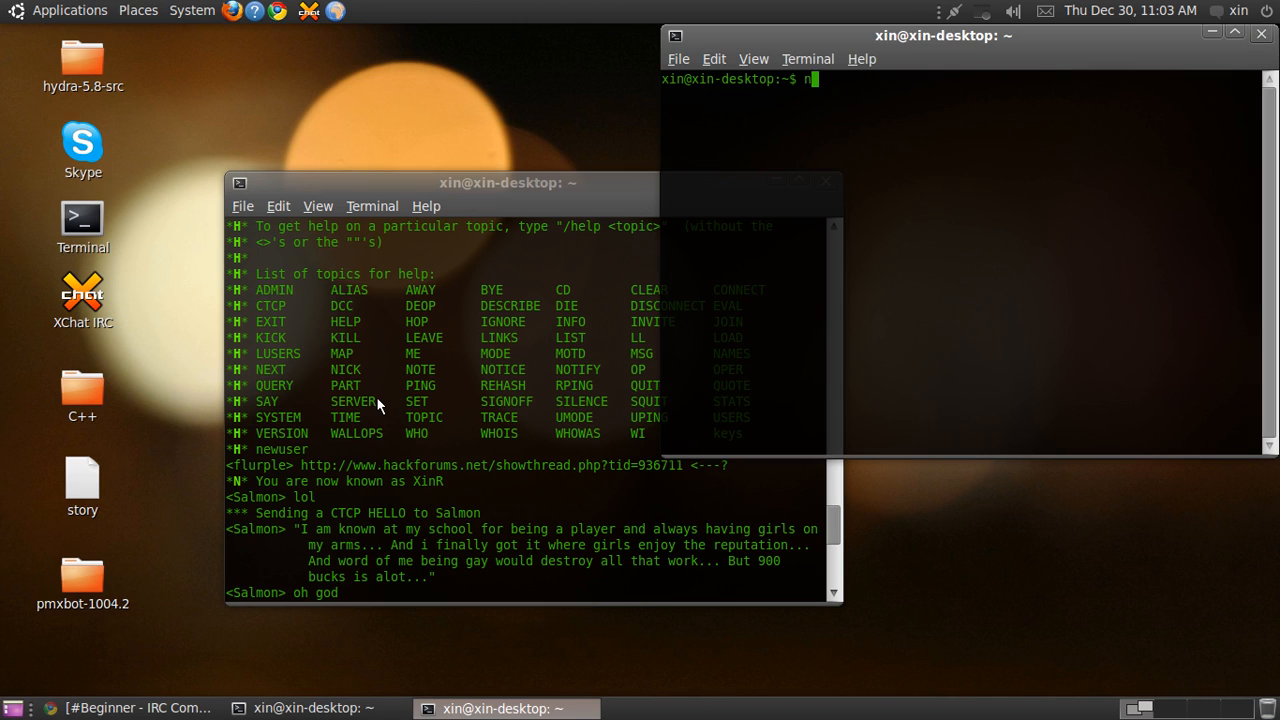
{"action": "key", "text": "Return"}
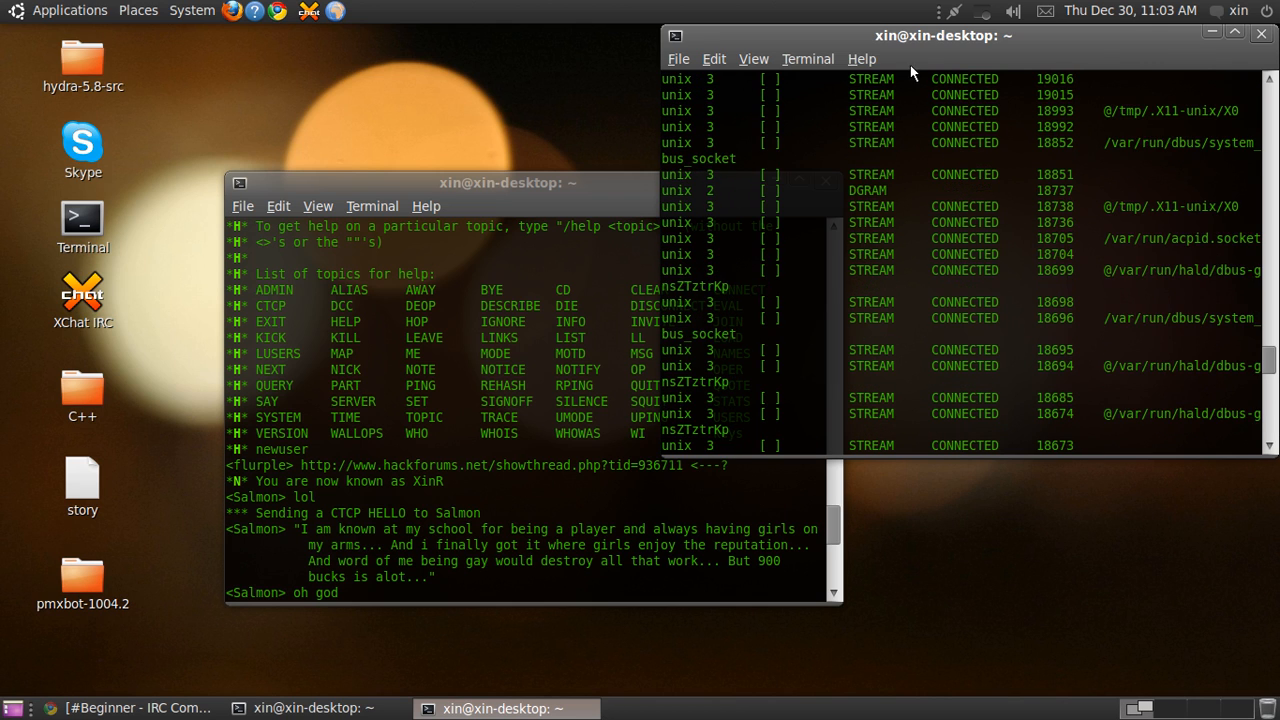
{"action": "scroll", "scroll_direction": "up", "scroll_amount": 3}
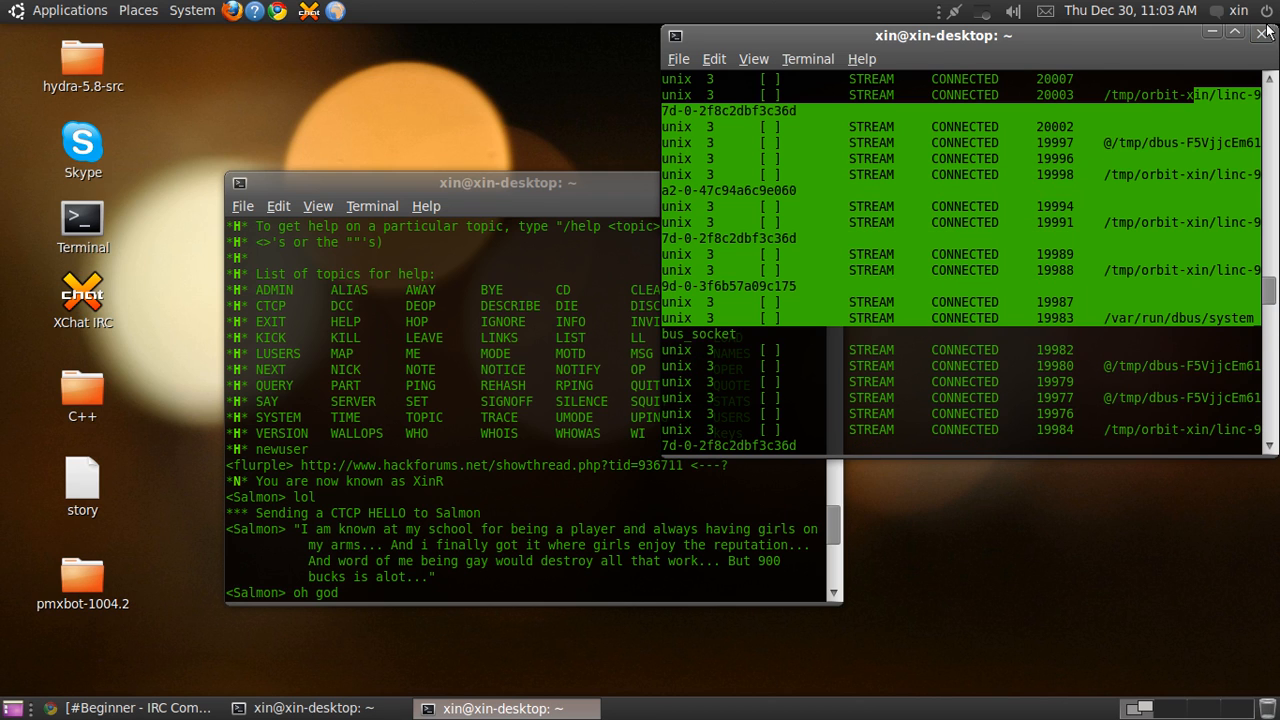
{"action": "left_click", "coordinate": [1264, 33]}
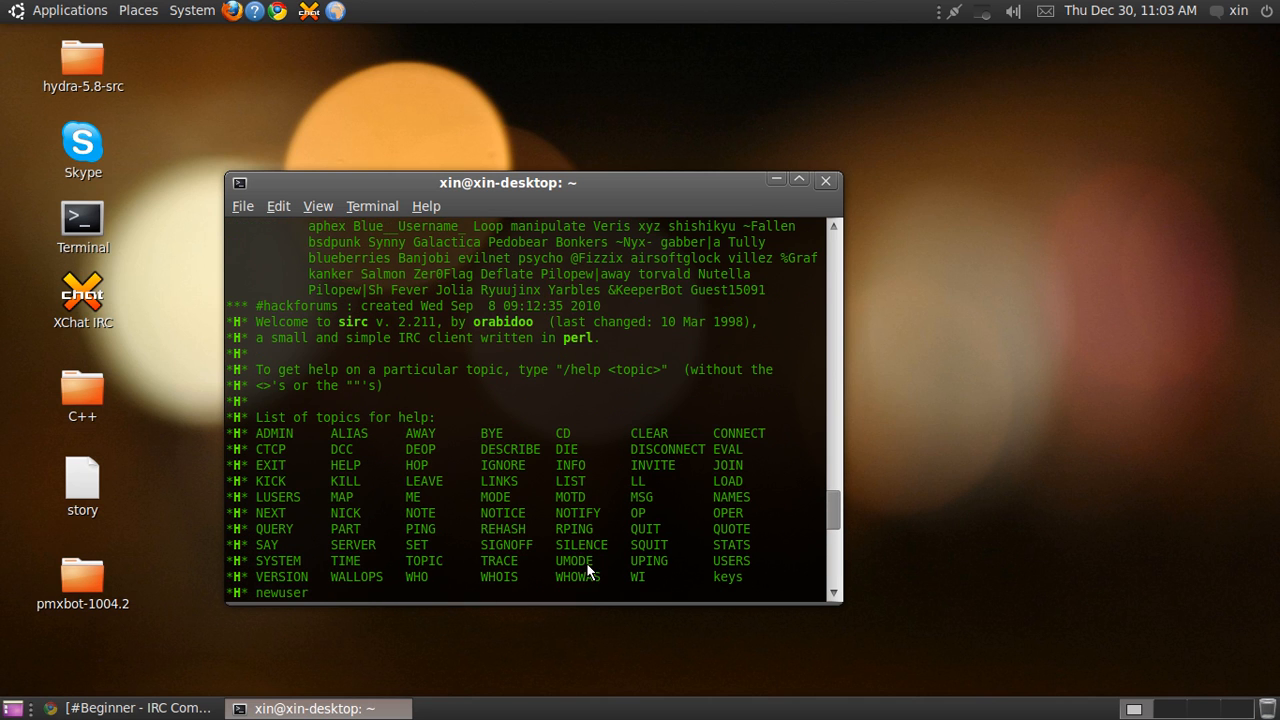
{"action": "mouse_move", "coordinate": [312, 467]}
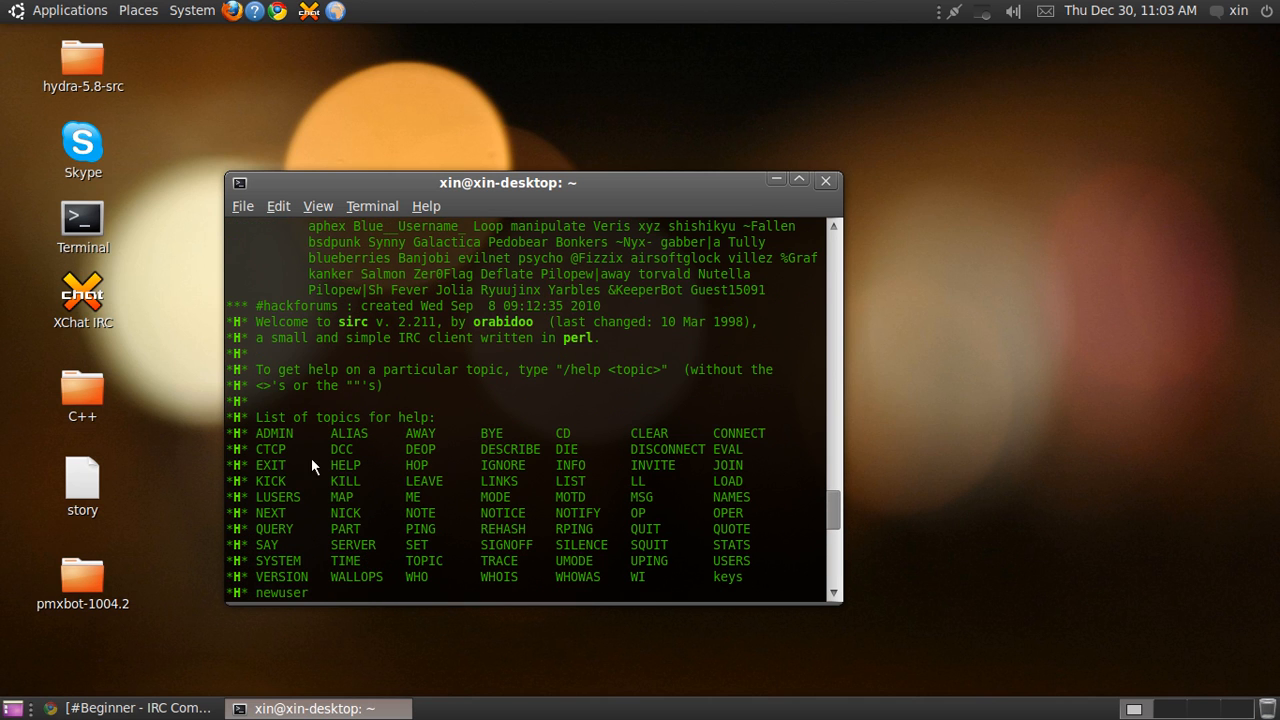
{"action": "mouse_move", "coordinate": [251, 486]}
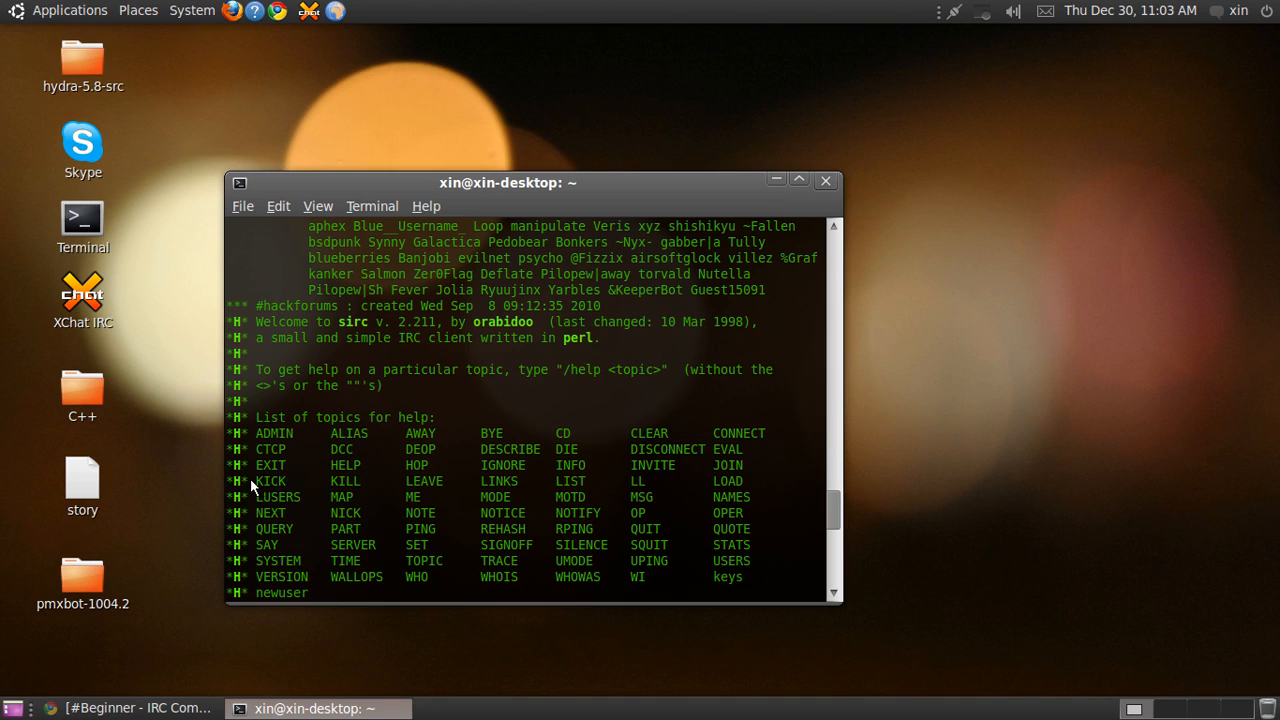
{"action": "mouse_move", "coordinate": [287, 492]}
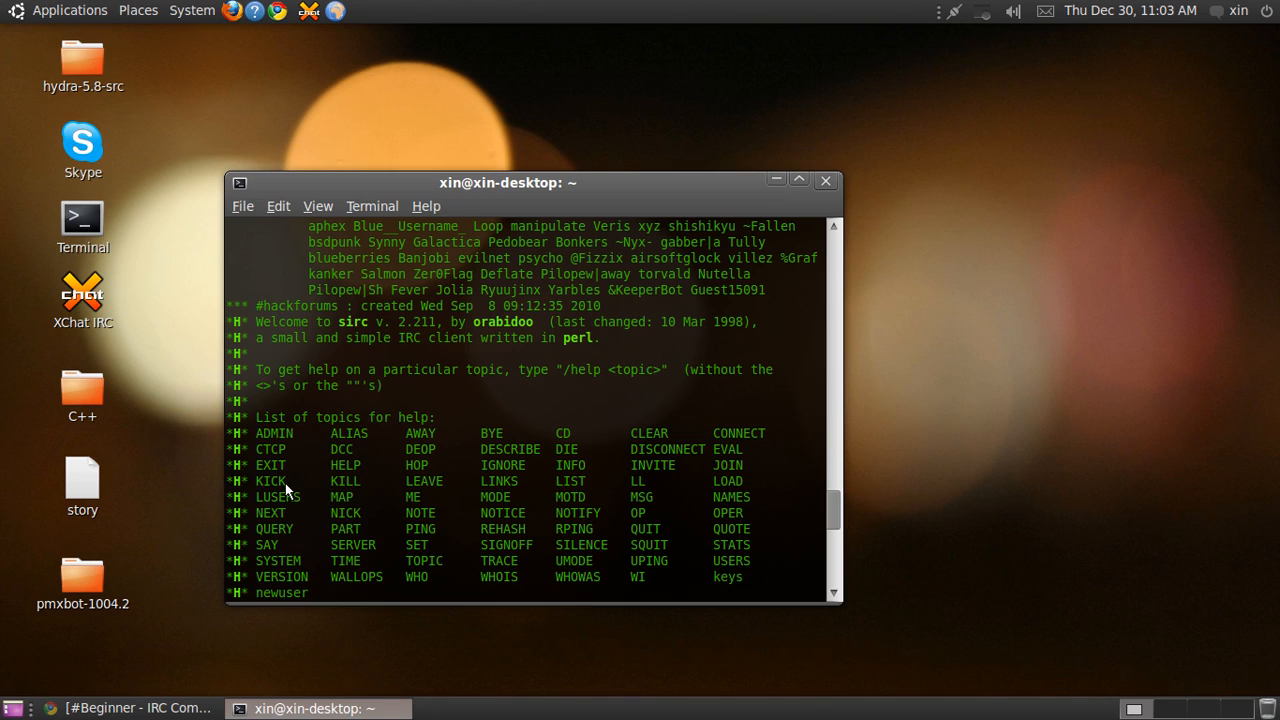
{"action": "mouse_move", "coordinate": [322, 527]}
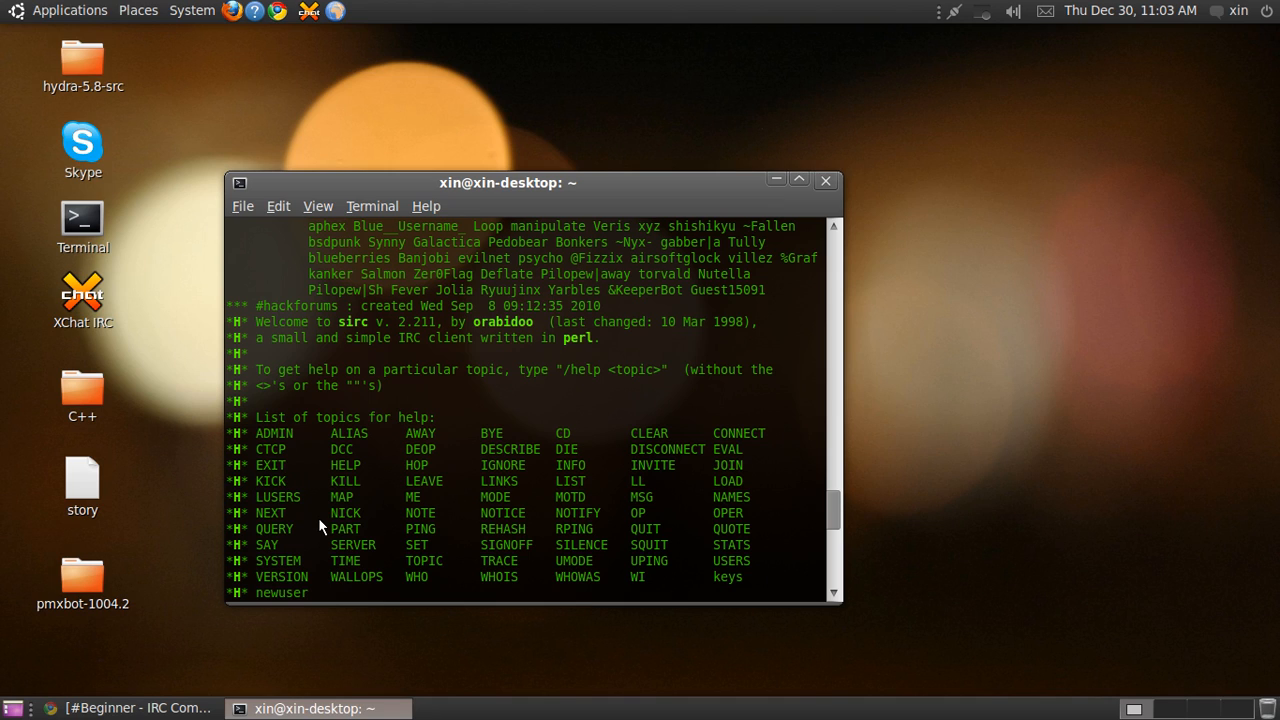
{"action": "mouse_move", "coordinate": [368, 528]}
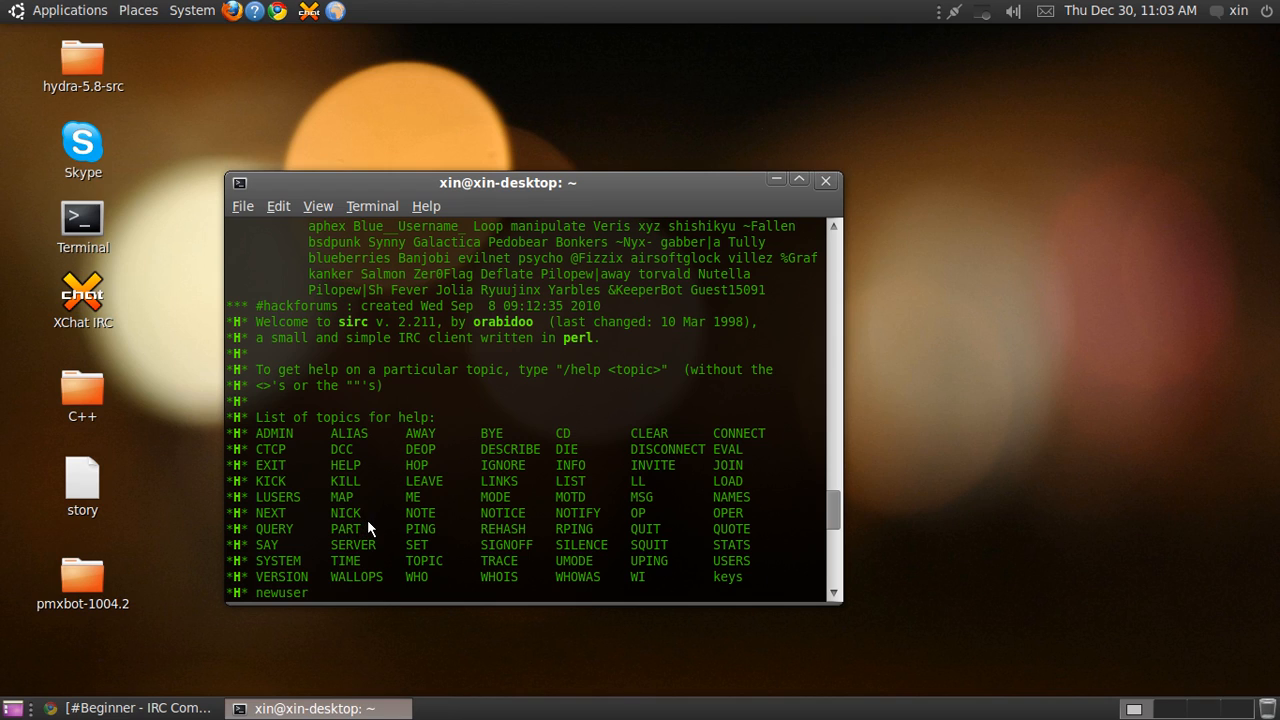
{"action": "mouse_move", "coordinate": [450, 500]}
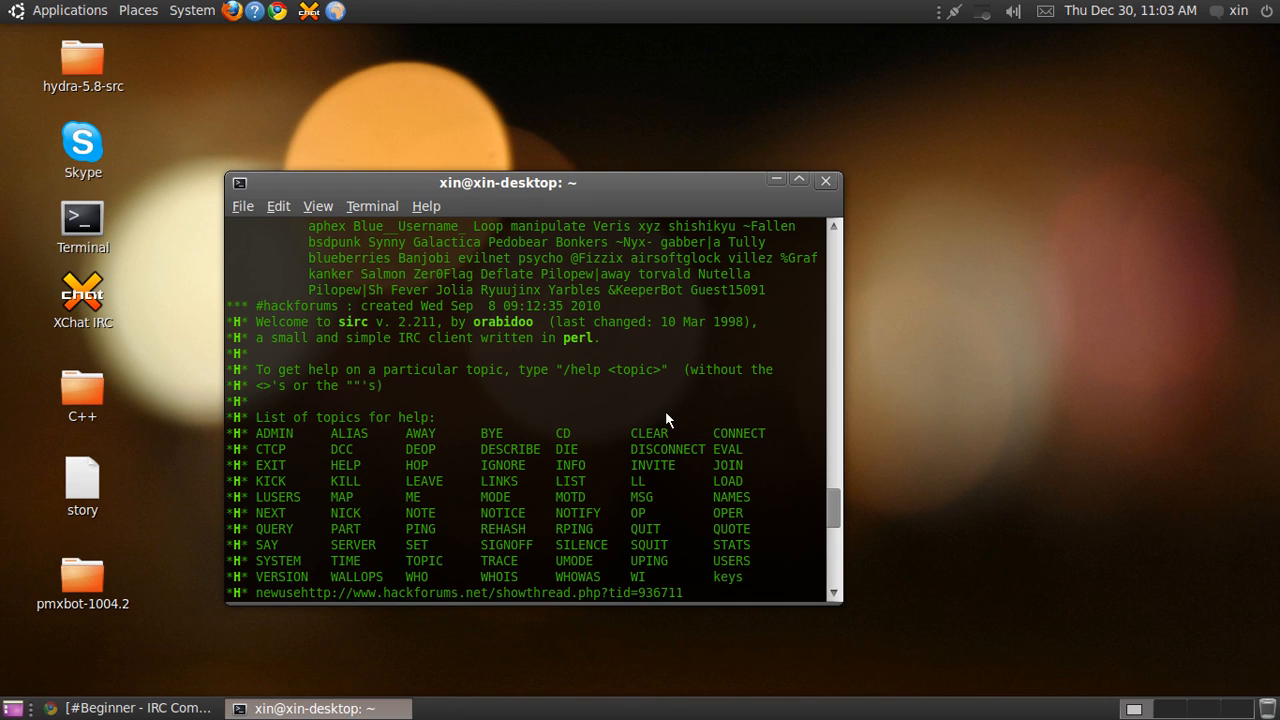
Step: Select the word INVITE in the help topics list
{"action": "double_click", "coordinate": [668, 449]}
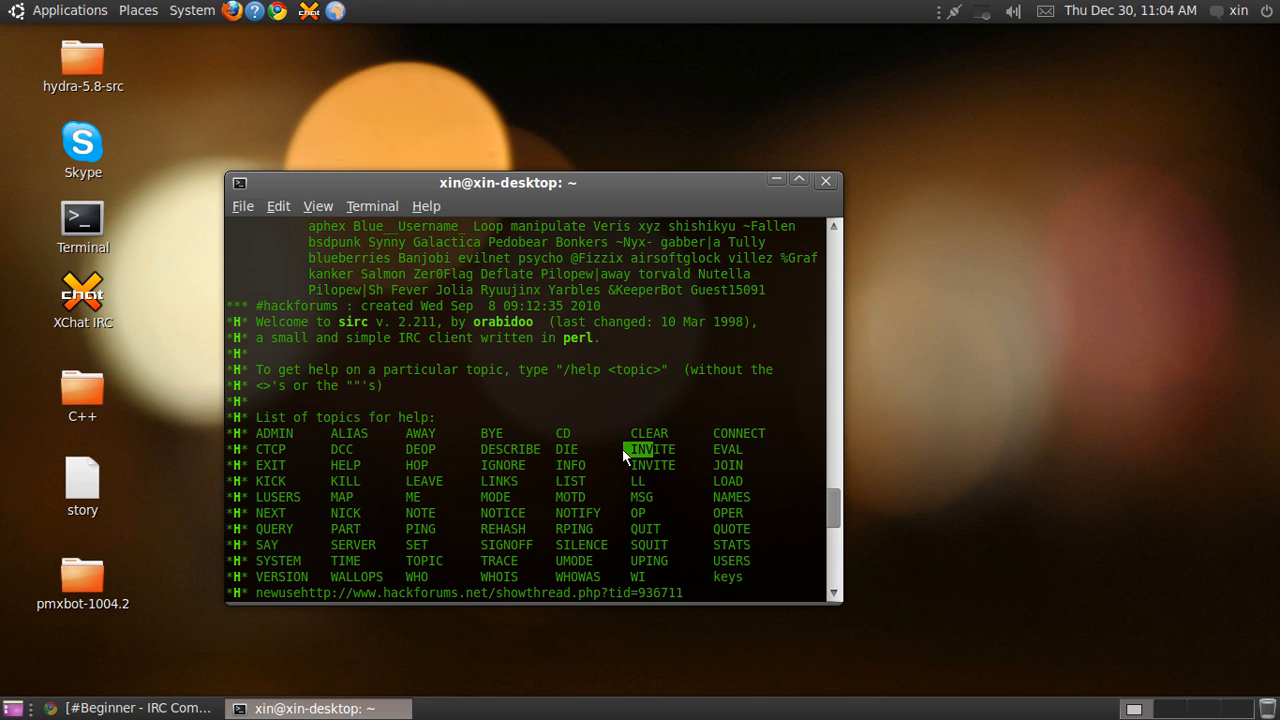
{"action": "mouse_move", "coordinate": [780, 495]}
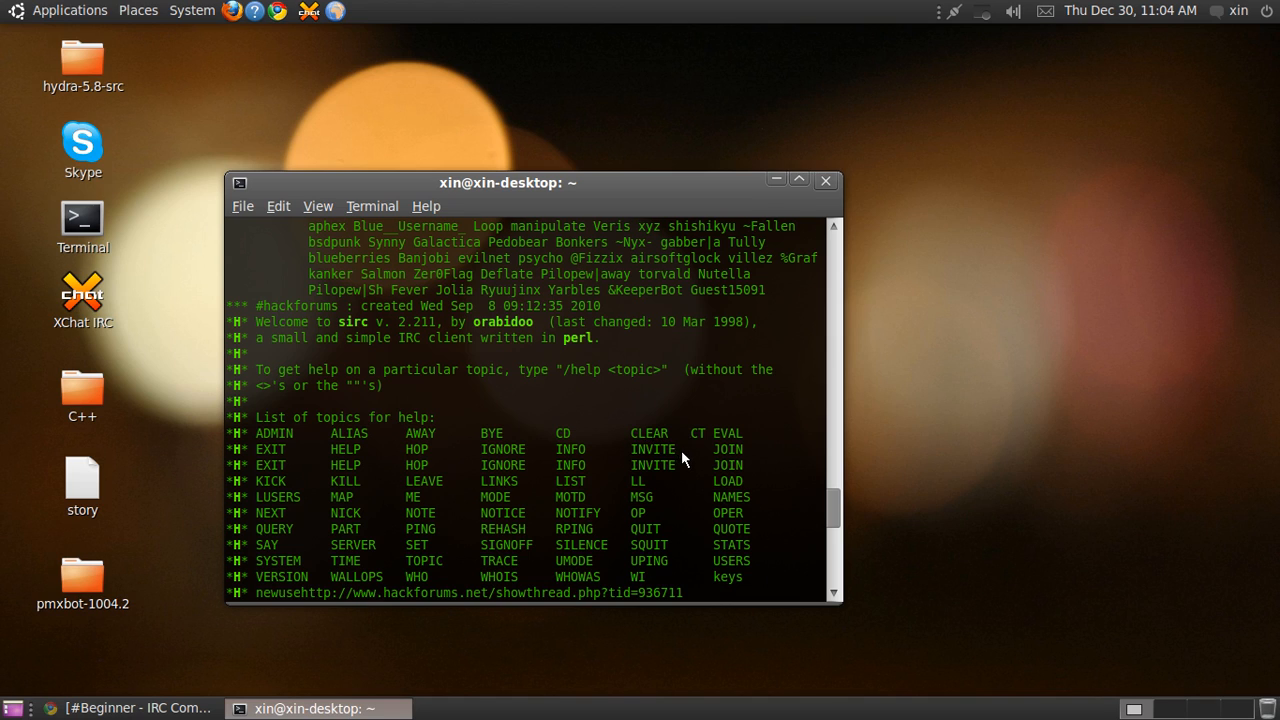
{"action": "mouse_move", "coordinate": [735, 435]}
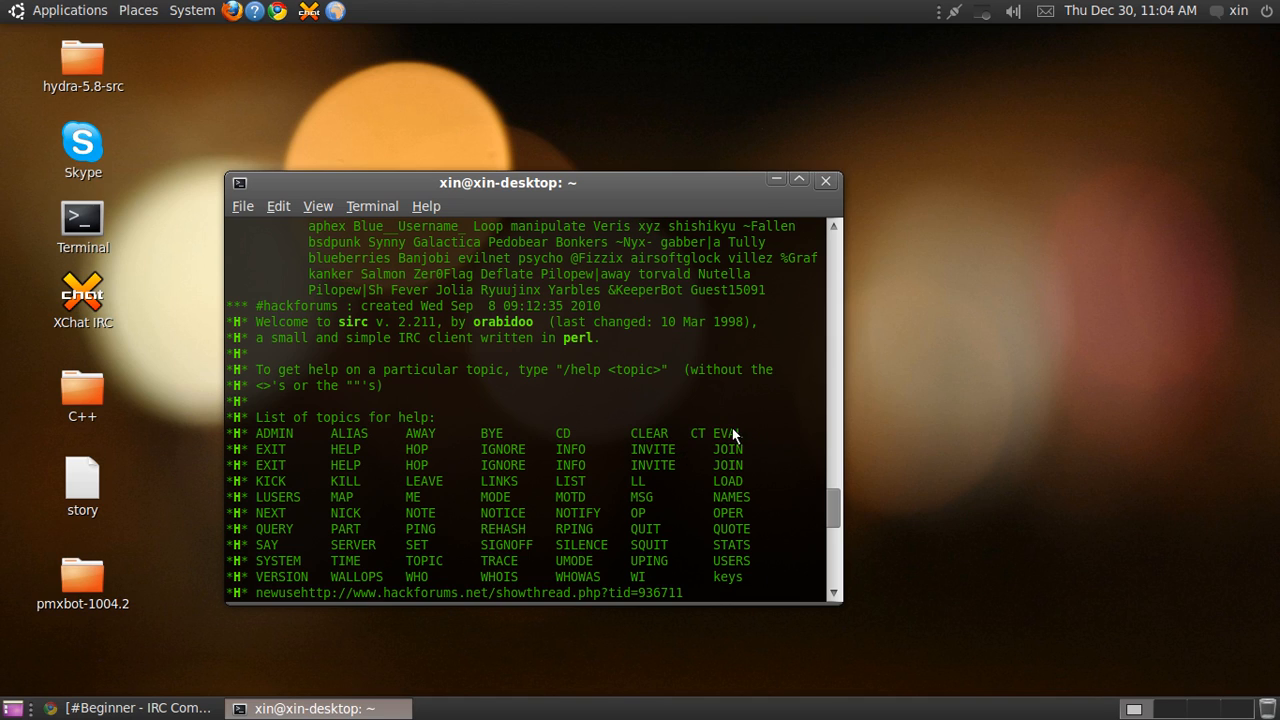
{"action": "mouse_move", "coordinate": [513, 433]}
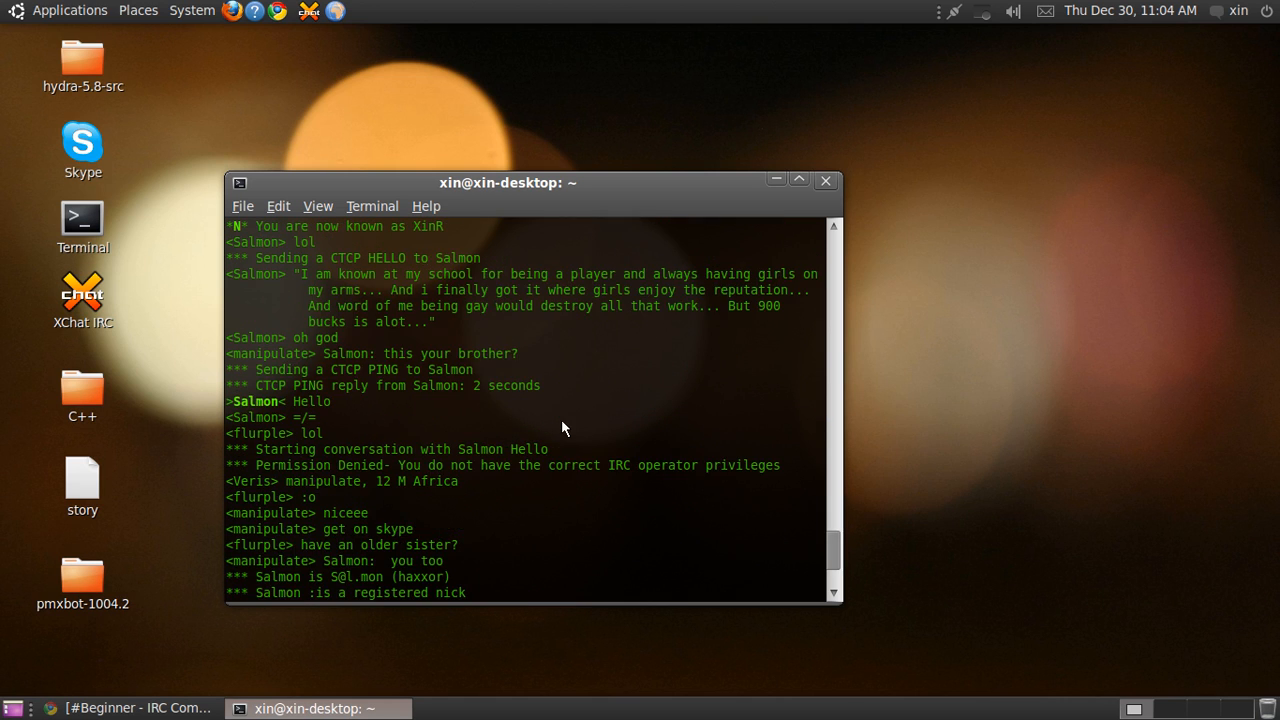
Step: Send '/me Your Status' as an action message, then begin typing /q
{"action": "scroll", "scroll_direction": "down", "scroll_amount": 3}
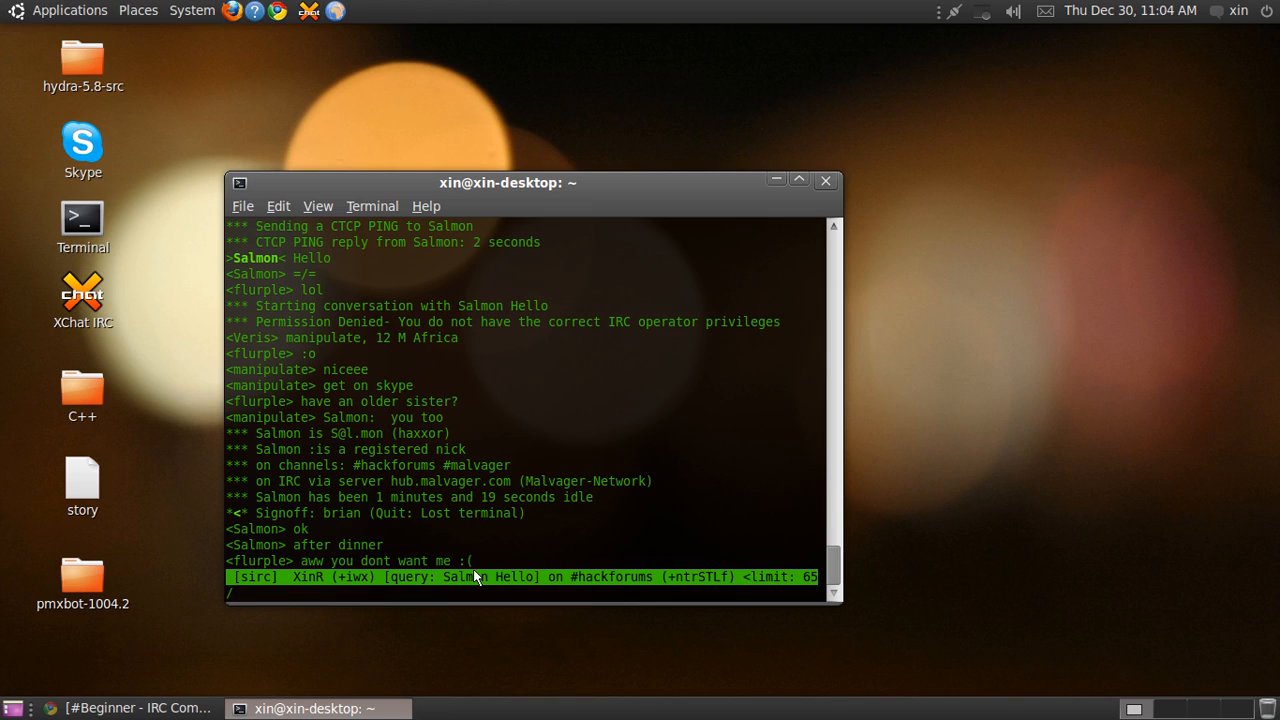
{"action": "type", "text": "/me"}
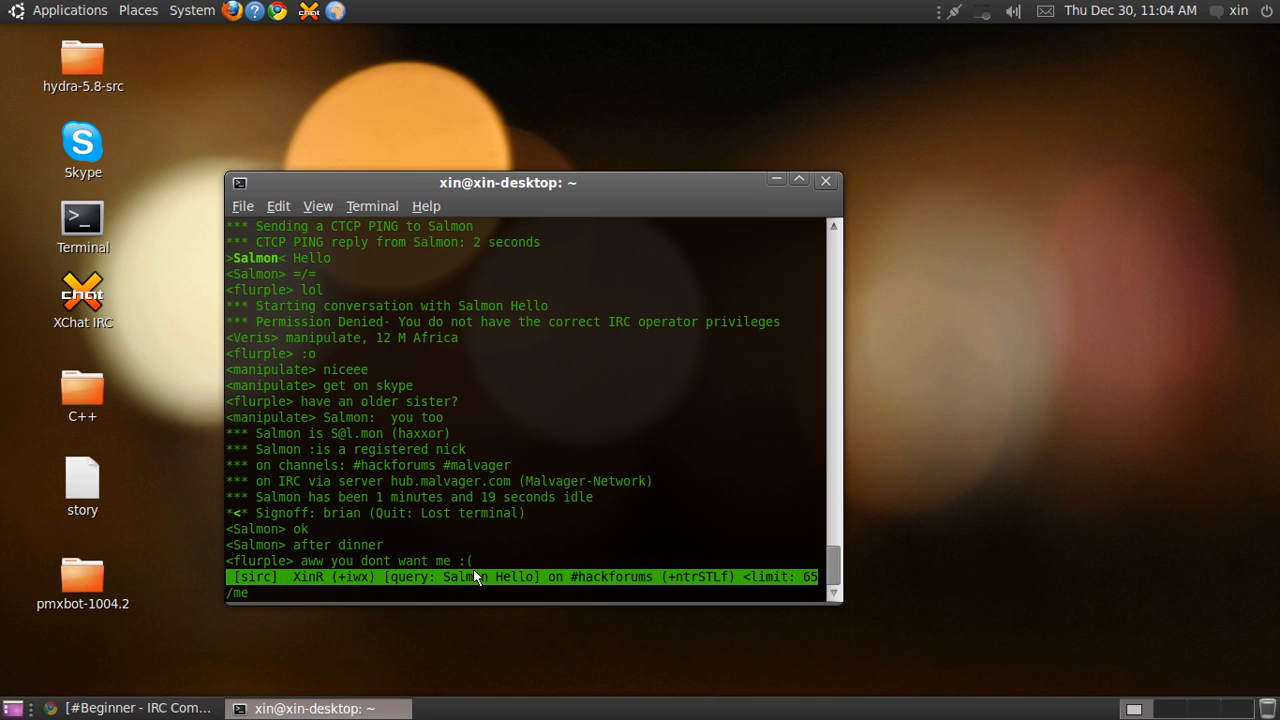
{"action": "type", "text": "Your Status"}
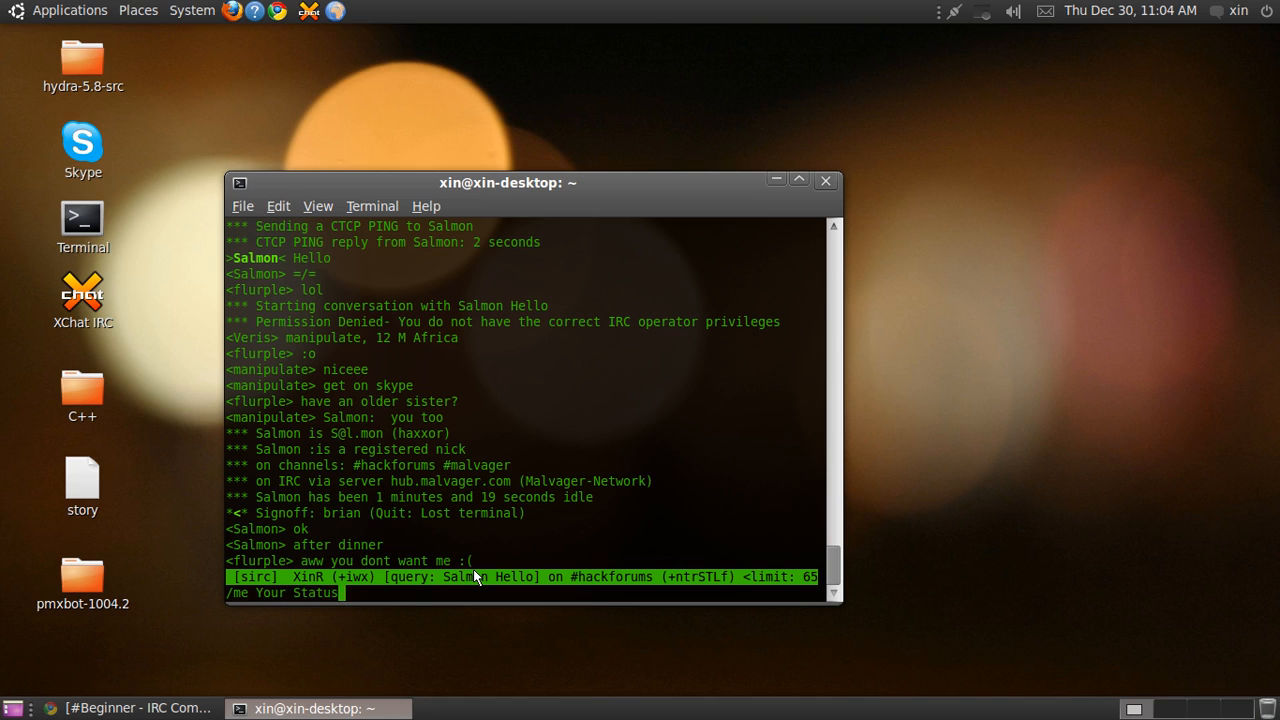
{"action": "key", "text": "Return"}
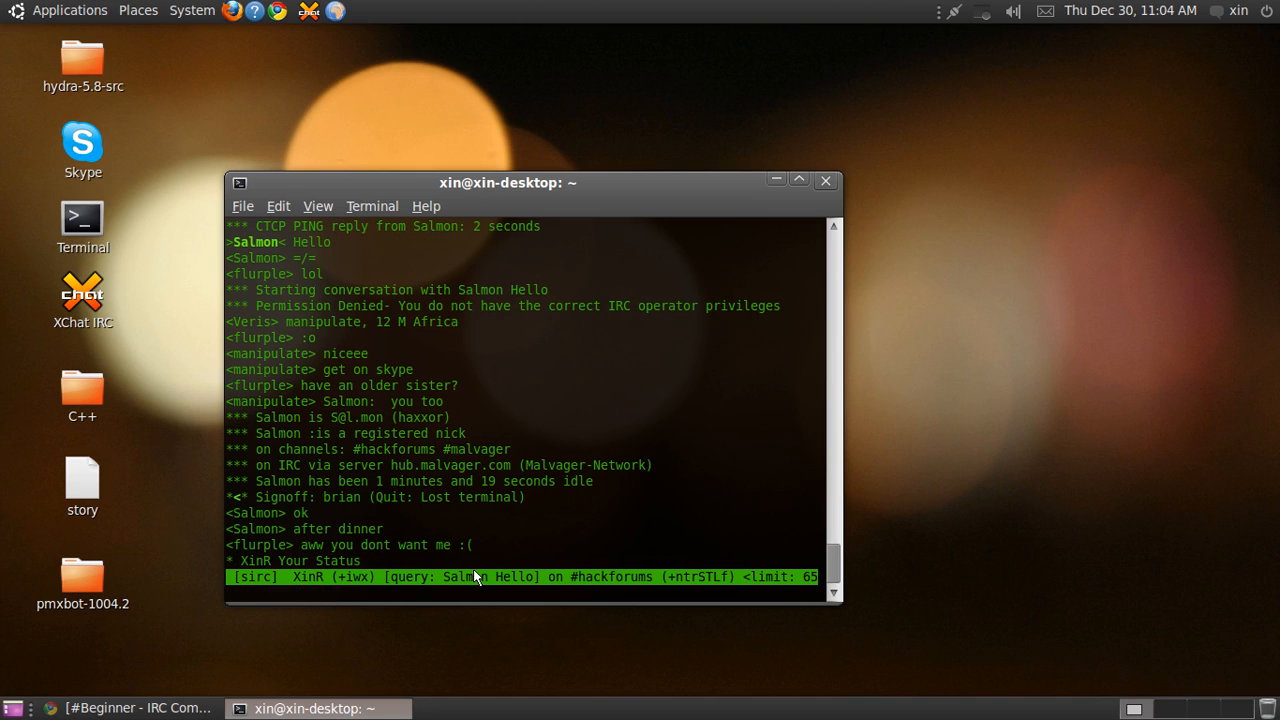
{"action": "mouse_move", "coordinate": [490, 544]}
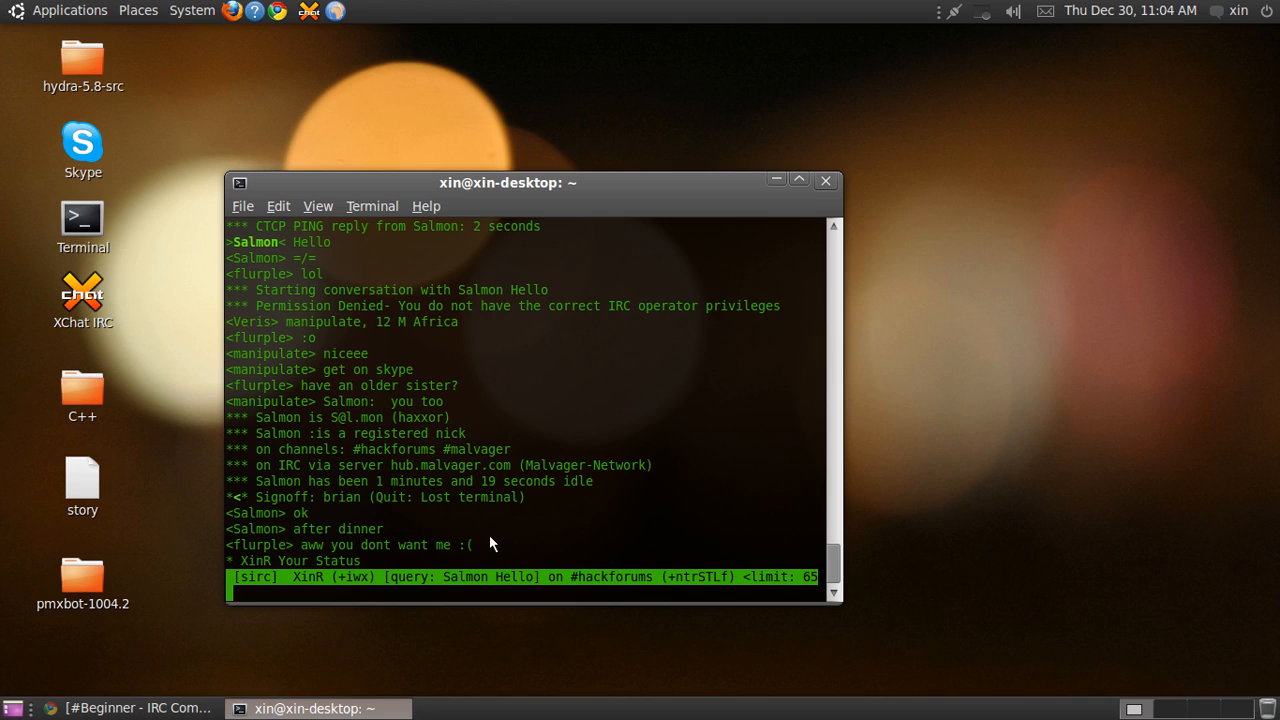
{"action": "type", "text": "/q"}
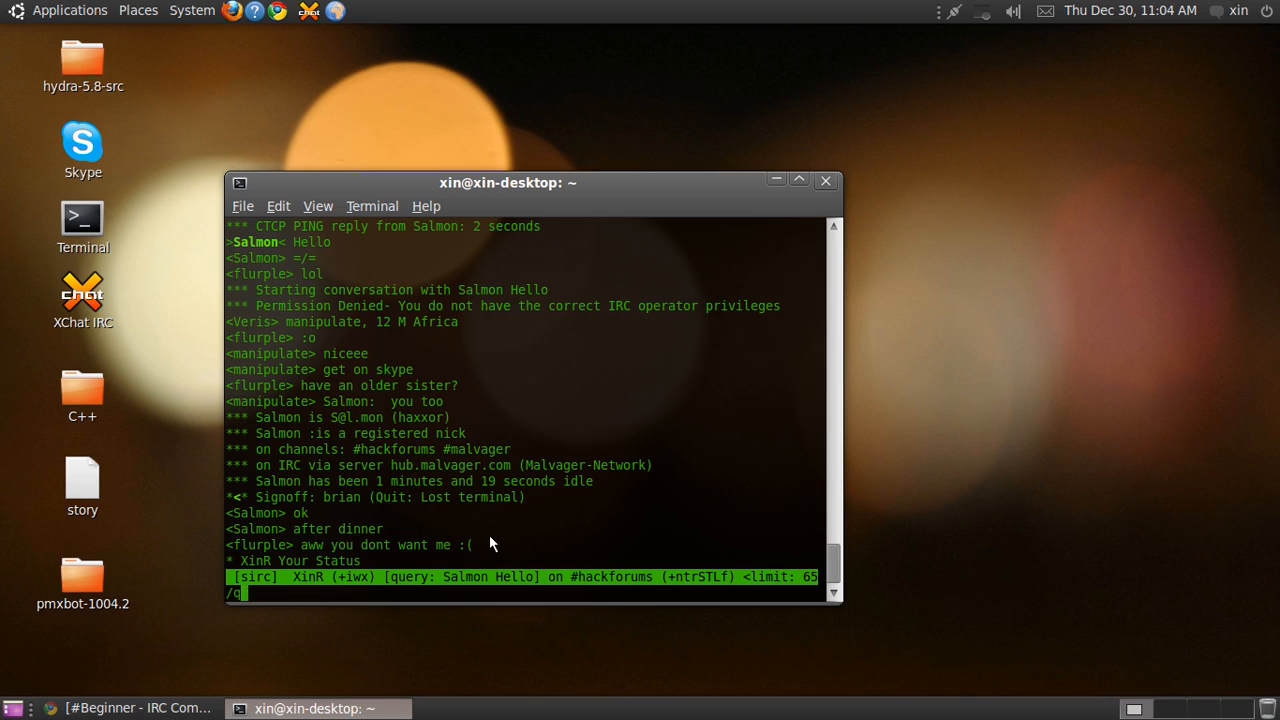